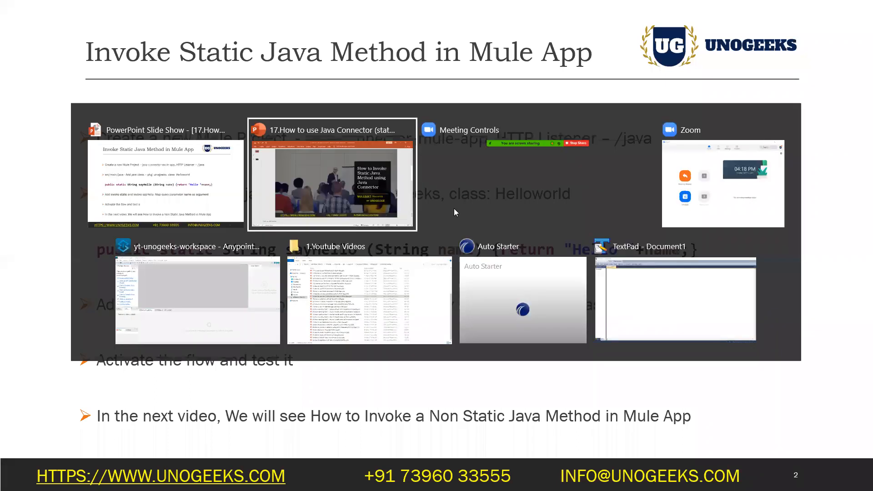
- Retype the slide's first-bullet project name as invoke-static-java-method-mule-app in PowerPoint
left_click(198, 295)
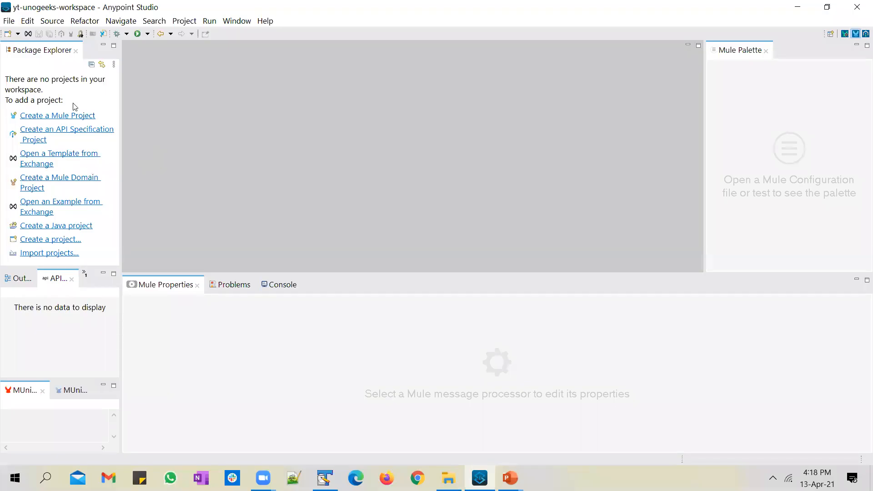
left_click(509, 478)
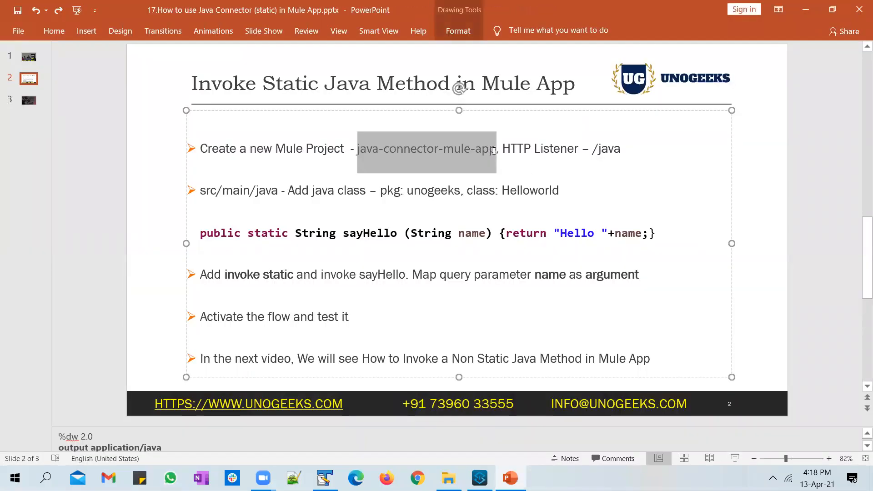
left_click(396, 149)
type("invoke-")
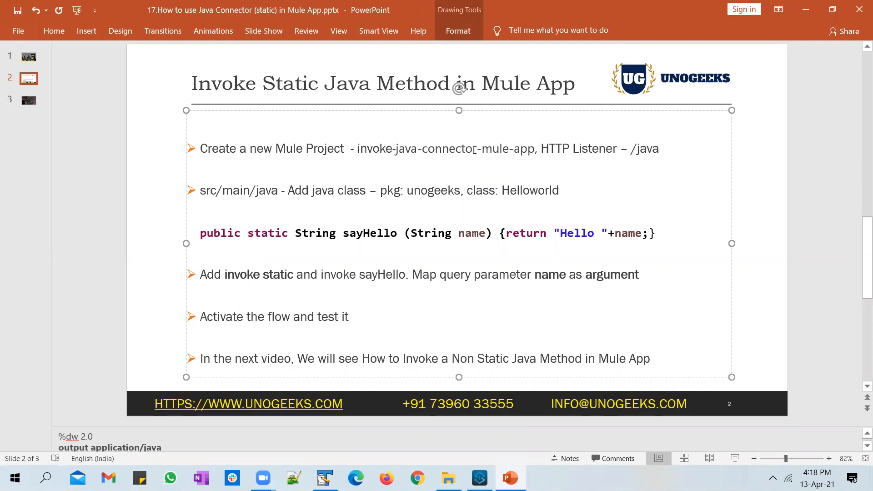
type("Stat")
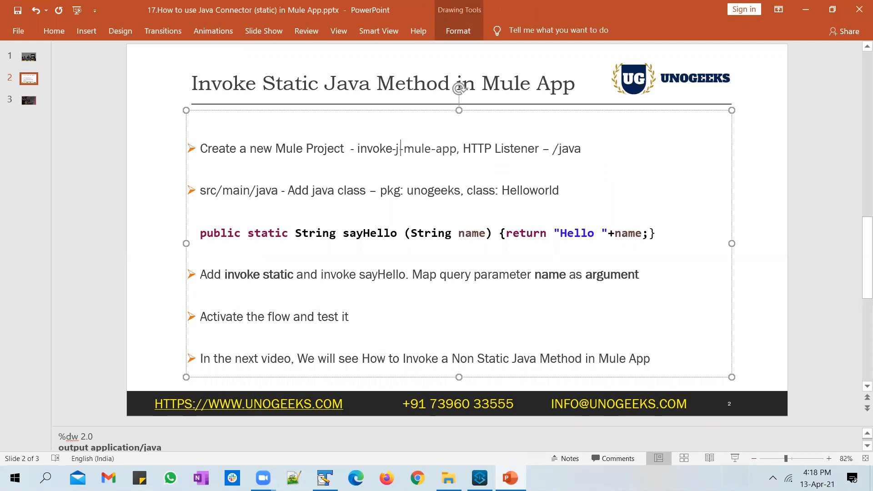
type("statu")
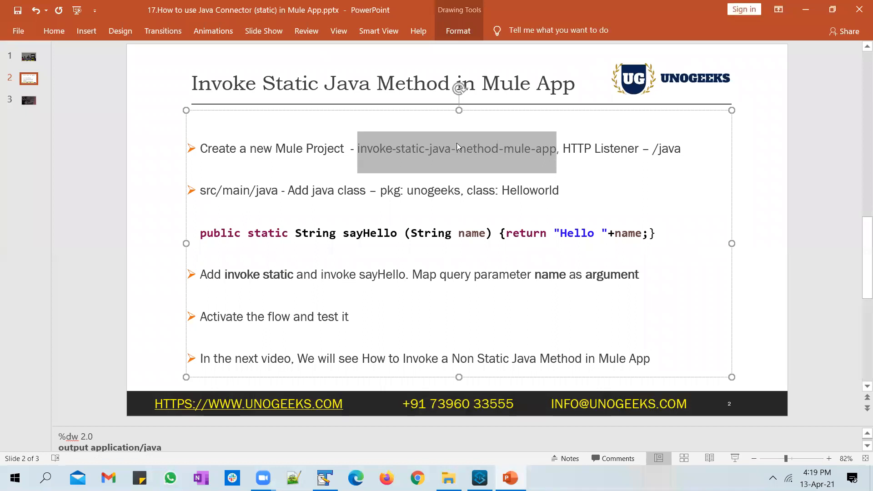
mouse_move(477, 167)
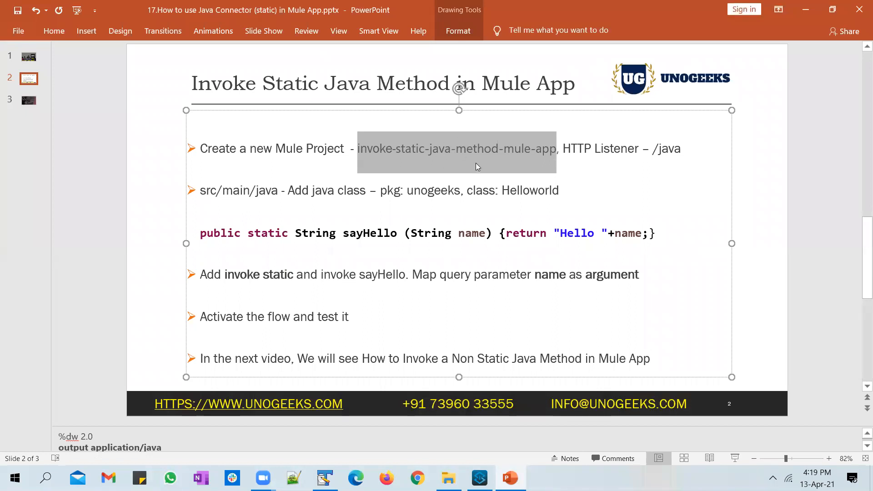
mouse_move(482, 170)
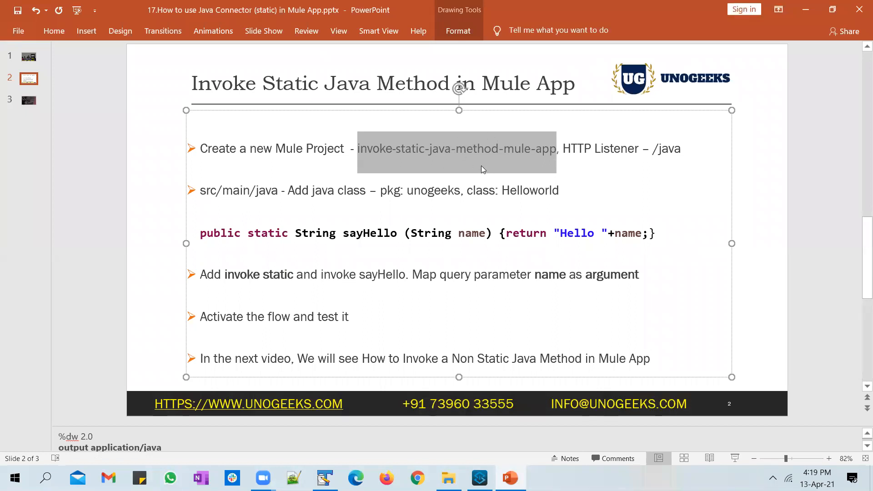
mouse_move(500, 169)
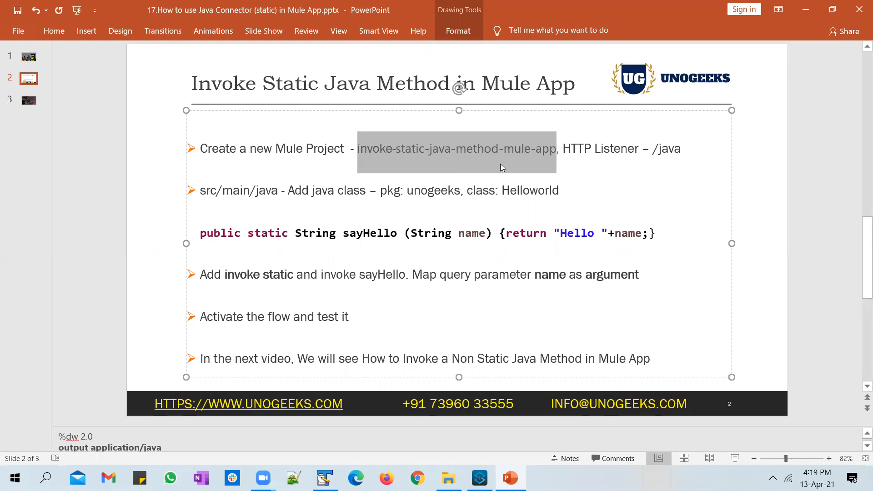
mouse_move(492, 169)
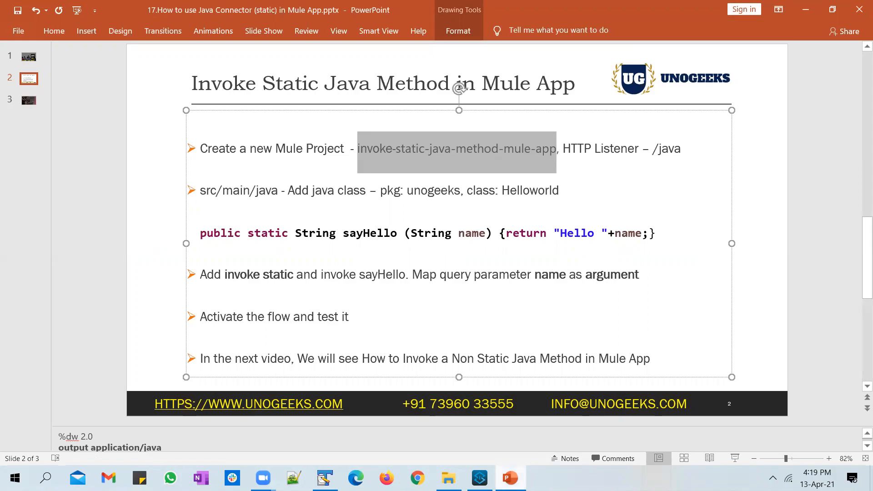
- Create the Mule project invoke-static-java-method-mule-app from Package Explorer
left_click(478, 478)
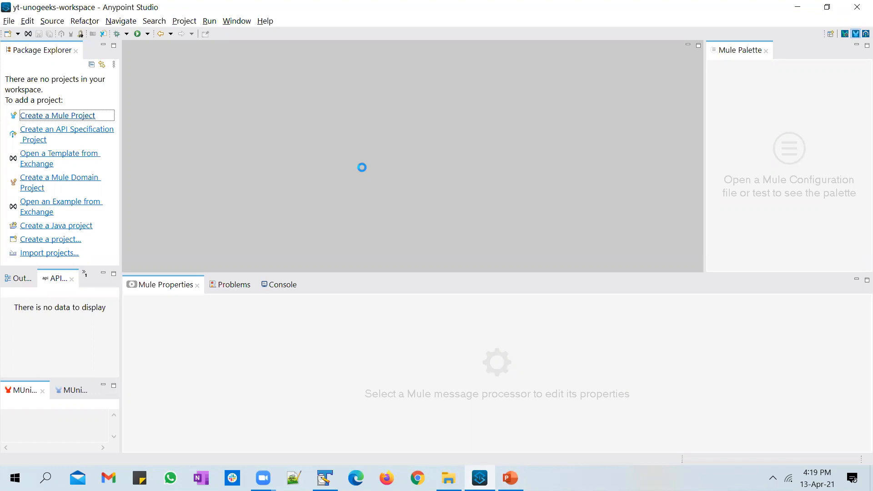
left_click(57, 115)
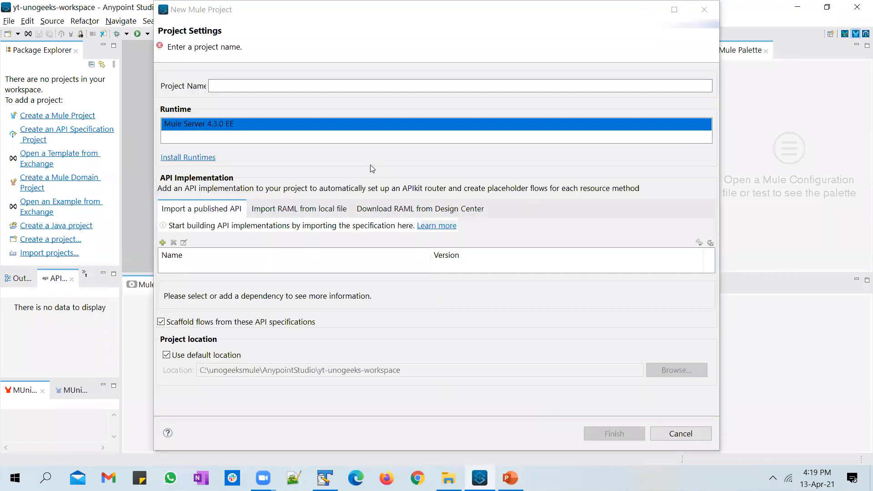
type("invoke-static-java-method-mule-app")
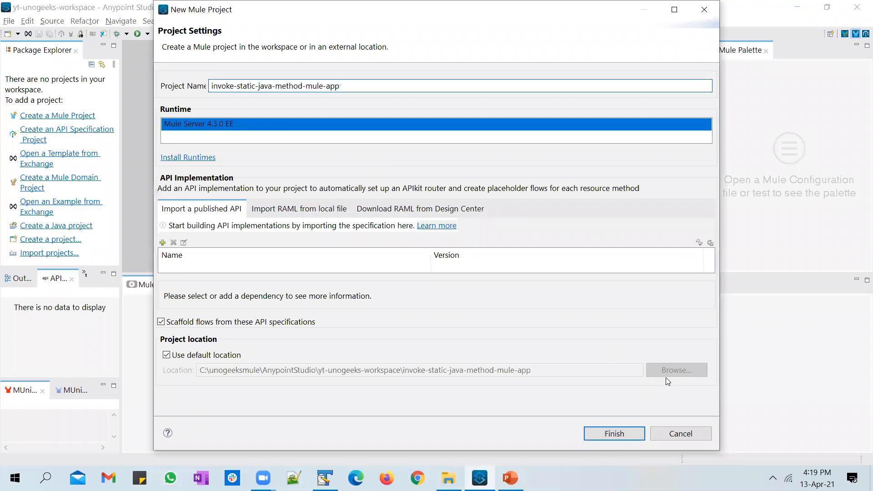
left_click(613, 434)
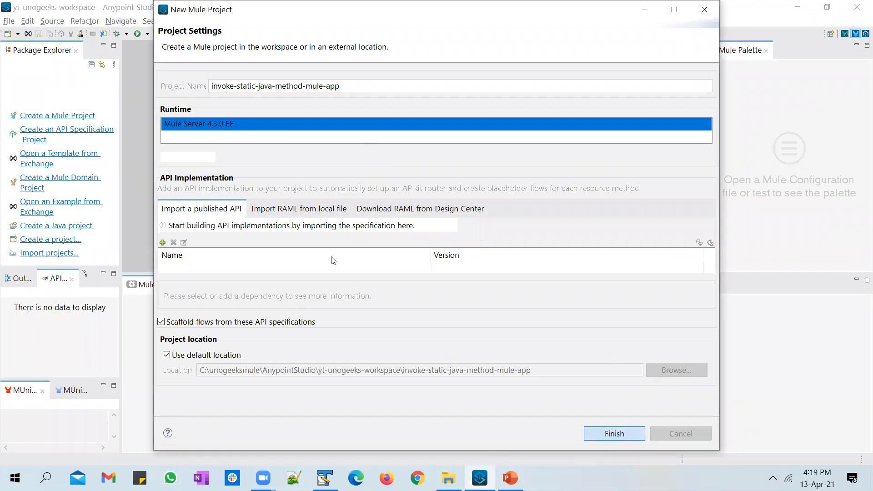
left_click(613, 434)
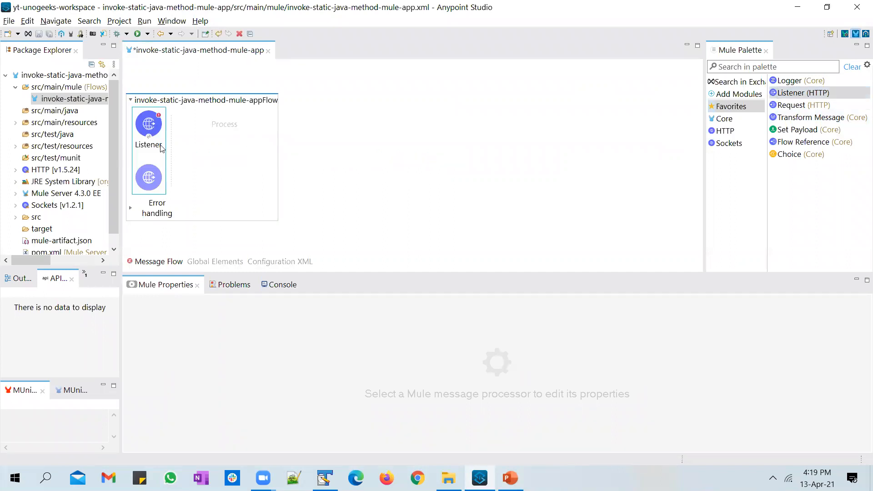
mouse_move(159, 146)
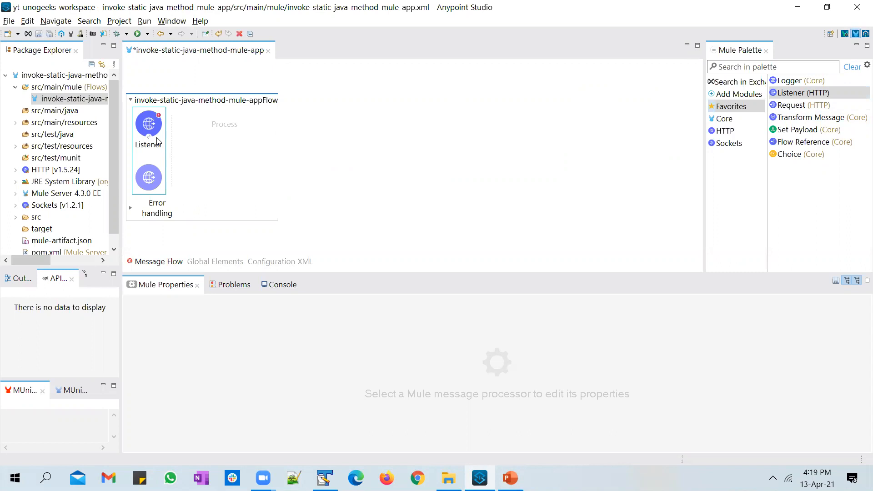
- Give the Listener a new default HTTP_Listener_config connection on port 8081
left_click(149, 123)
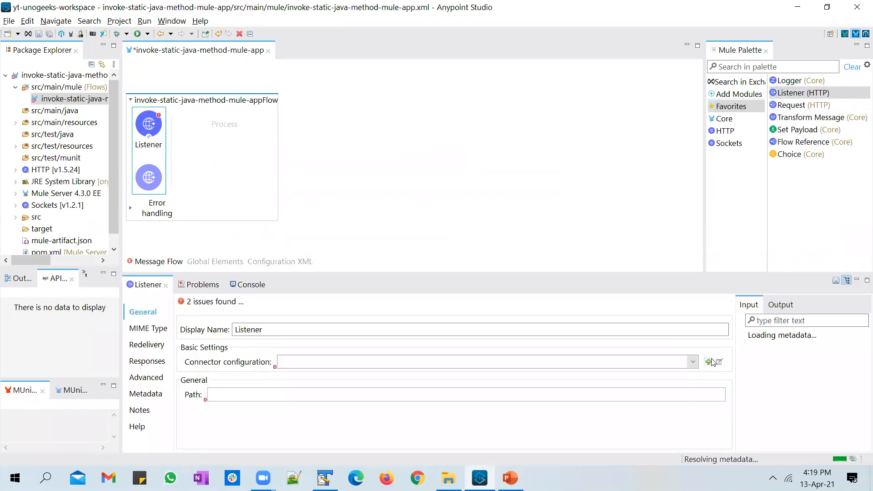
left_click(709, 361)
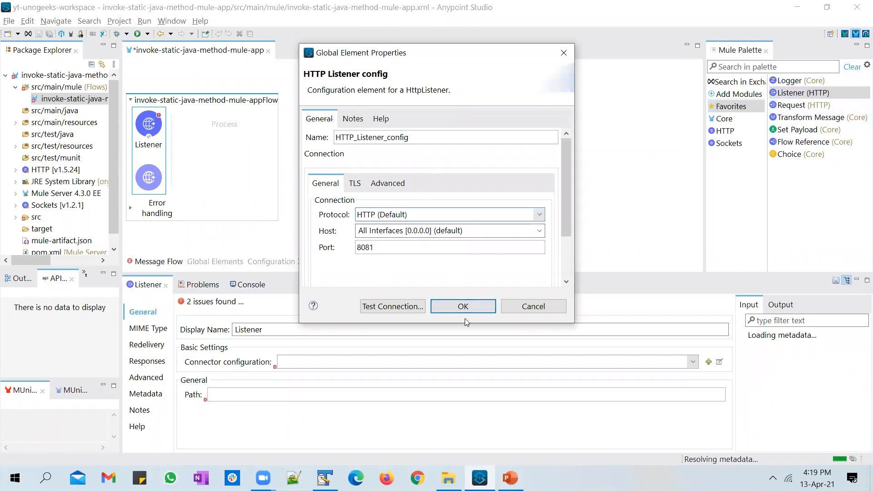
left_click(462, 306)
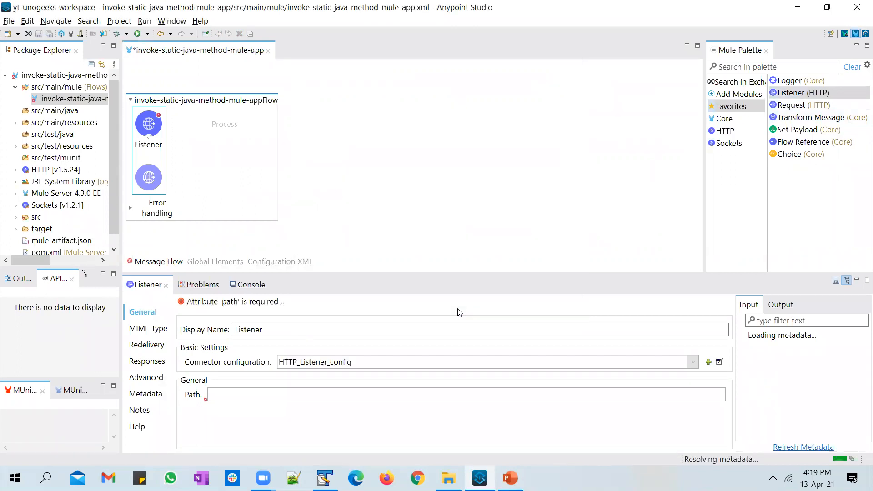
- Set the Listener's path to /staticjava
type("/")
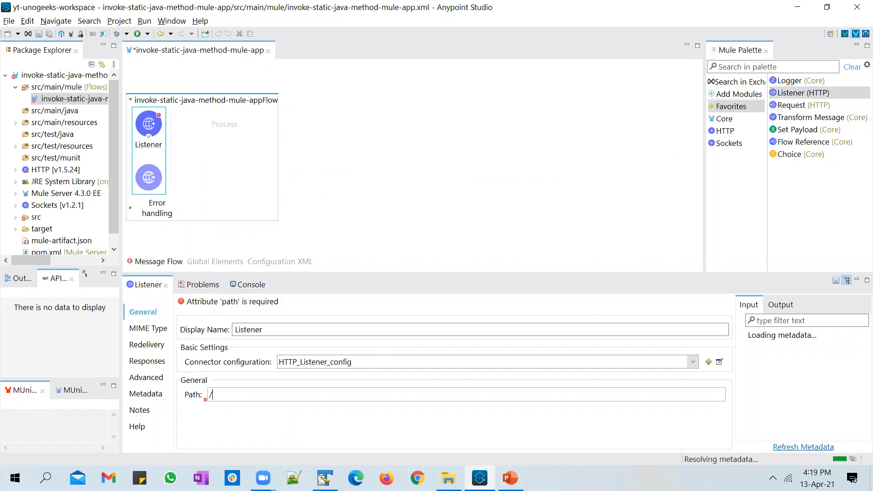
type("java")
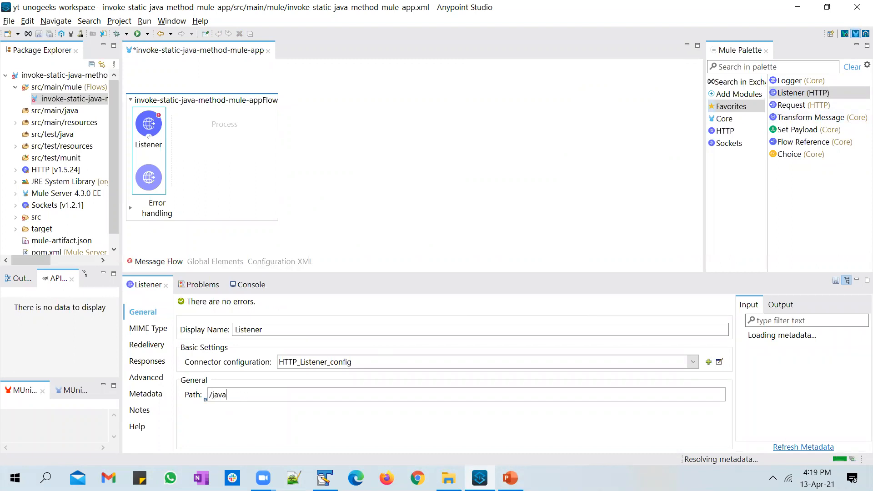
type("stat")
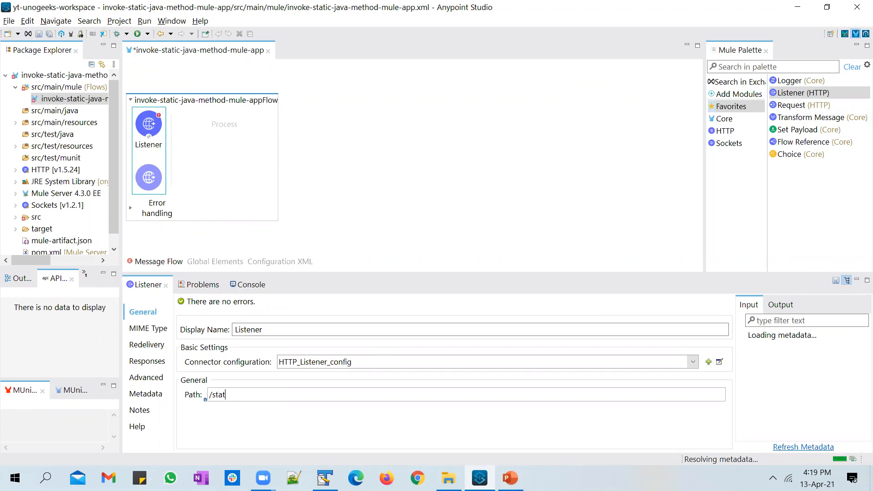
type("icjava")
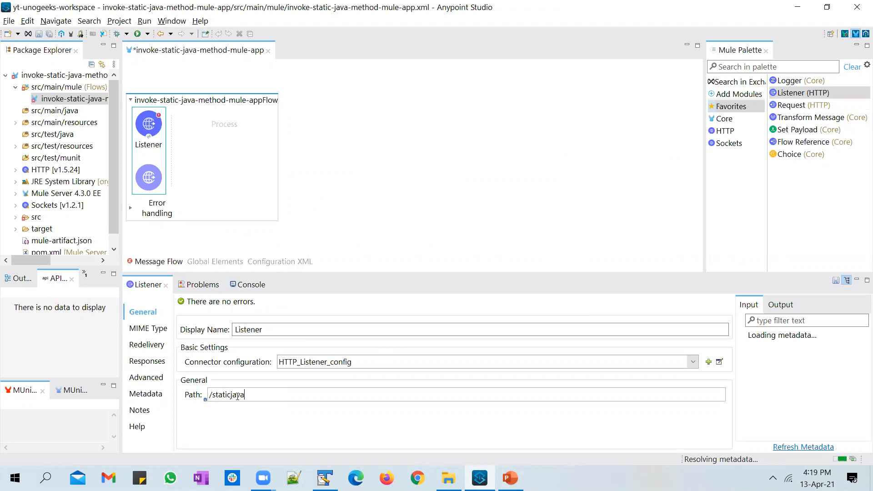
type("demo")
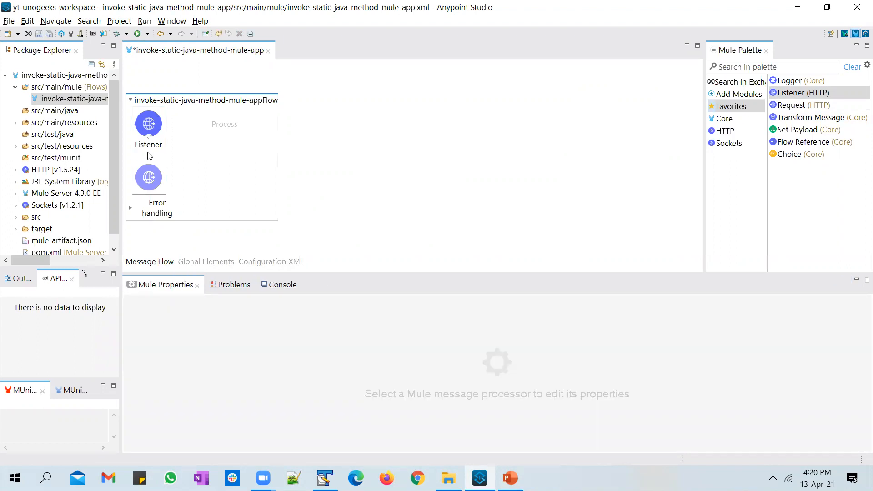
- Create a public Helloworld class in package unogeeks under src/main/java
left_click(148, 124)
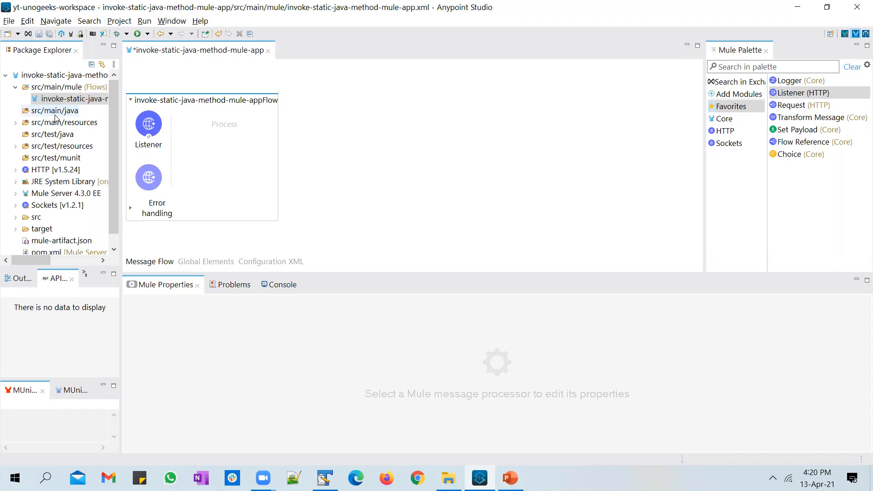
mouse_move(58, 118)
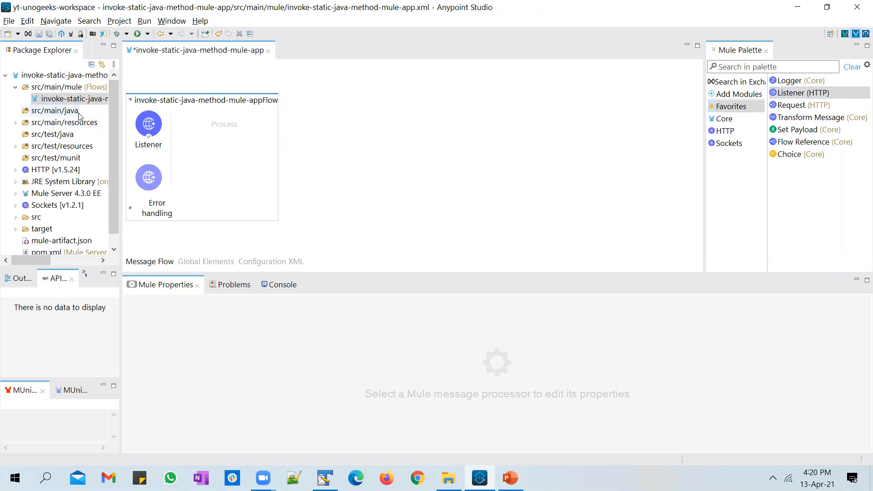
mouse_move(81, 117)
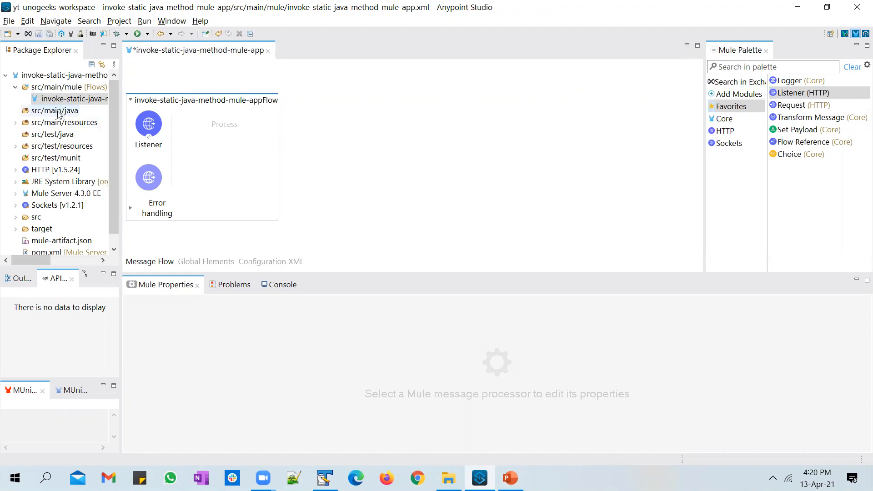
right_click(59, 110)
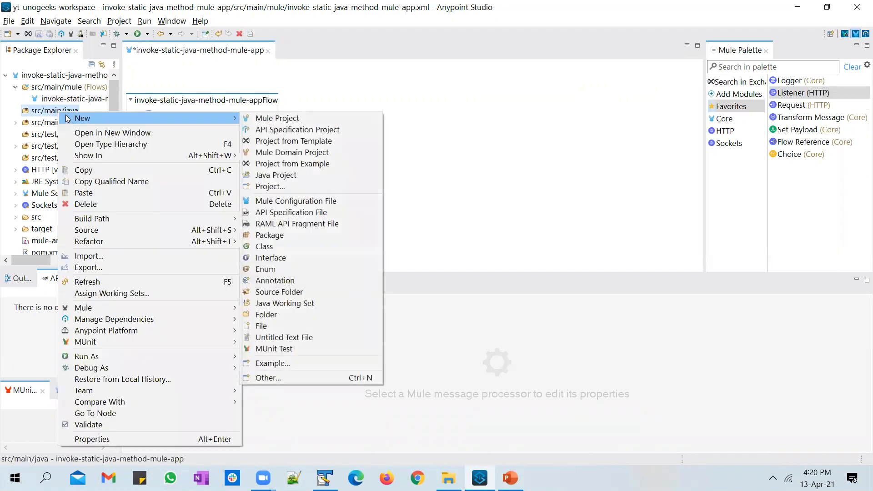
mouse_move(222, 121)
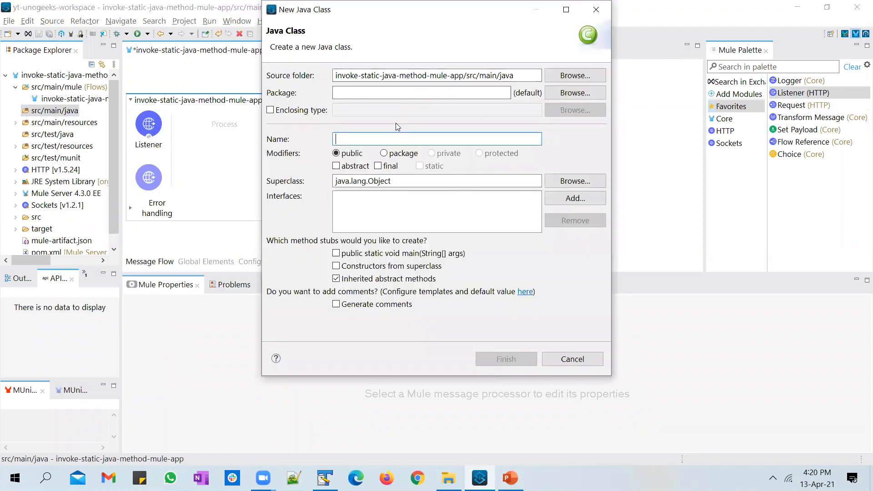
left_click(508, 478)
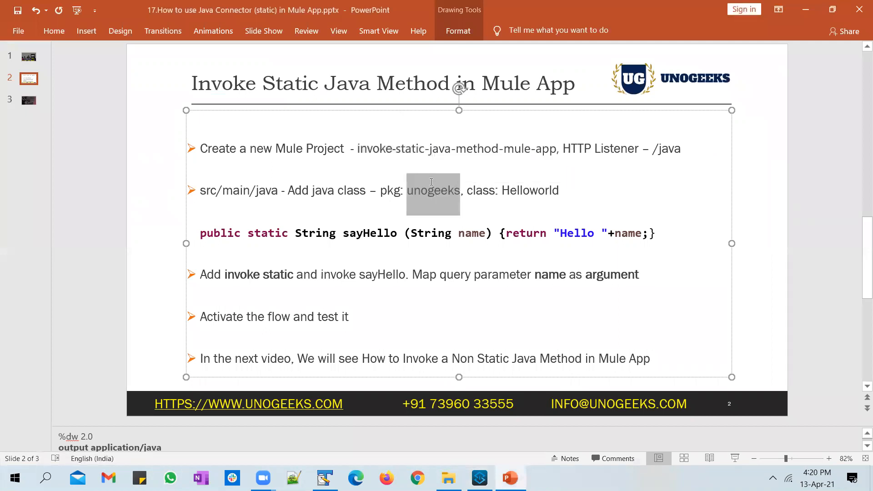
left_click(478, 478)
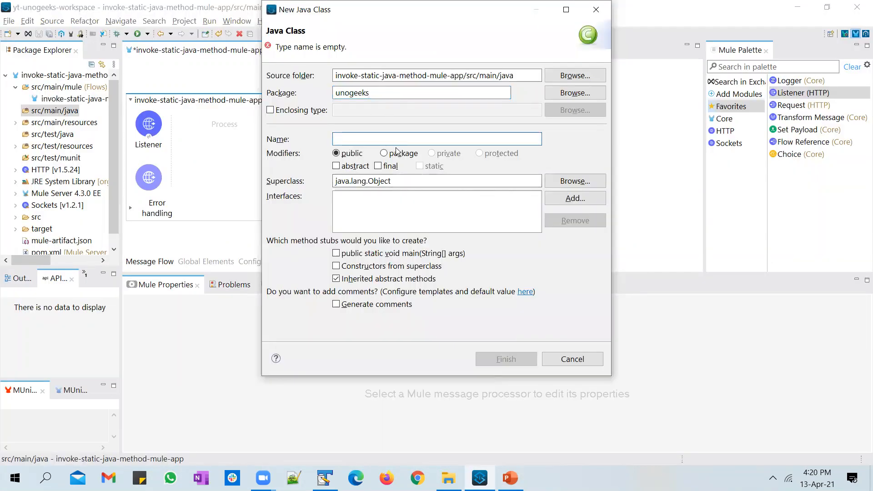
left_click(508, 478)
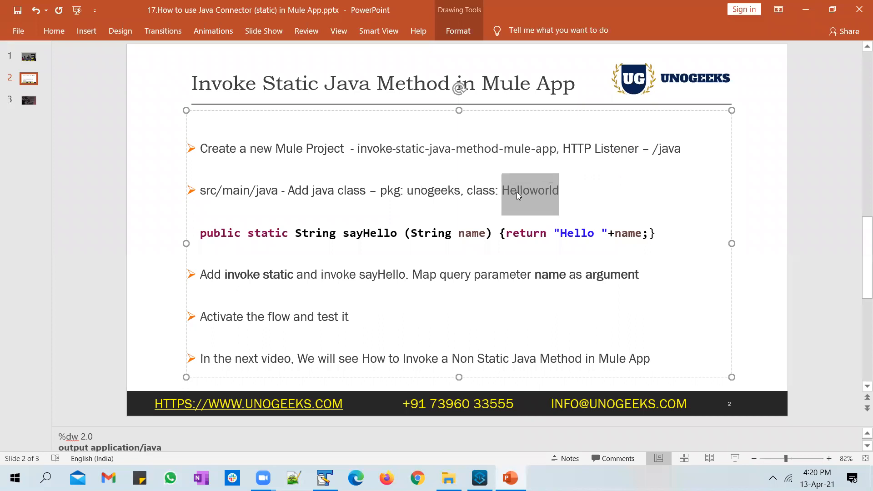
left_click(478, 478)
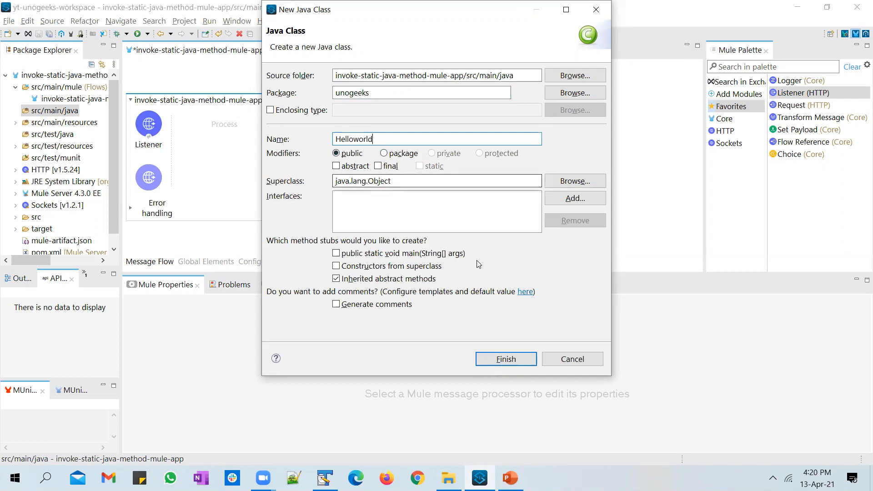
left_click(505, 359)
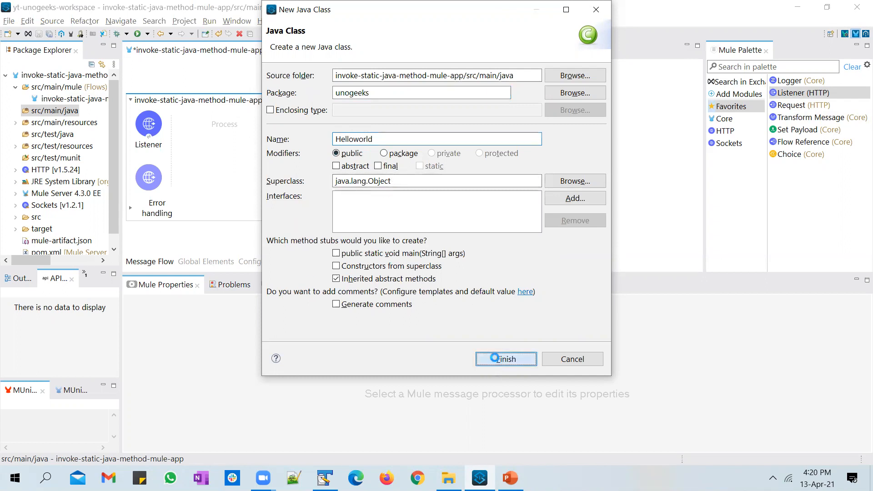
left_click(505, 359)
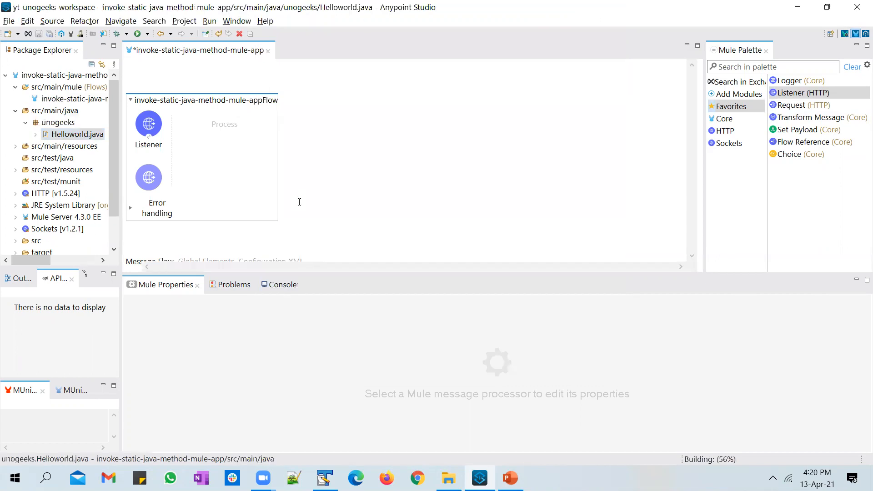
- Add public static String sayHello(String name) returning "Hello " plus name to Helloworld.java
double_click(74, 134)
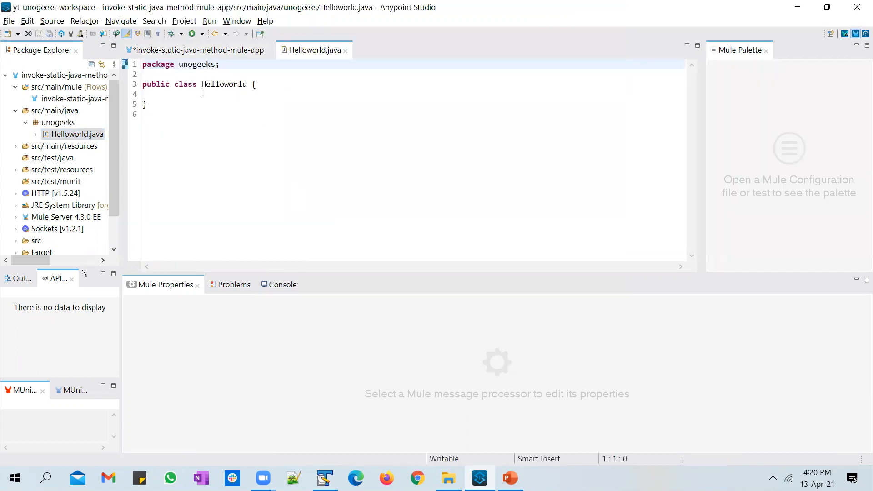
left_click(202, 94)
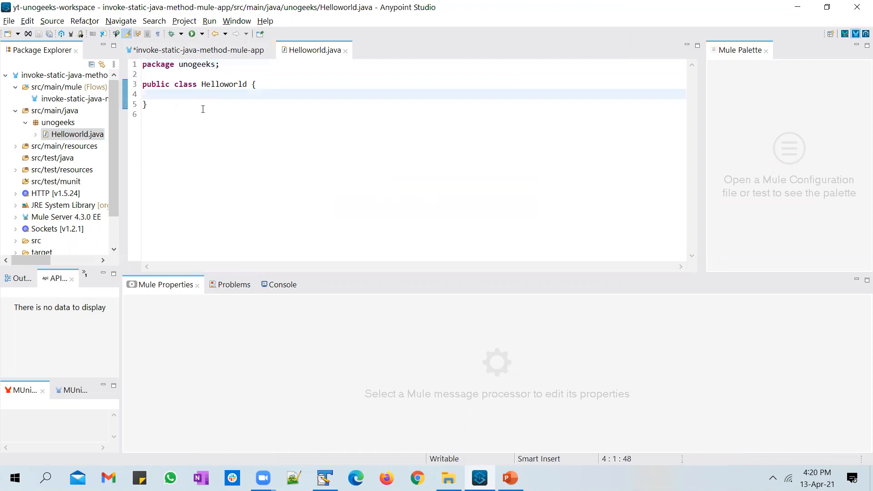
left_click(508, 478)
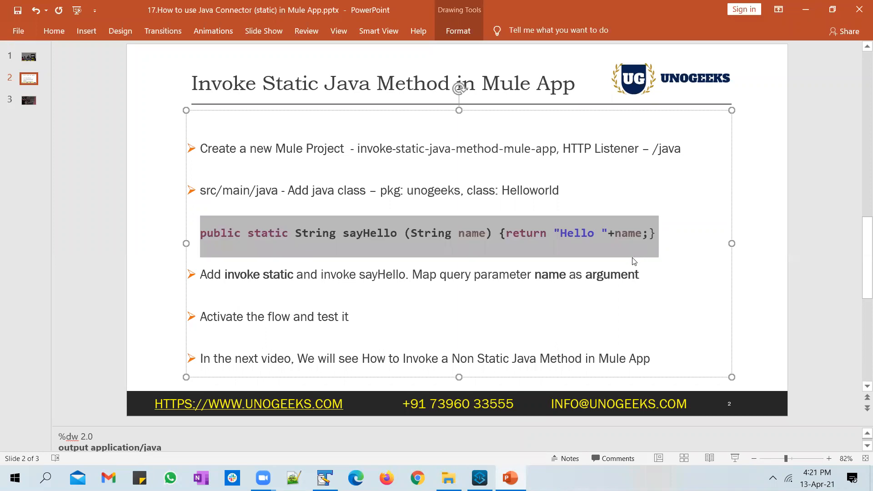
left_click(479, 478)
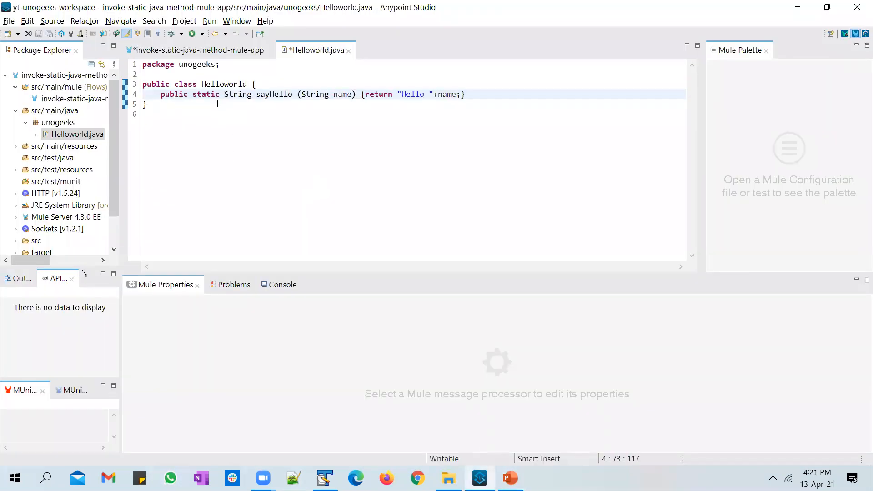
double_click(205, 95)
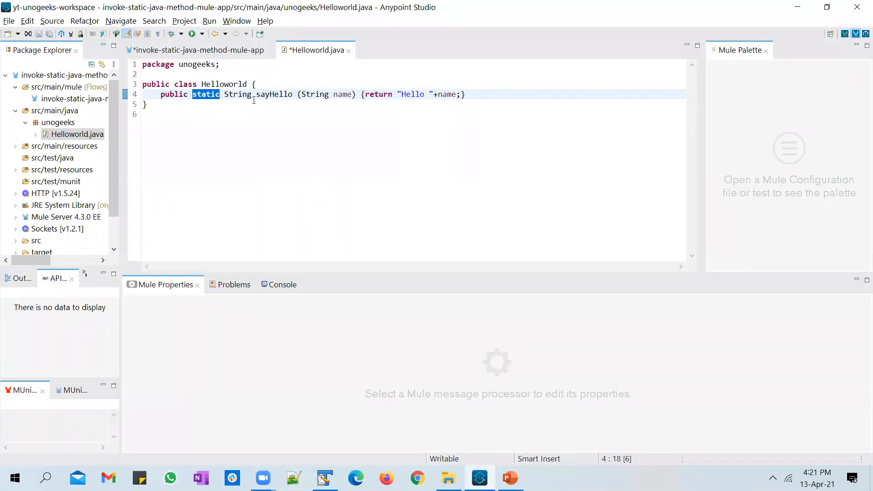
double_click(236, 94)
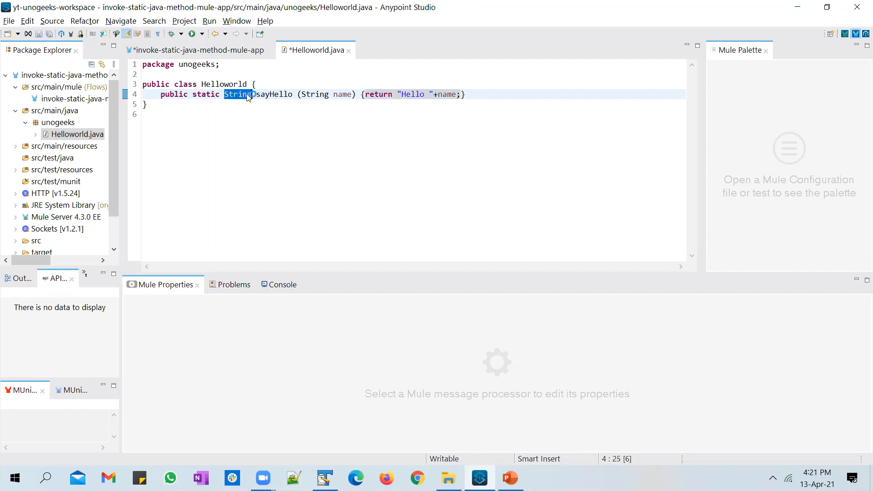
double_click(205, 94)
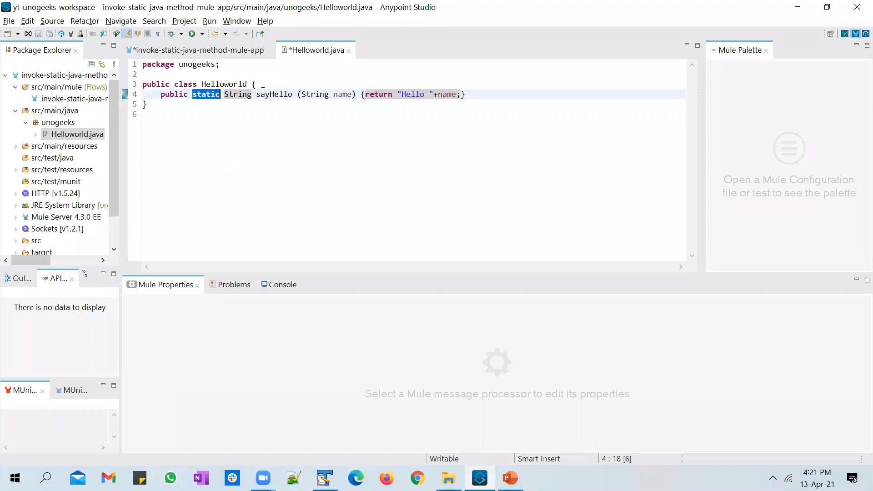
mouse_move(273, 94)
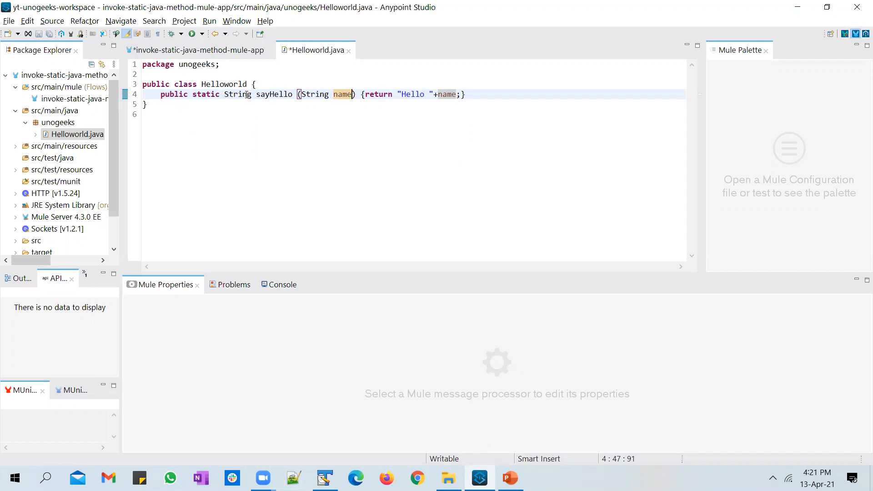
mouse_move(274, 95)
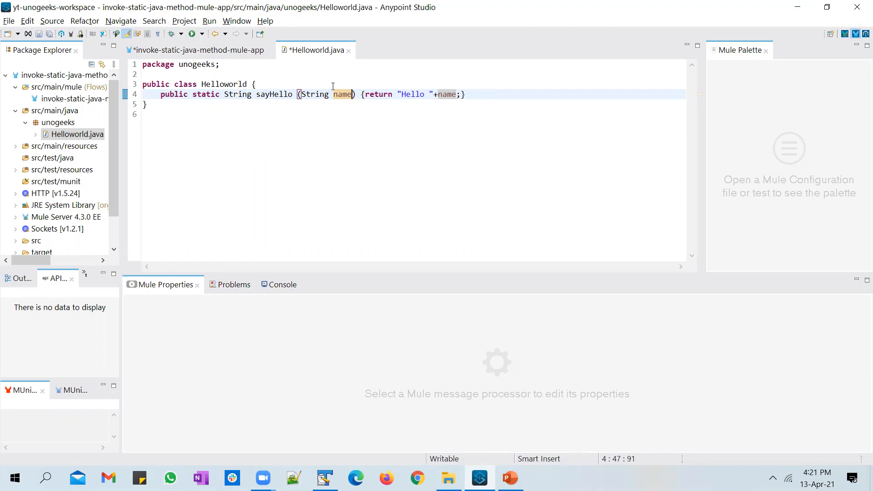
mouse_move(277, 94)
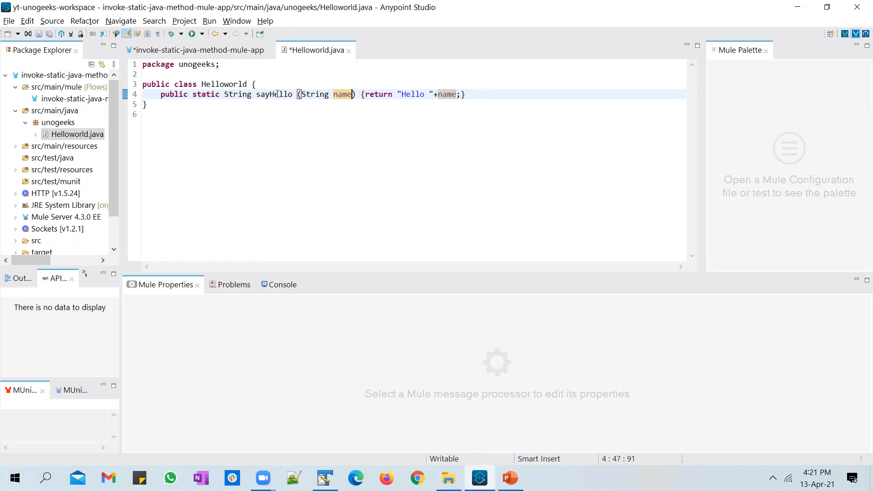
mouse_move(274, 94)
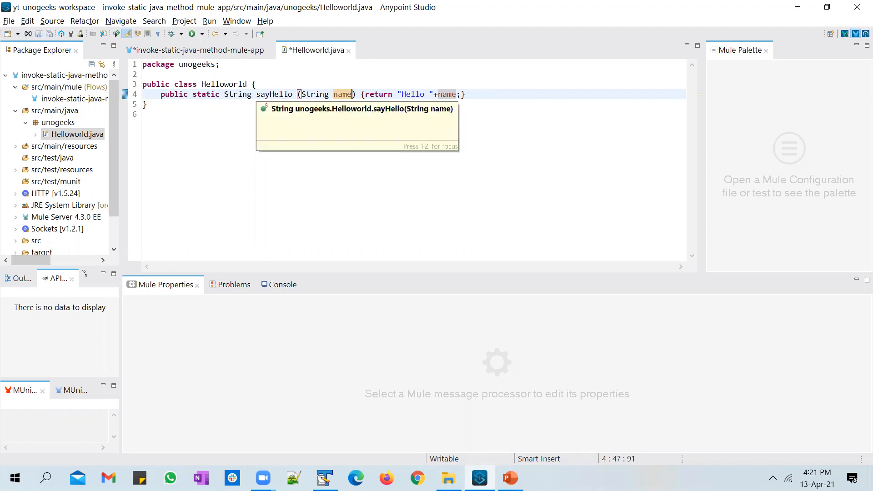
- Save Helloworld.java and return to the invoke-static-java-method-mule-app flow editor
left_click(198, 50)
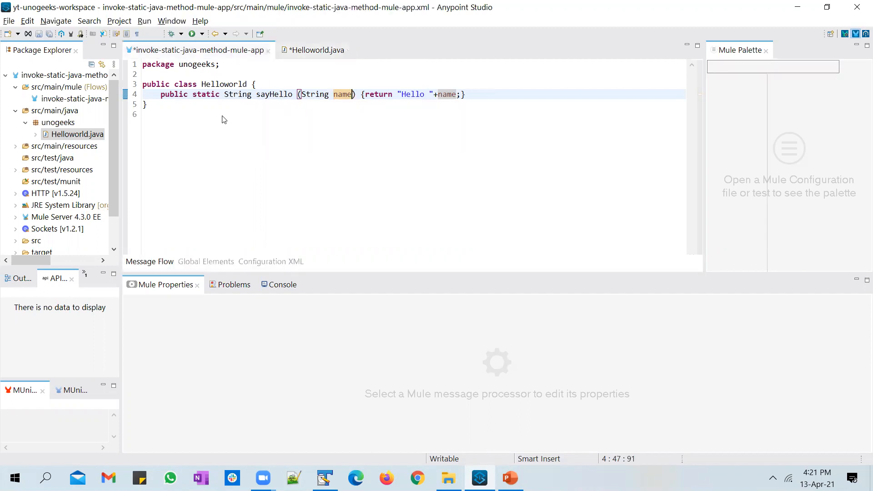
left_click(195, 50)
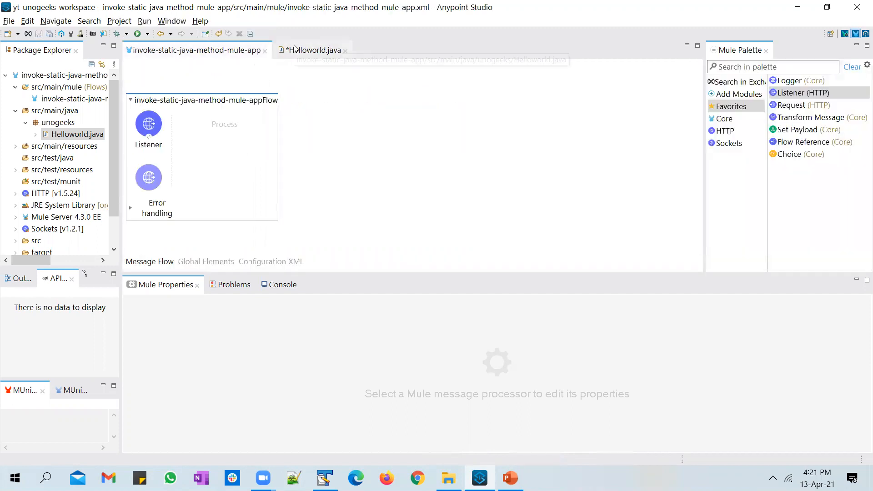
left_click(312, 49)
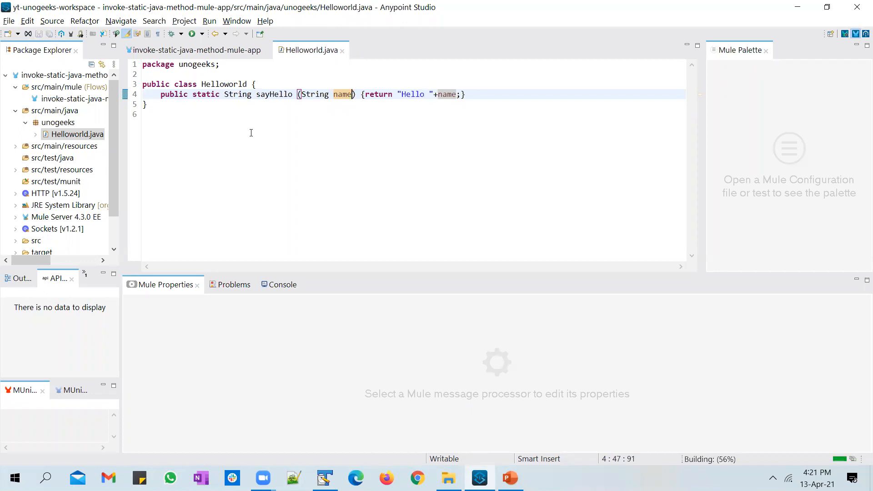
left_click(167, 114)
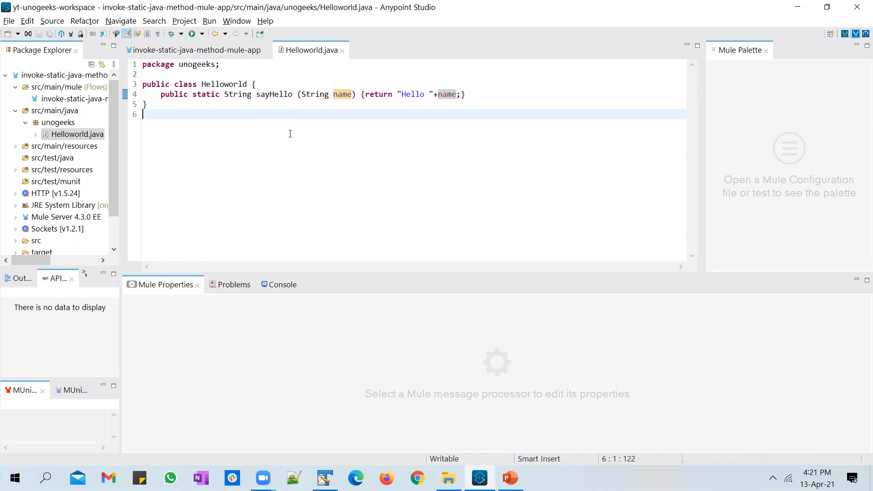
mouse_move(295, 113)
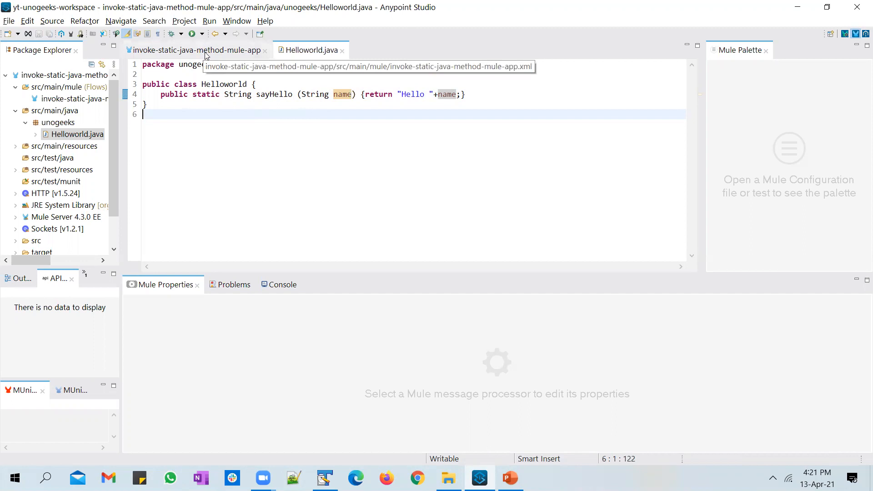
mouse_move(330, 77)
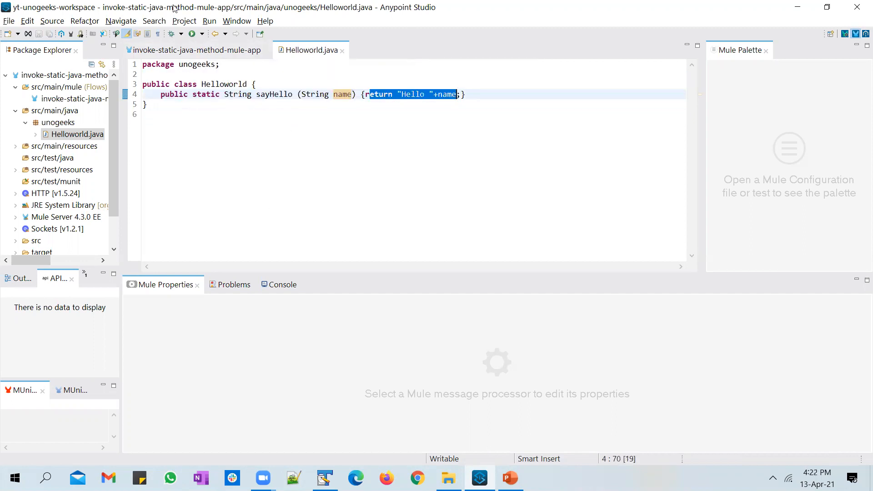
left_click(196, 50)
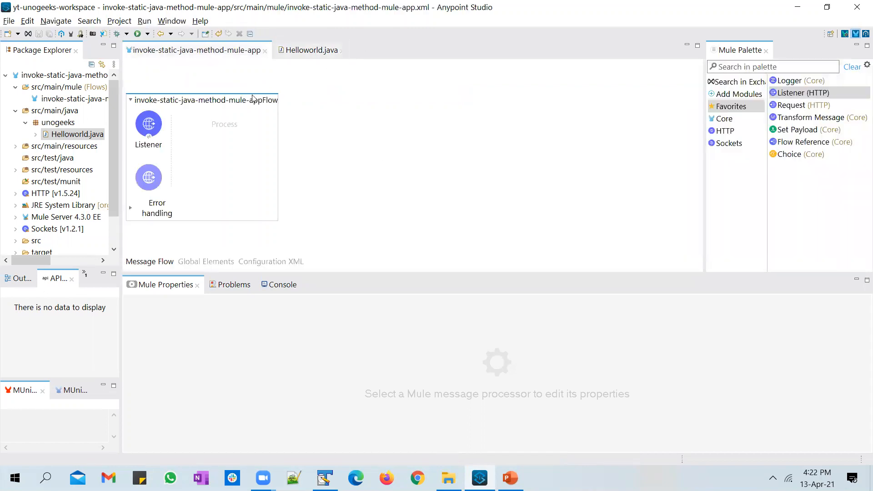
mouse_move(774, 189)
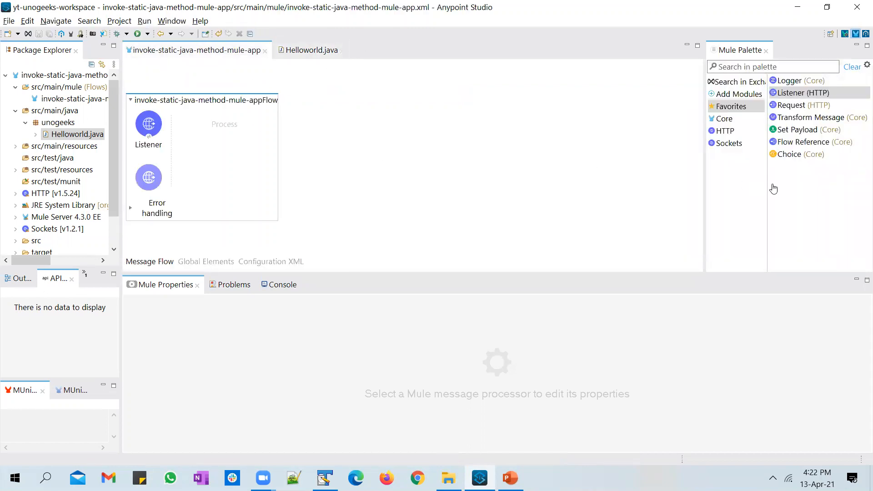
mouse_move(750, 99)
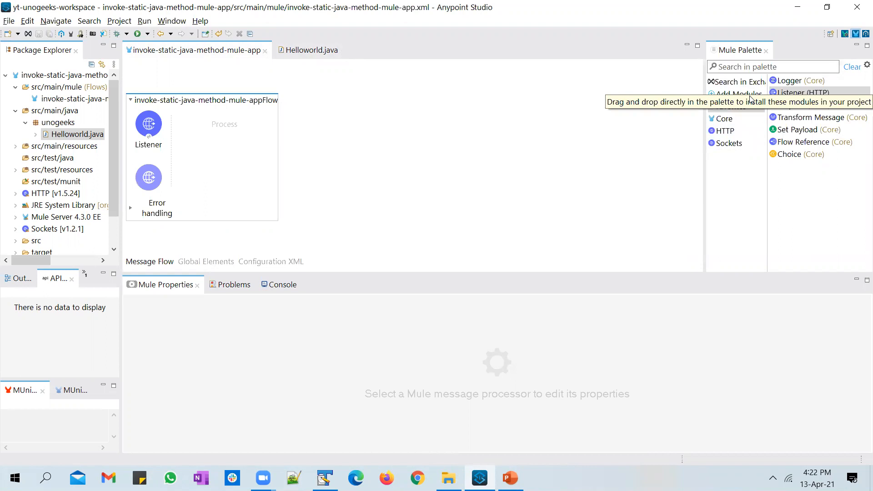
- Add the Java module from the Mule Palette and locate its Invoke static operation
left_click(740, 94)
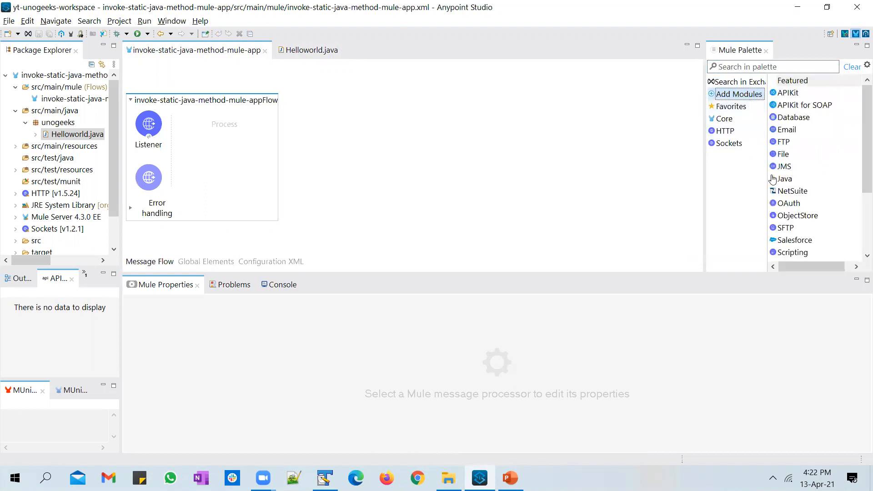
left_click(785, 179)
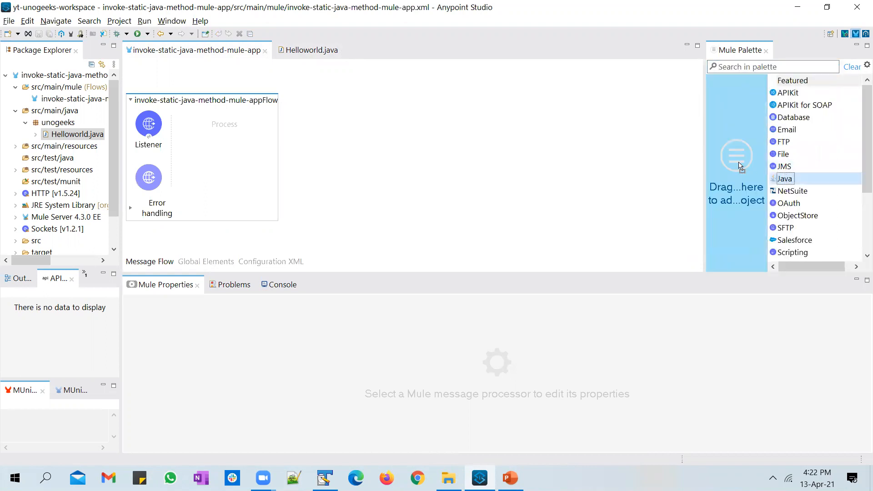
left_click(785, 178)
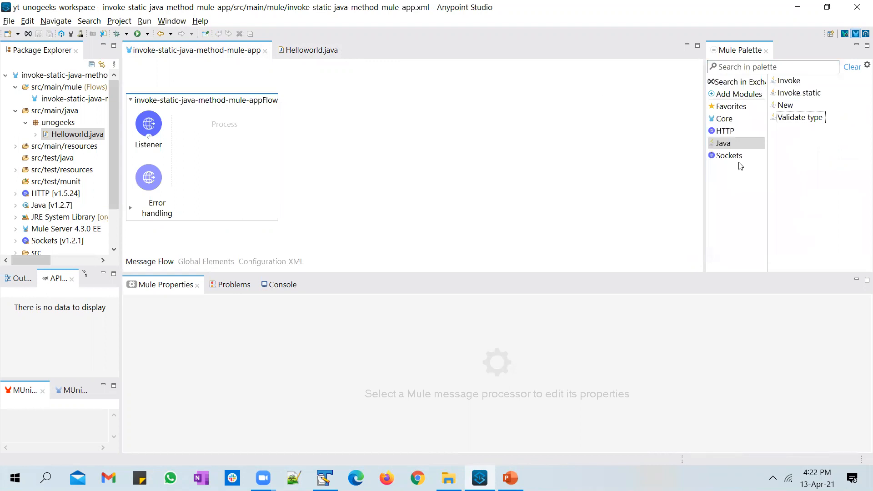
mouse_move(723, 143)
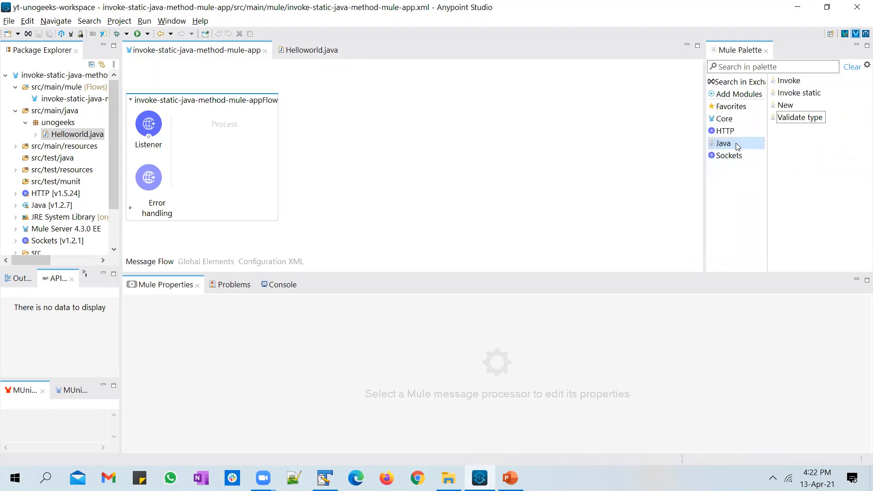
scroll("down", 3)
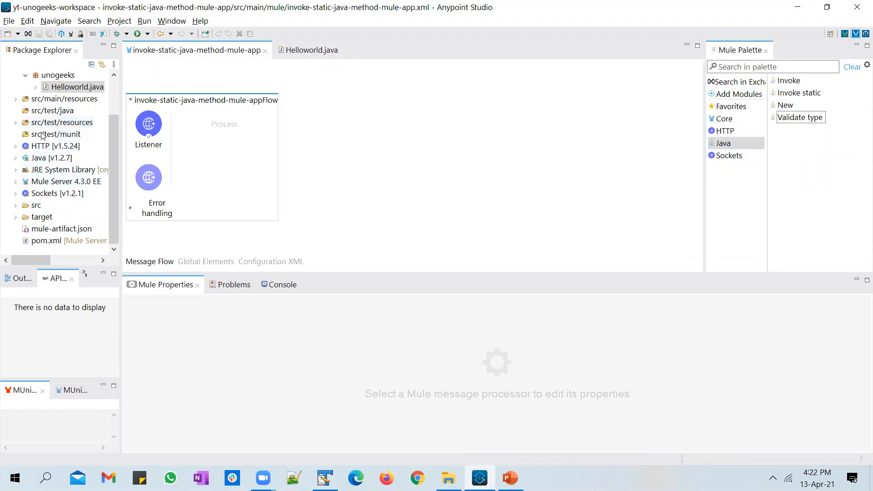
mouse_move(538, 135)
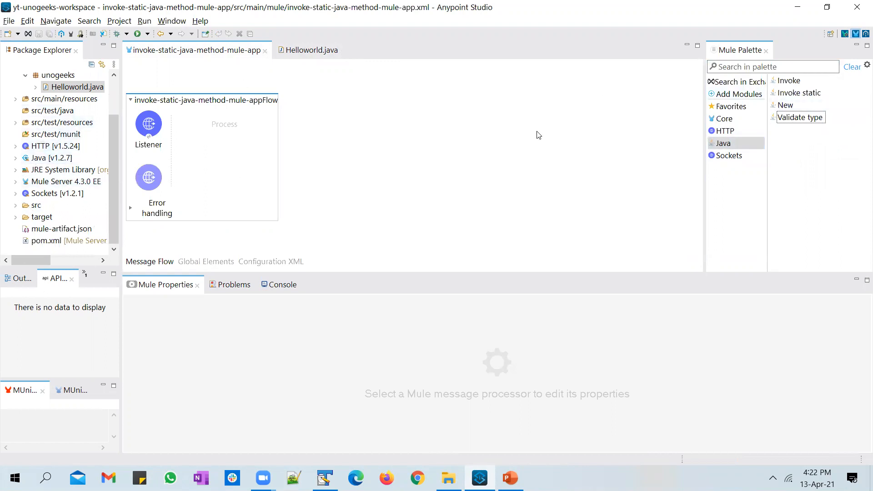
mouse_move(805, 82)
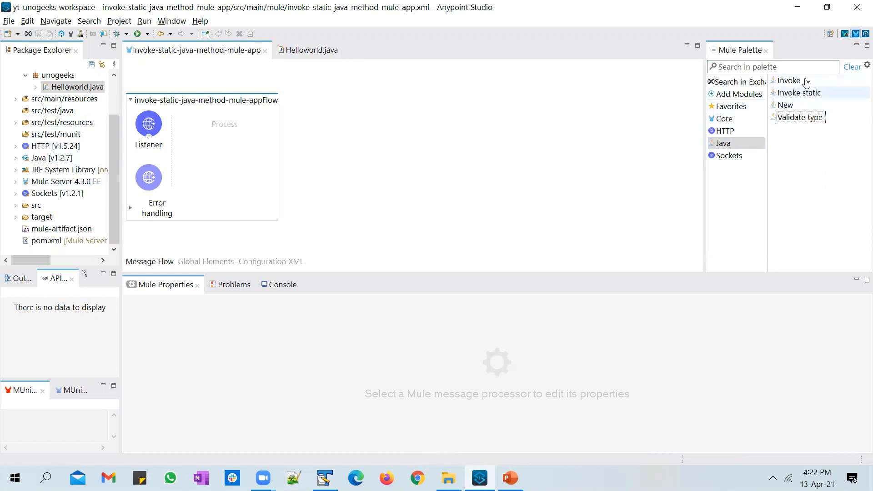
mouse_move(801, 92)
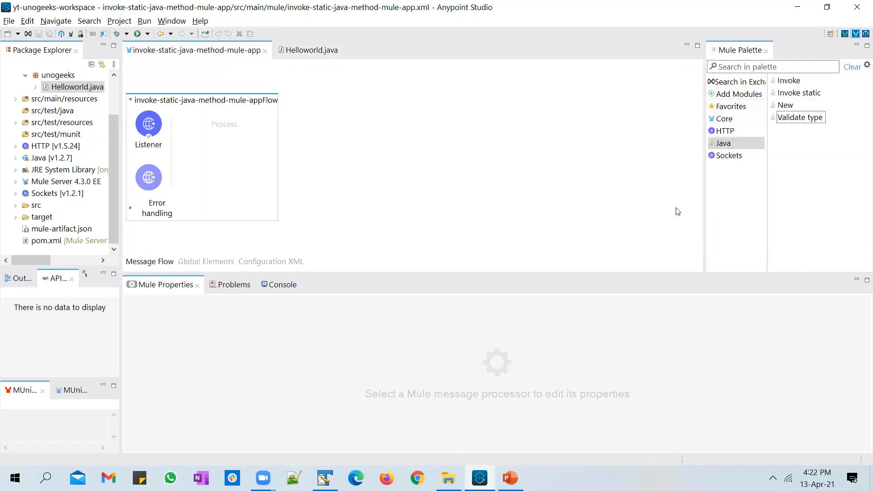
mouse_move(785, 105)
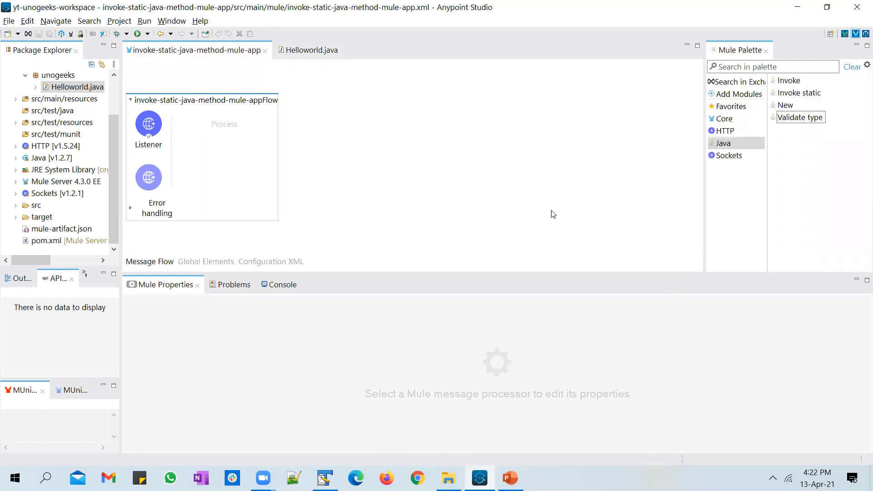
mouse_move(581, 142)
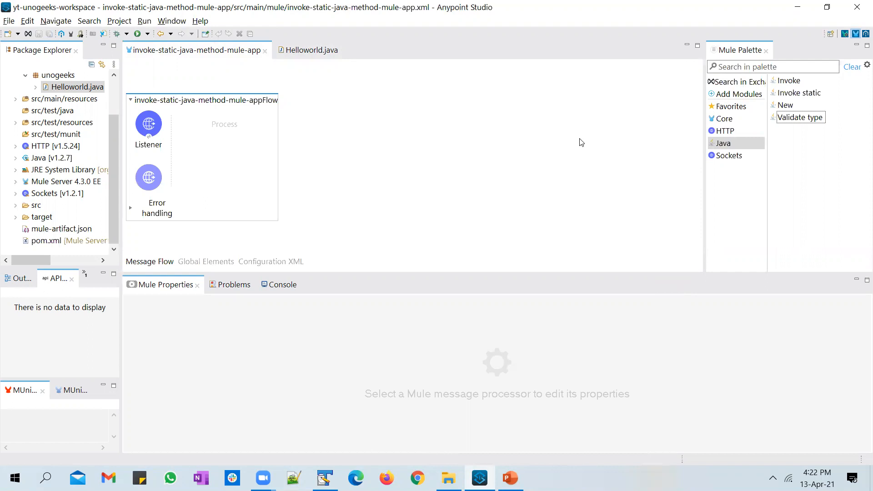
mouse_move(532, 171)
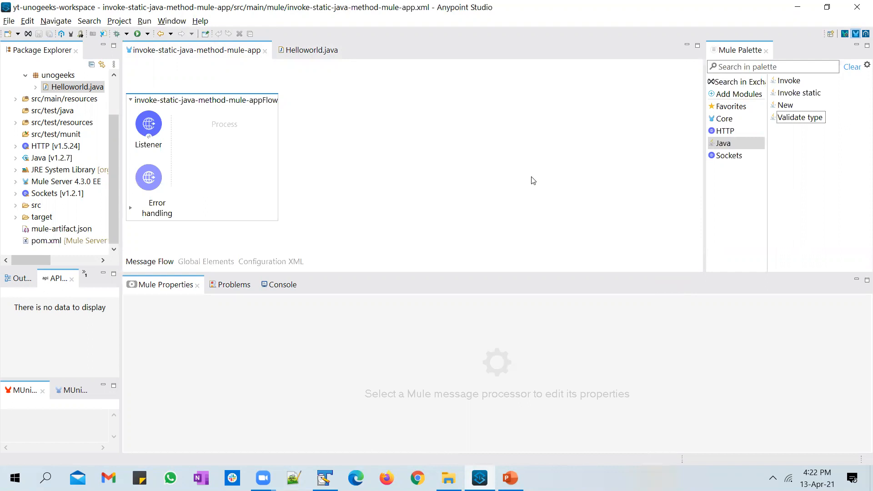
mouse_move(789, 81)
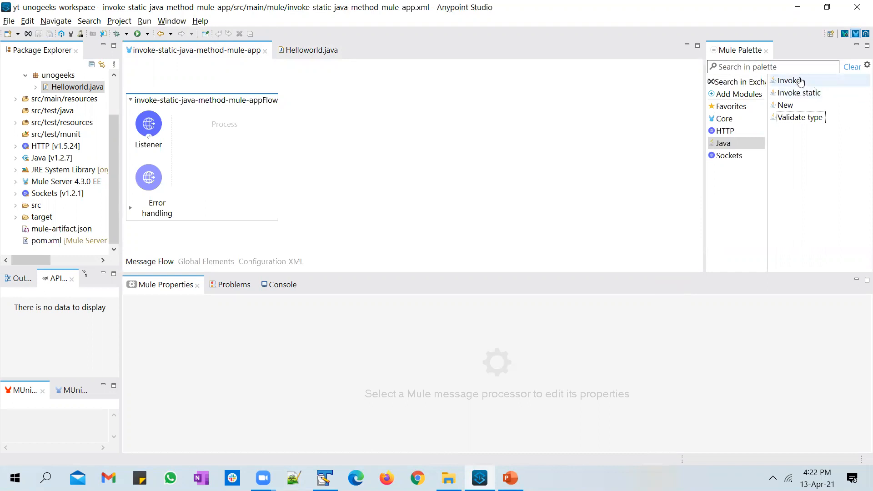
mouse_move(808, 82)
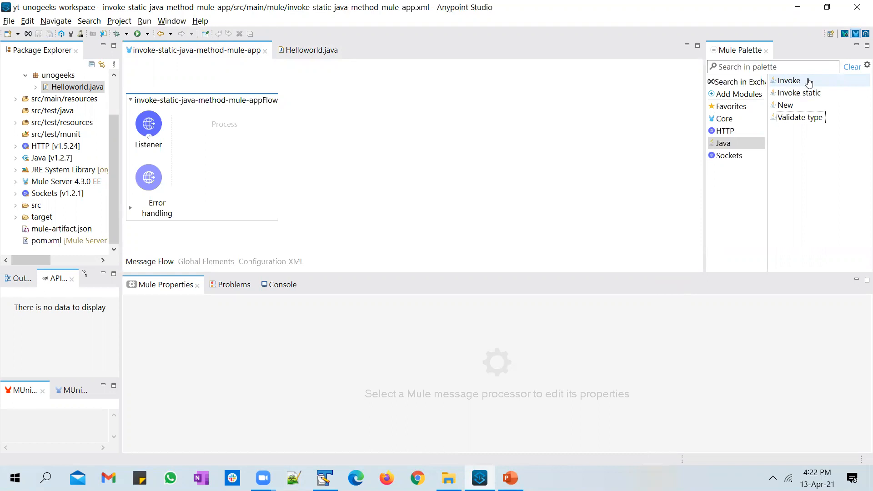
mouse_move(800, 110)
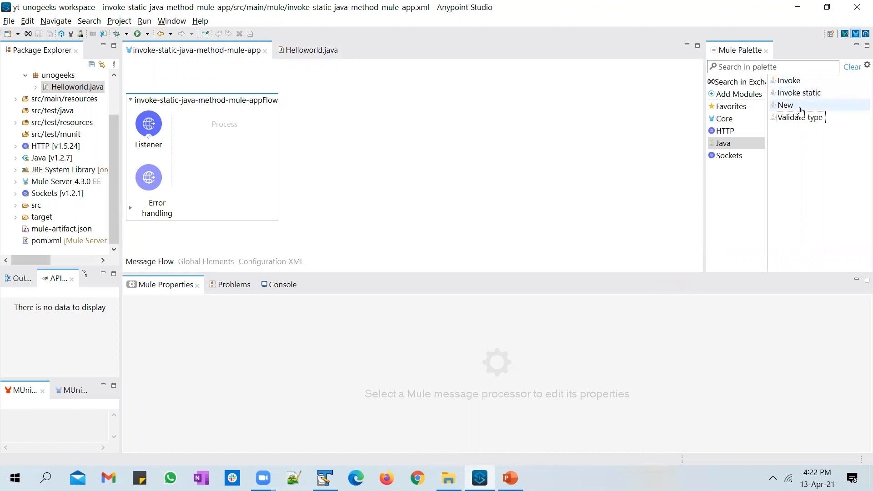
mouse_move(615, 169)
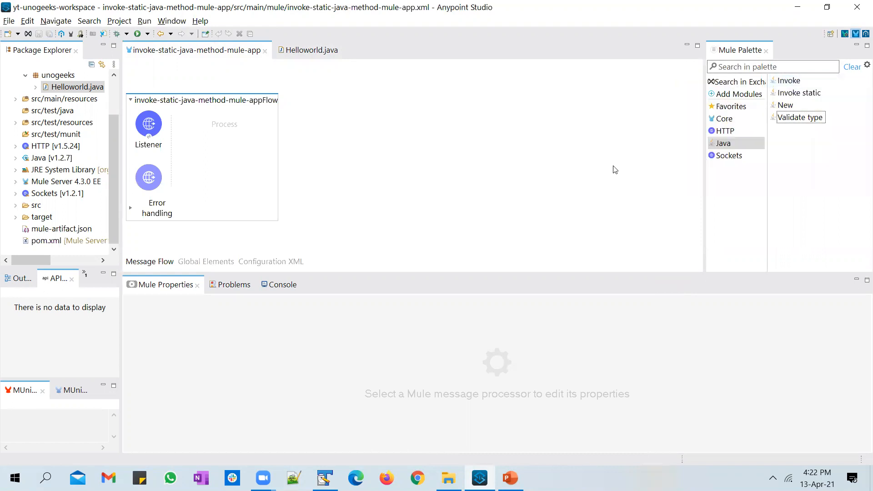
mouse_move(587, 188)
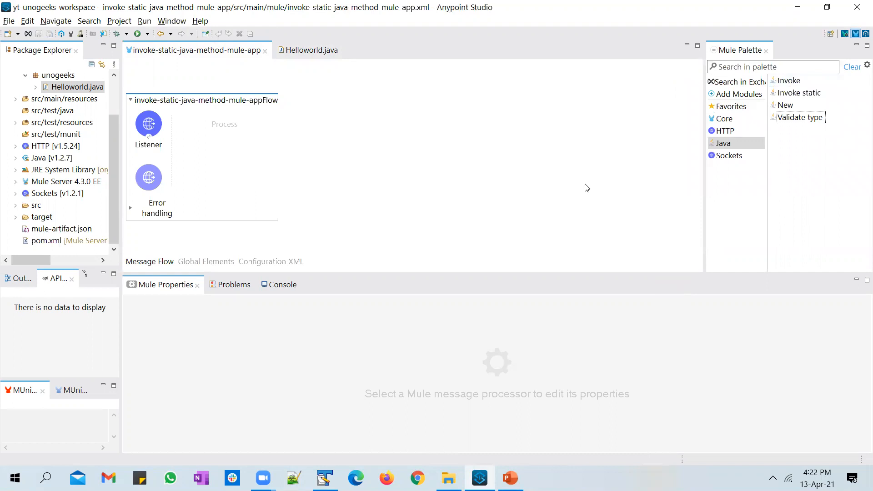
mouse_move(801, 92)
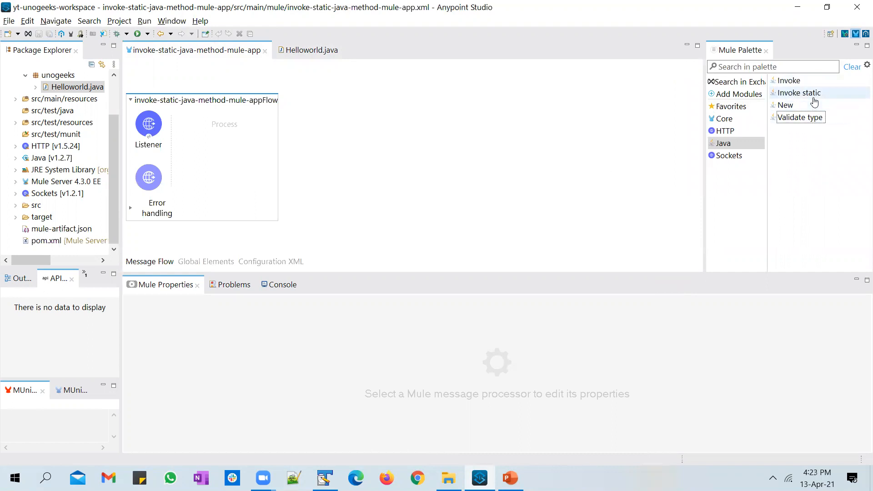
mouse_move(810, 96)
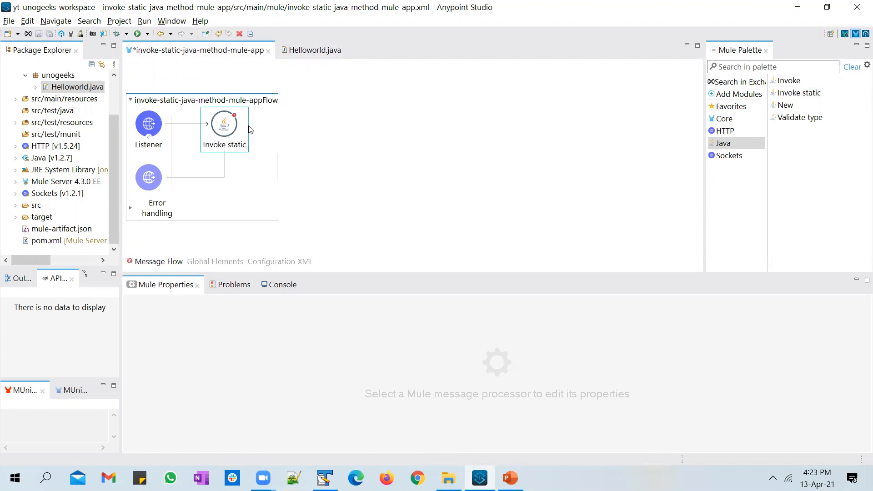
- Select the Invoke static component and browse for its Java class
left_click(224, 122)
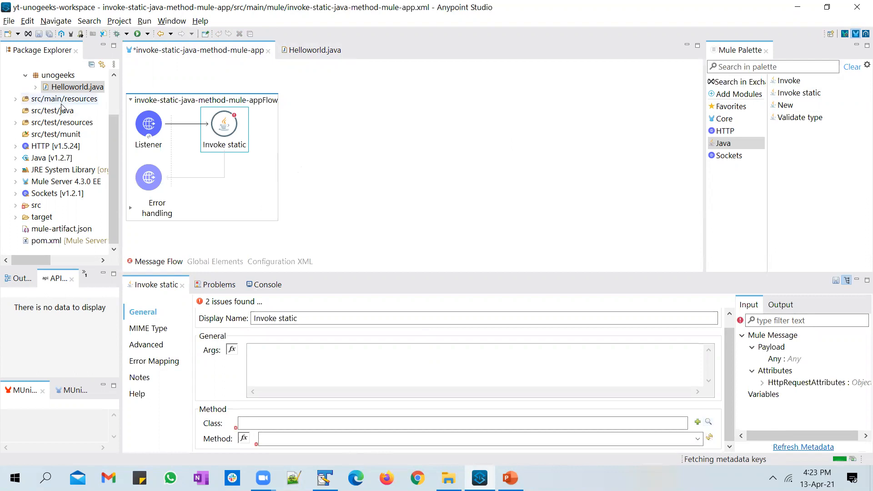
mouse_move(612, 336)
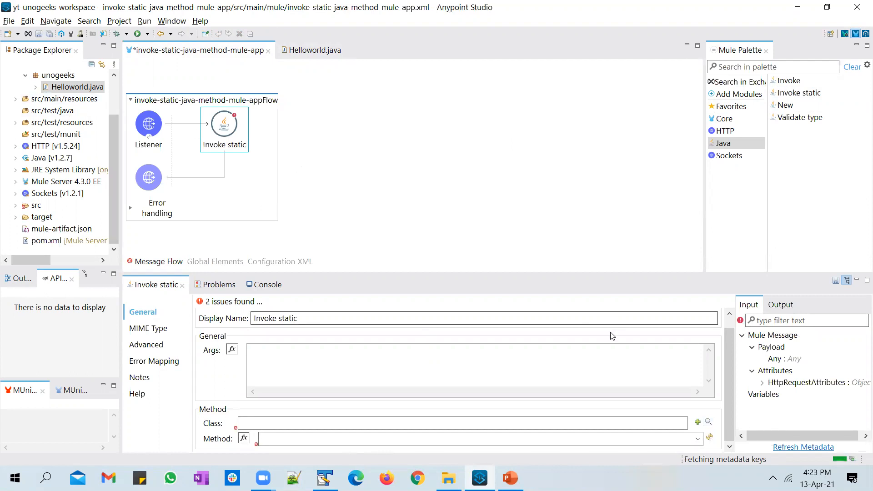
left_click(697, 422)
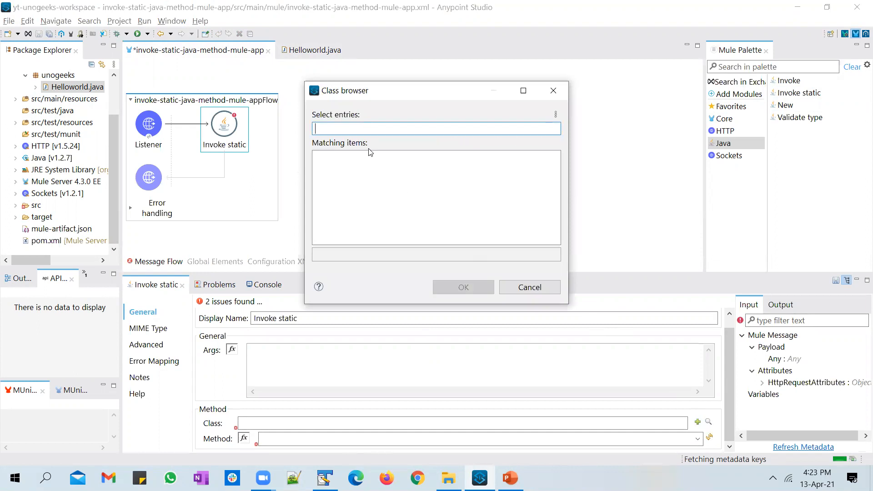
- Search 'hellowro' in the Class browser and choose unogeeks.Helloworld
type("hellowro")
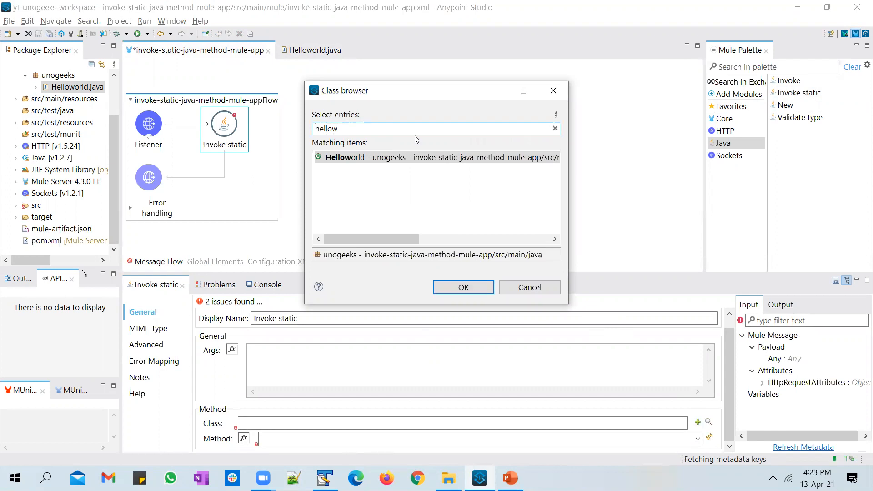
left_click(437, 158)
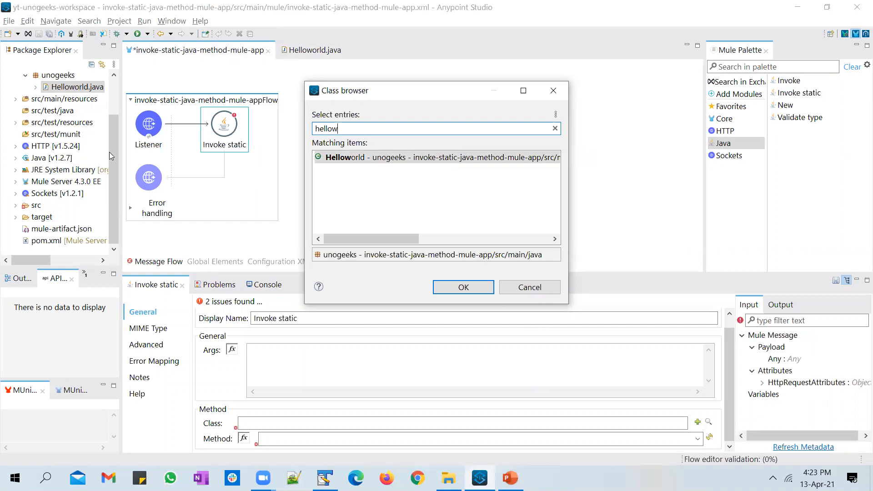
mouse_move(78, 100)
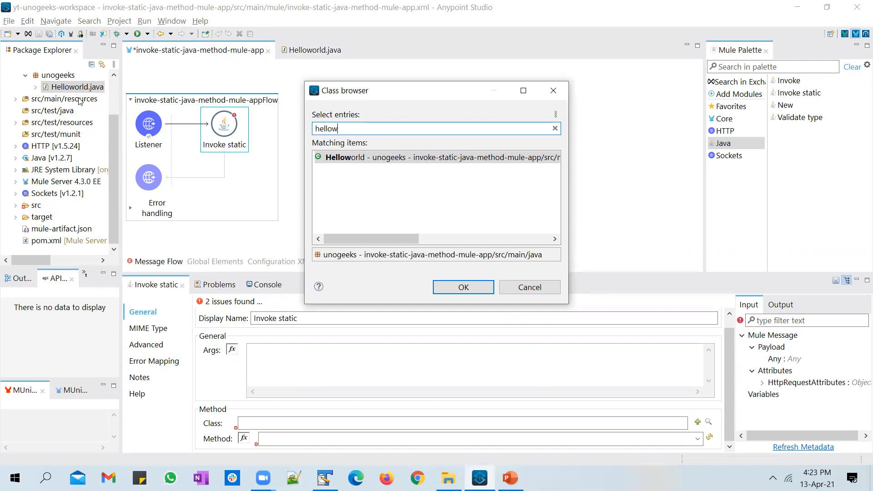
left_click(463, 287)
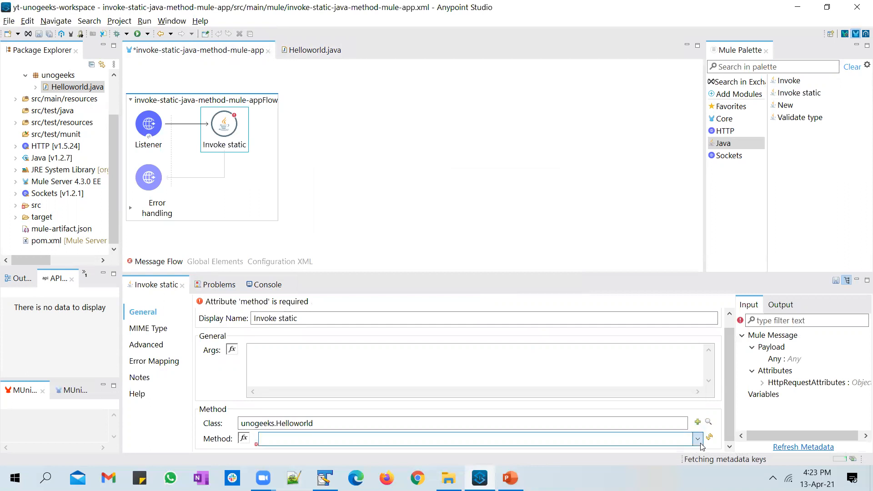
- Choose sayHello(java.lang.String) as the method and check its name parameter in Helloworld.java
left_click(696, 439)
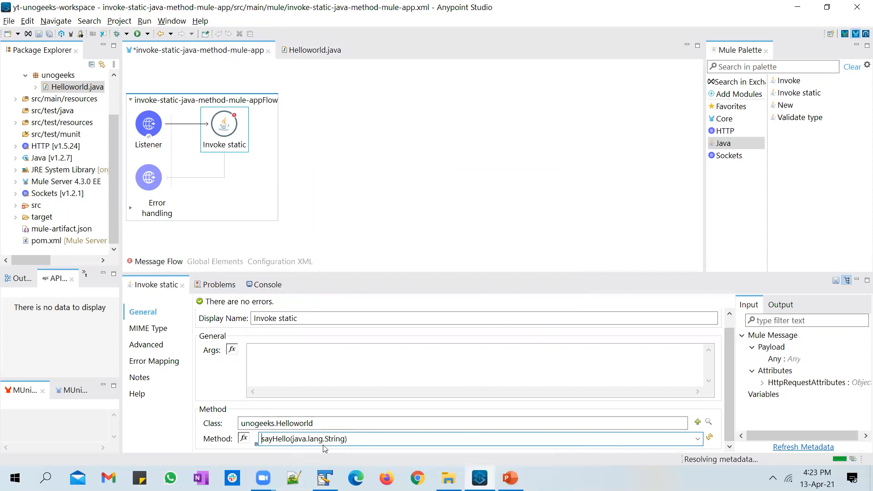
mouse_move(303, 439)
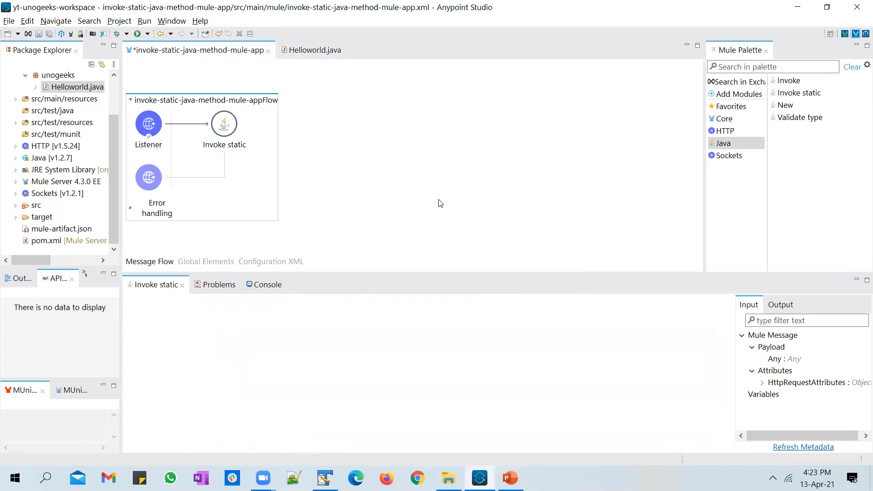
left_click(224, 124)
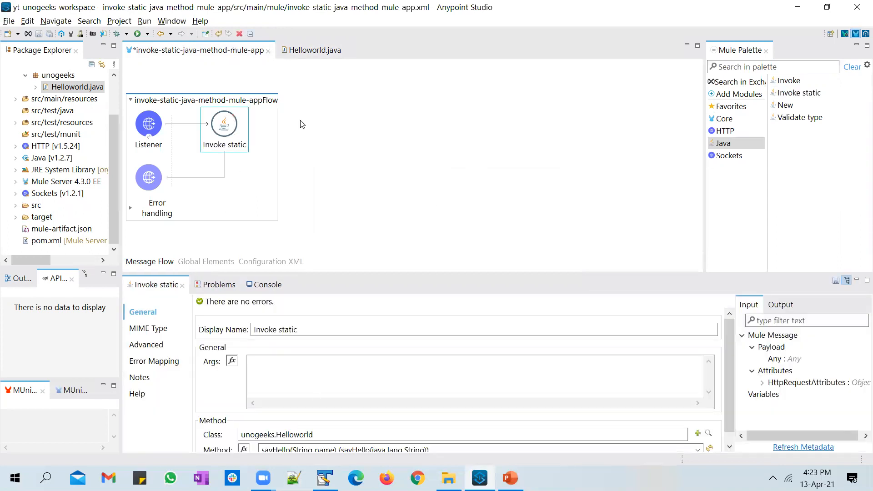
left_click(314, 49)
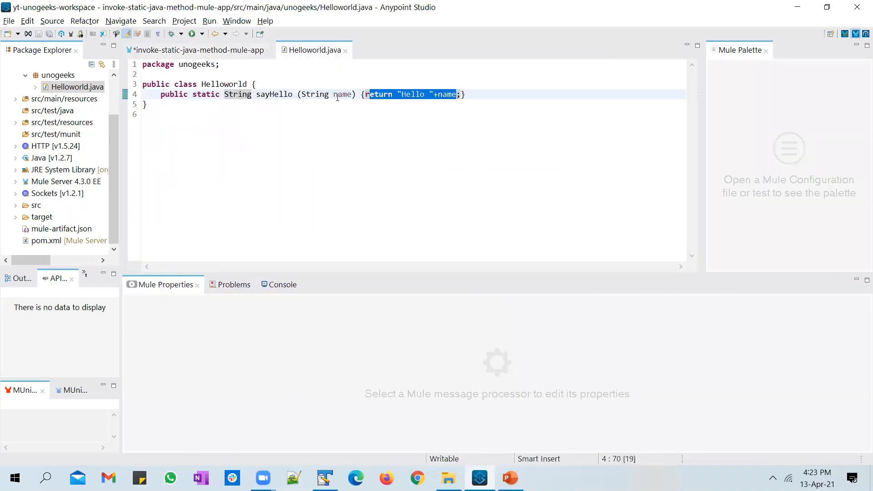
double_click(342, 94)
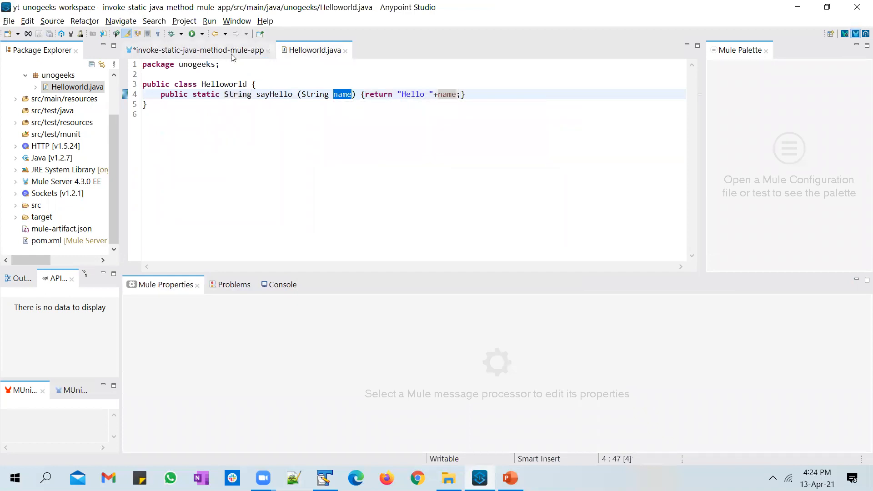
left_click(198, 49)
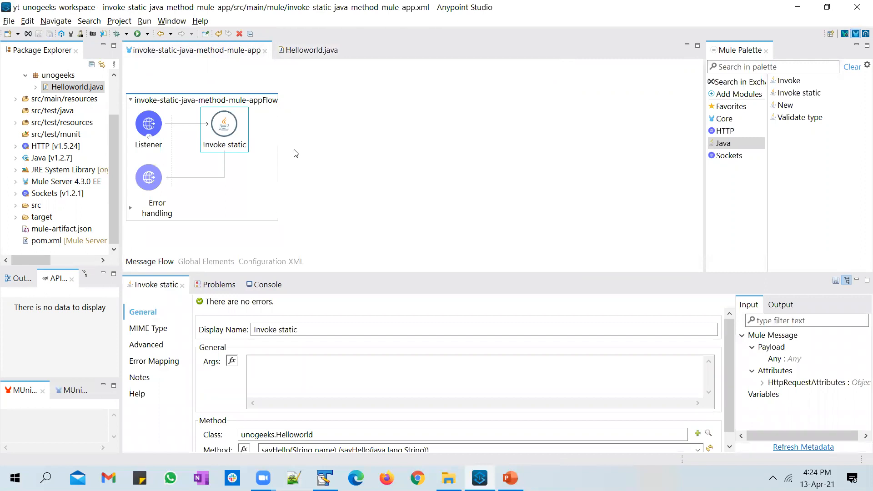
mouse_move(346, 141)
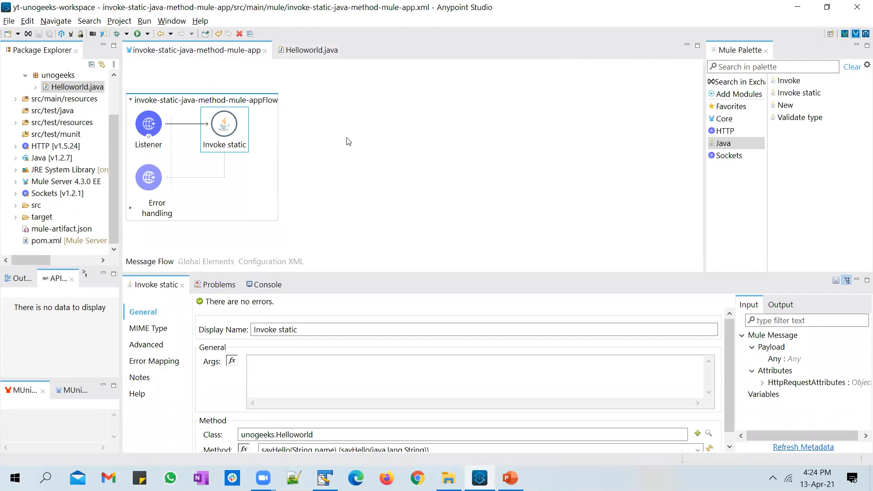
mouse_move(268, 147)
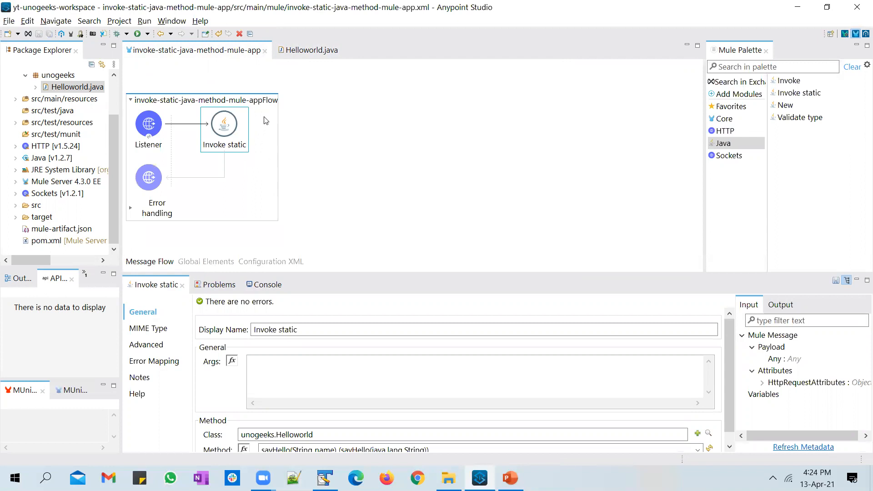
mouse_move(309, 49)
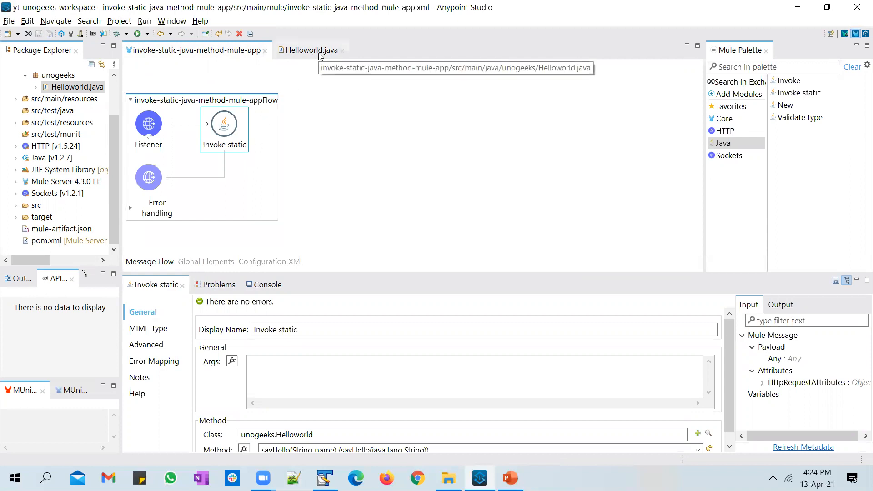
mouse_move(667, 403)
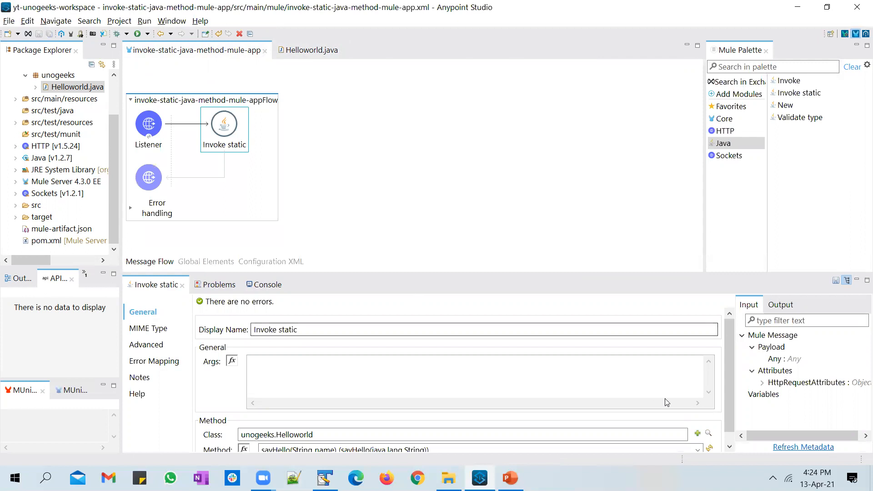
mouse_move(231, 360)
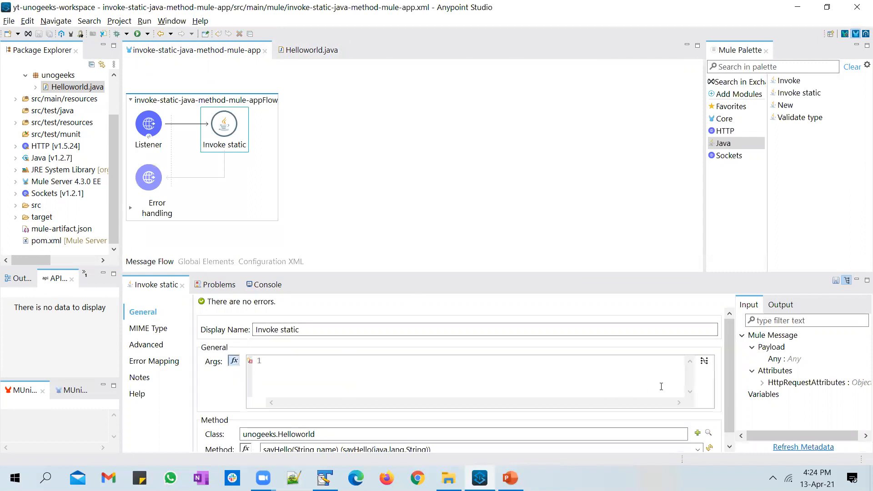
mouse_move(705, 361)
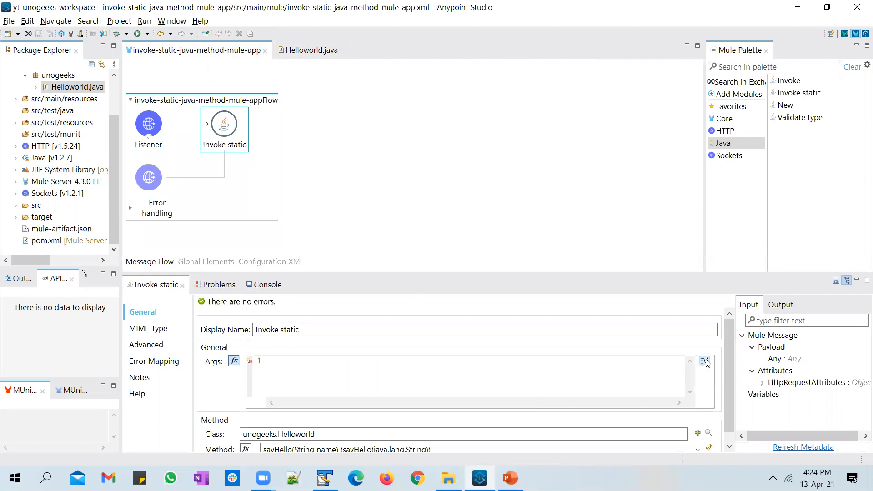
- Map the name String argument in Args, then view slides noting attributes.queryParams.name
left_click(705, 361)
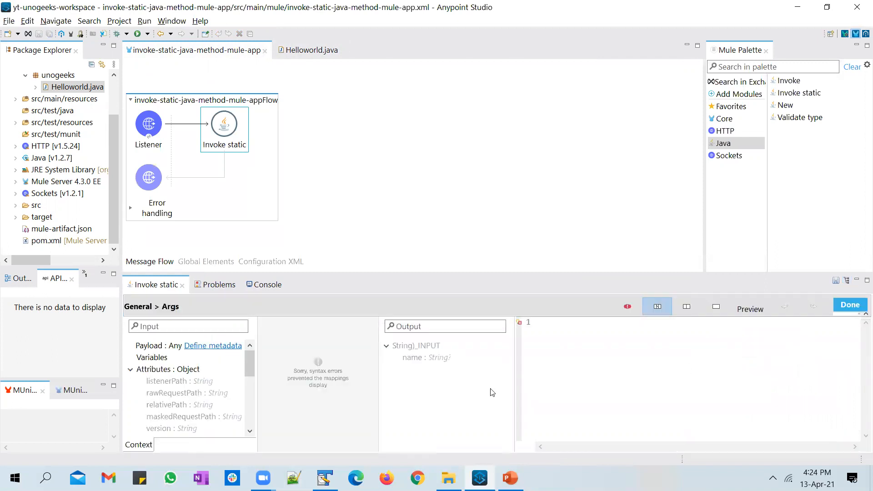
left_click(426, 358)
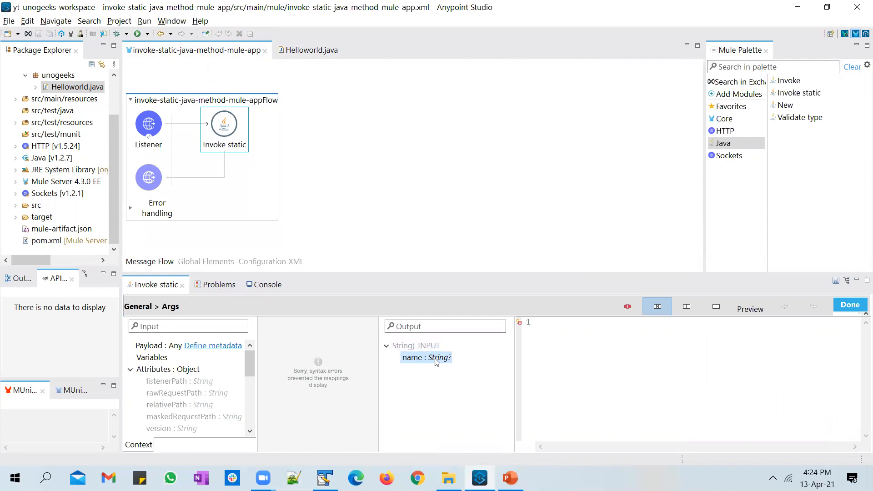
mouse_move(426, 370)
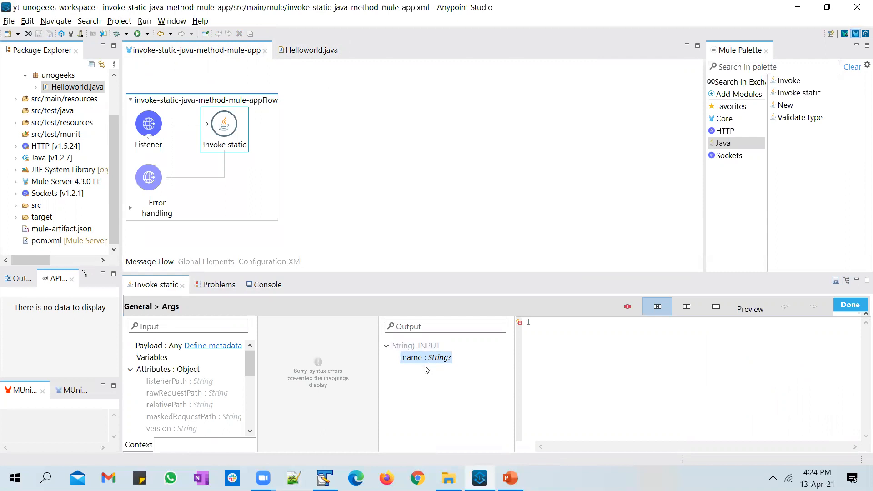
mouse_move(477, 139)
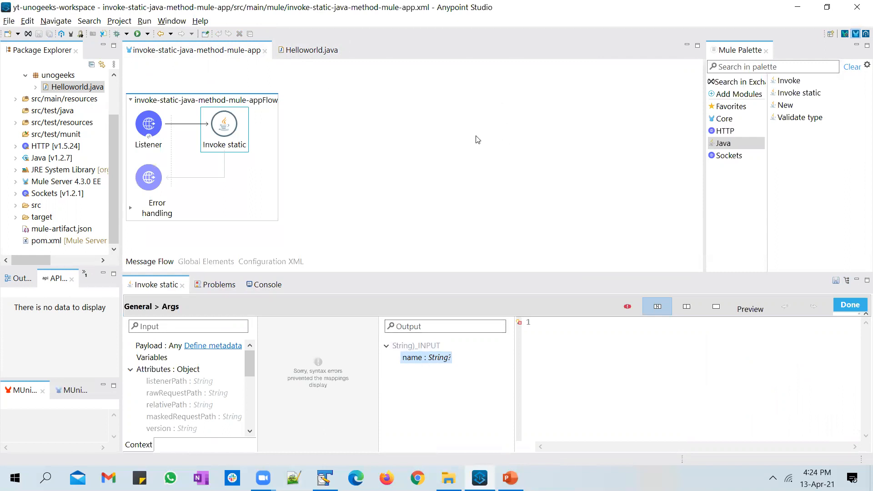
mouse_move(484, 140)
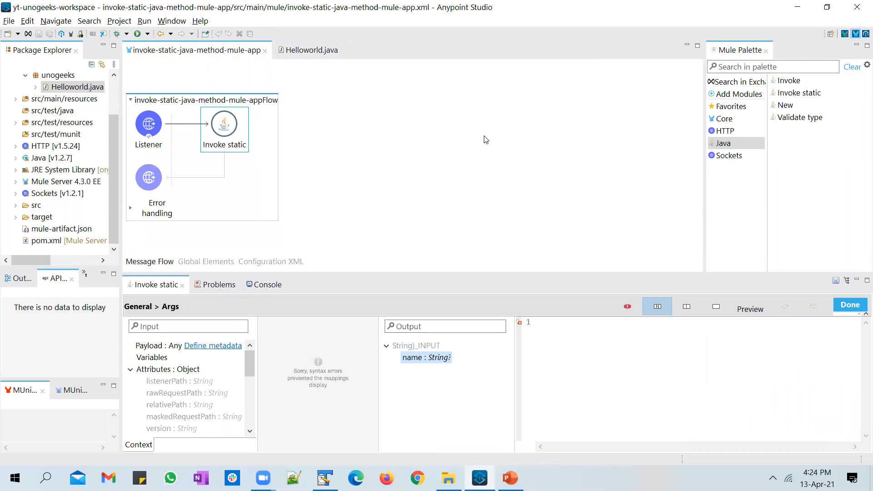
mouse_move(502, 132)
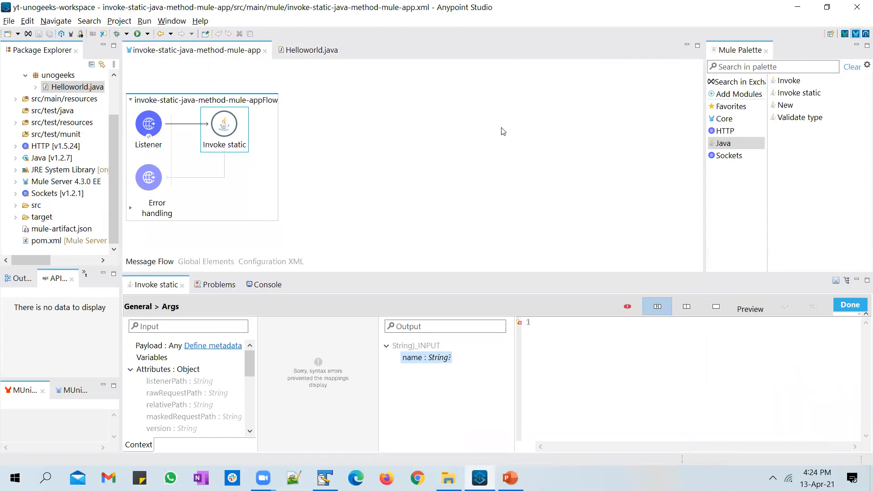
mouse_move(459, 426)
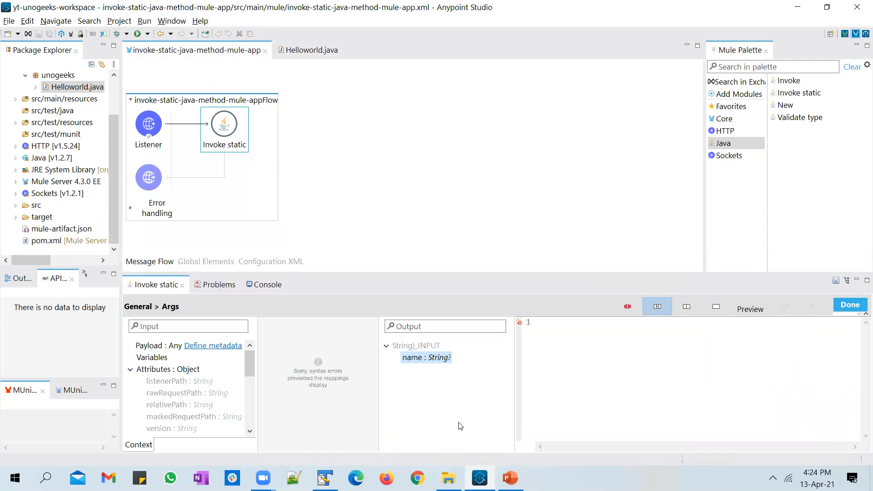
mouse_move(445, 407)
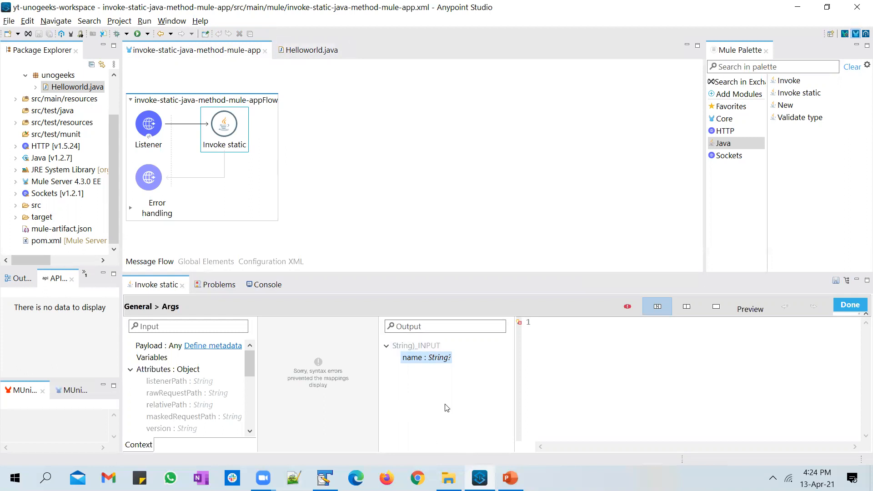
left_click(508, 478)
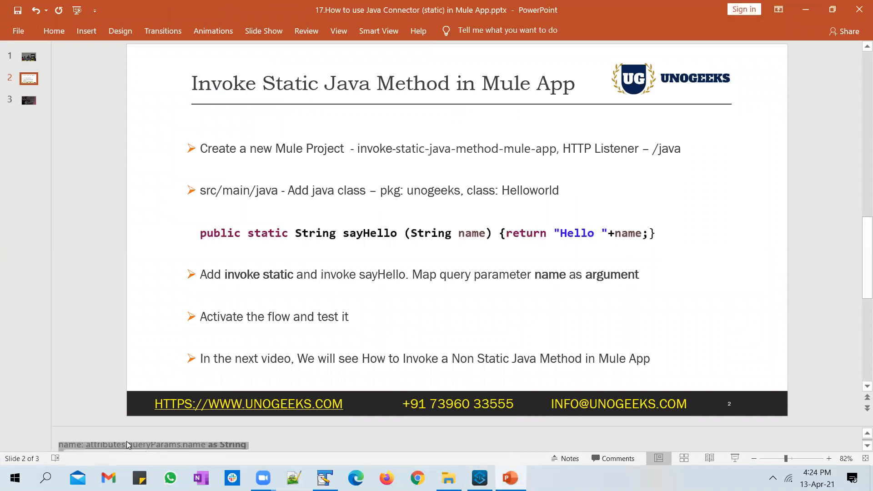
- Copy 'name: attributes.queryParams.name as String' from the slide 2 notes
left_click(479, 478)
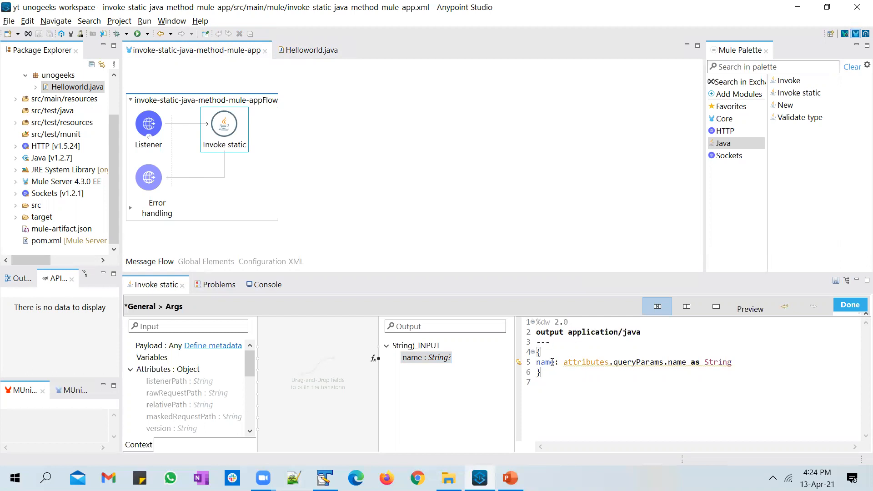
- Paste the name mapping into the Args editor, then compare with Helloworld's sayHello signature
double_click(546, 362)
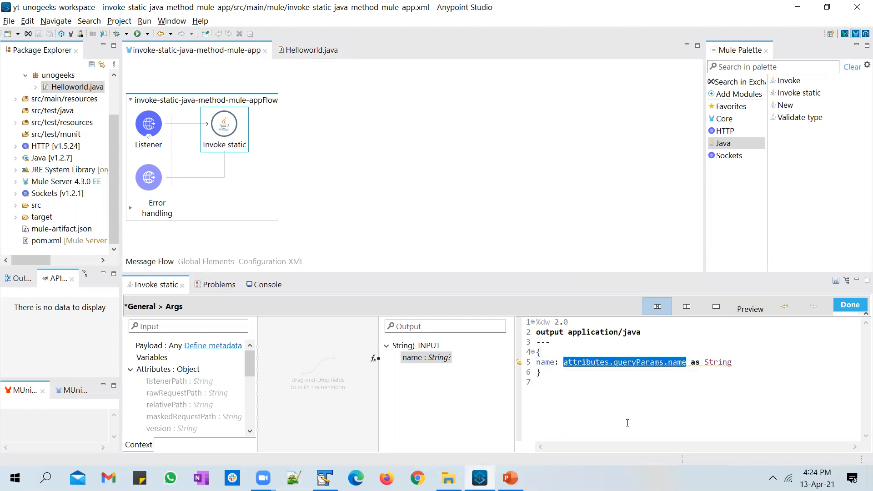
left_click(680, 362)
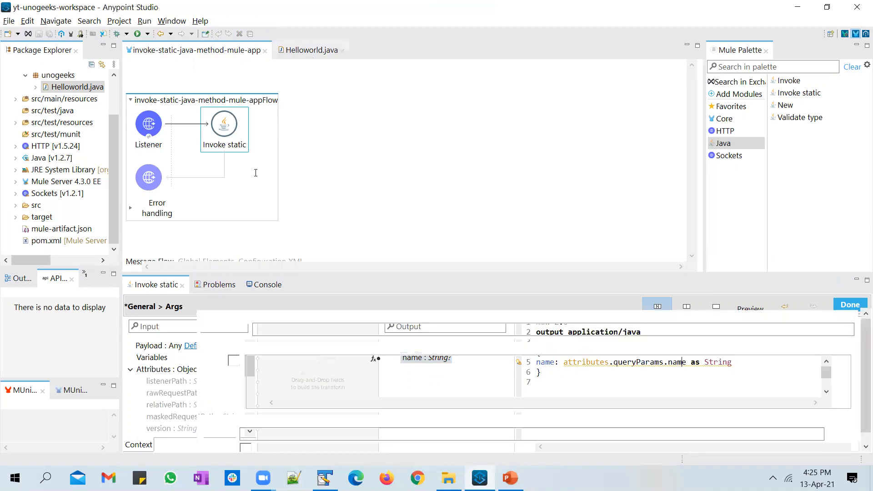
left_click(314, 50)
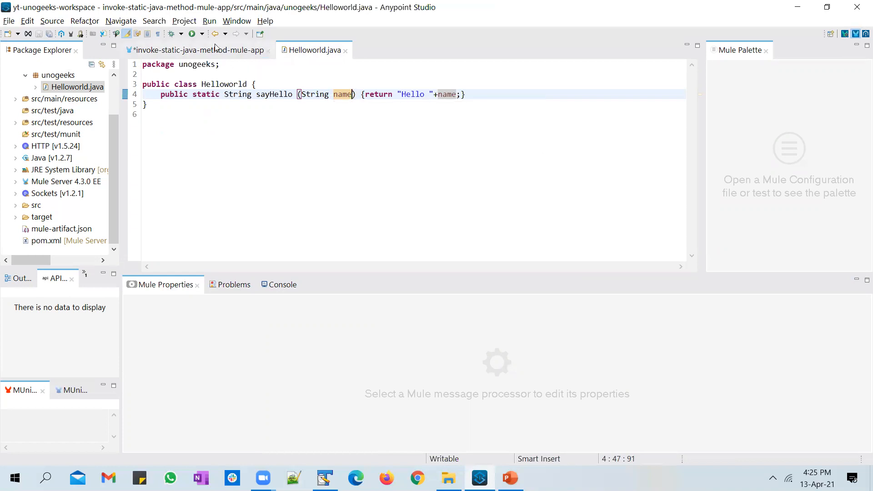
left_click(197, 49)
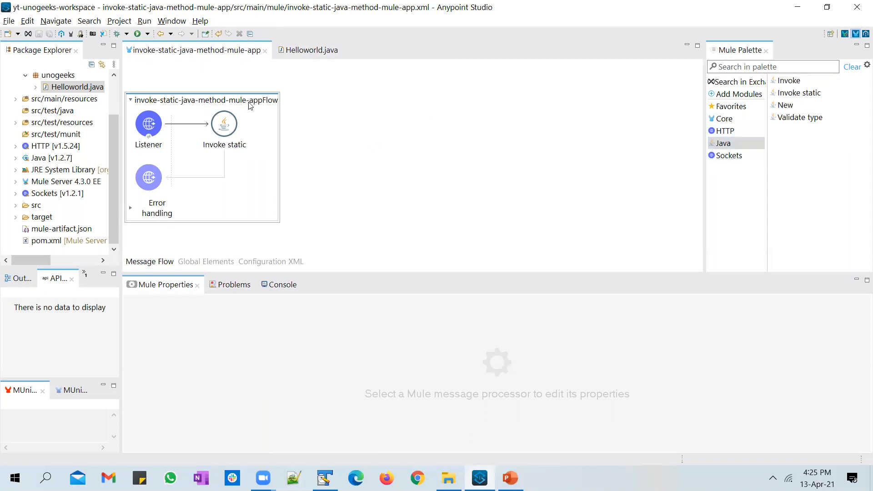
mouse_move(281, 132)
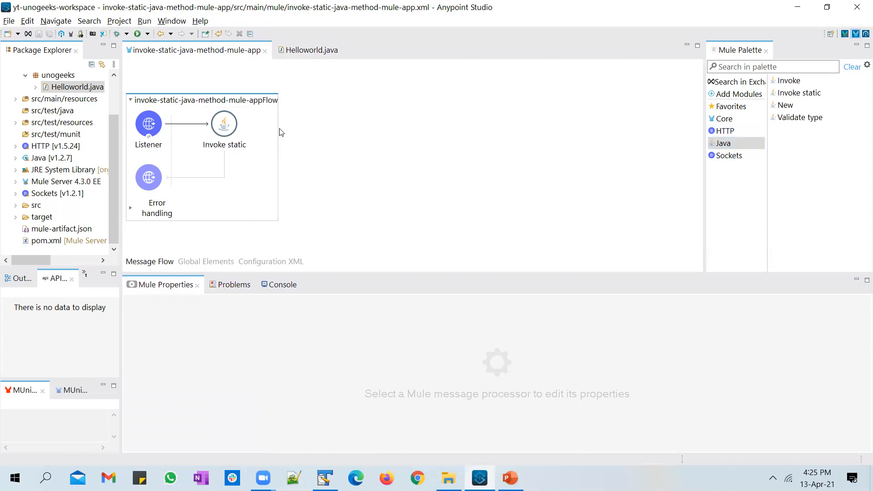
mouse_move(542, 170)
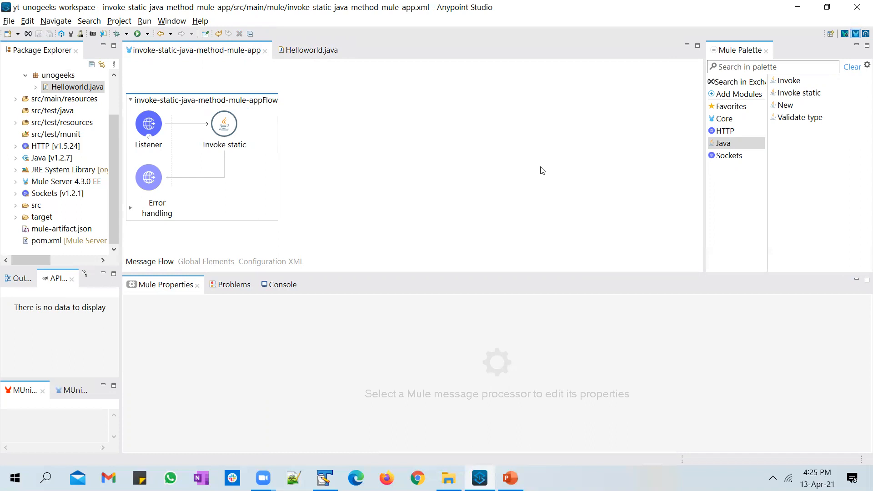
mouse_move(694, 136)
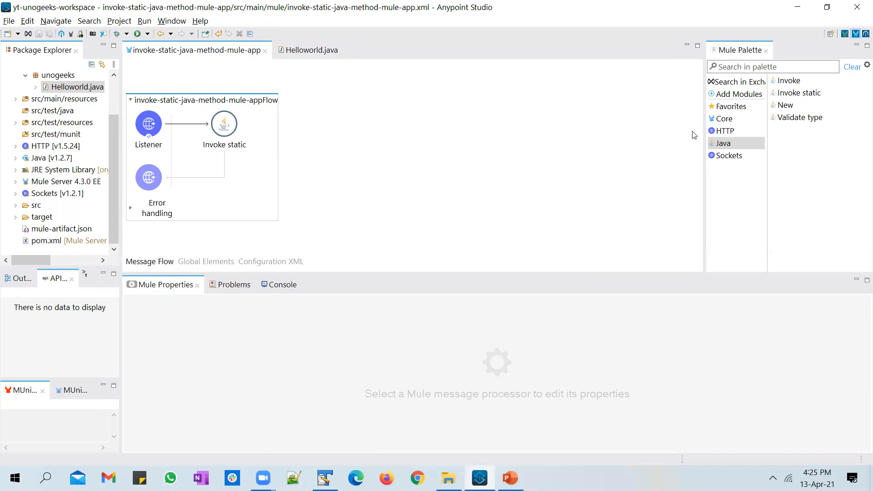
mouse_move(748, 118)
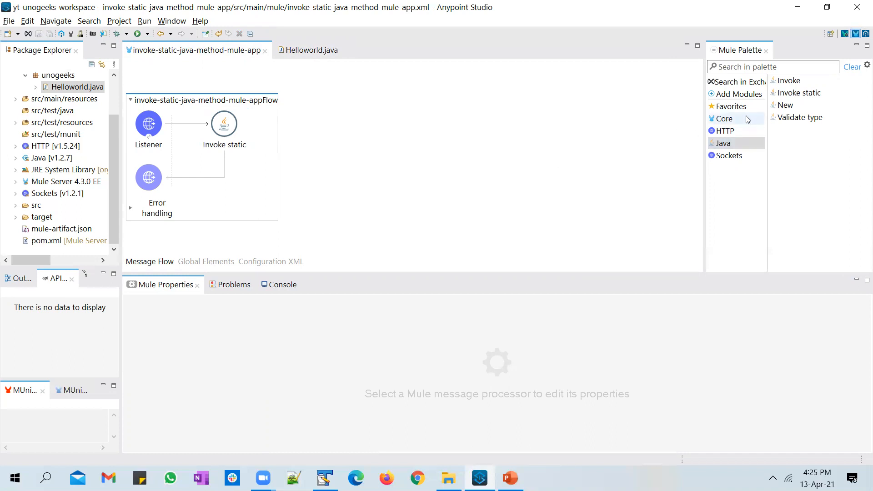
- Drag Set Payload from Core Transformers onto the flow after Invoke static
left_click(724, 118)
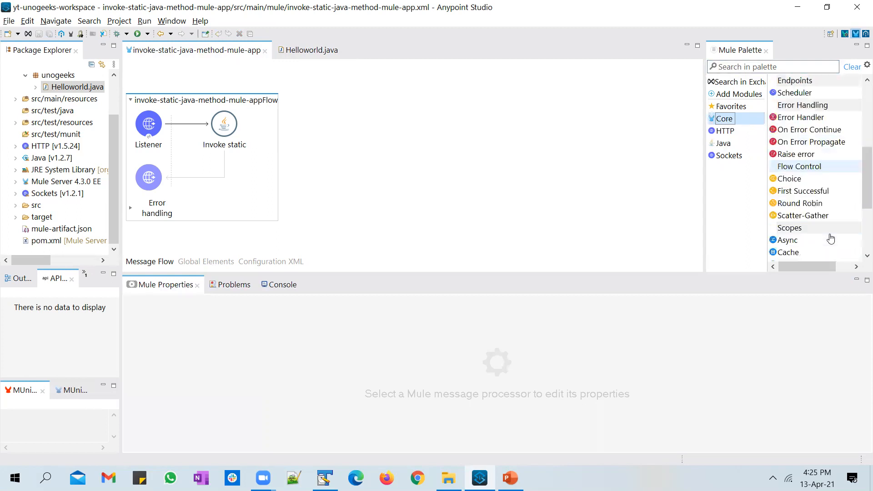
scroll("down", 3)
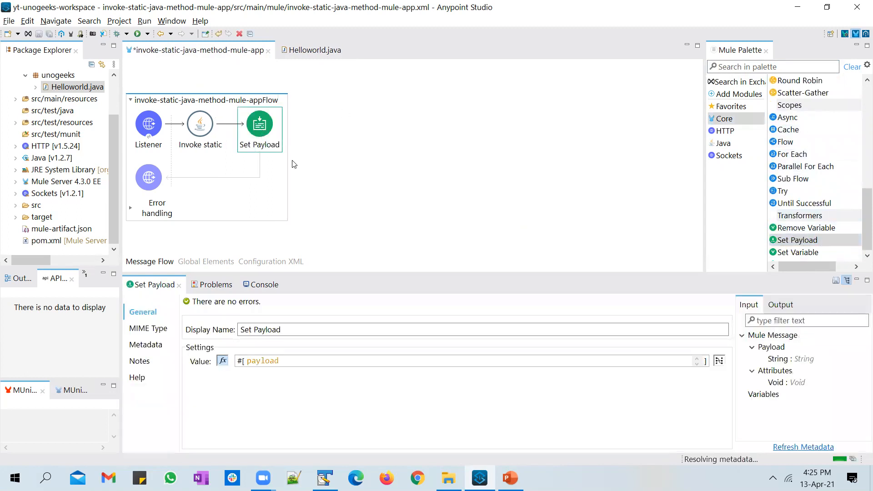
mouse_move(372, 79)
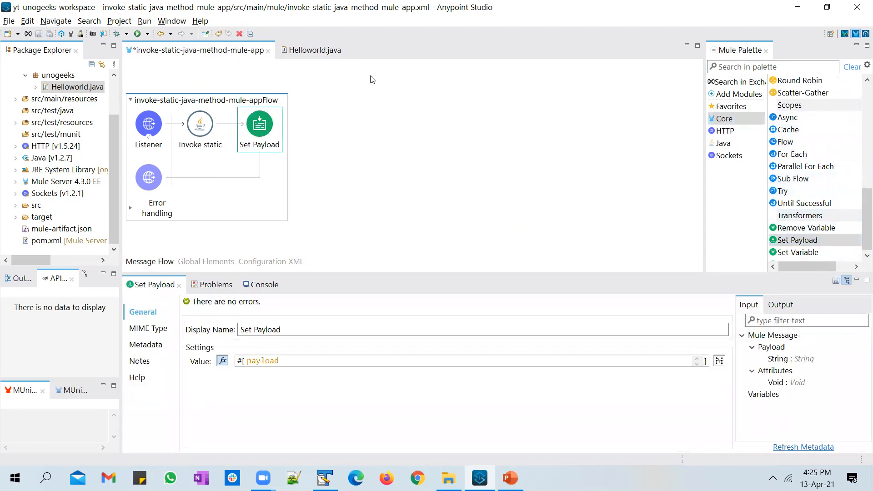
mouse_move(450, 171)
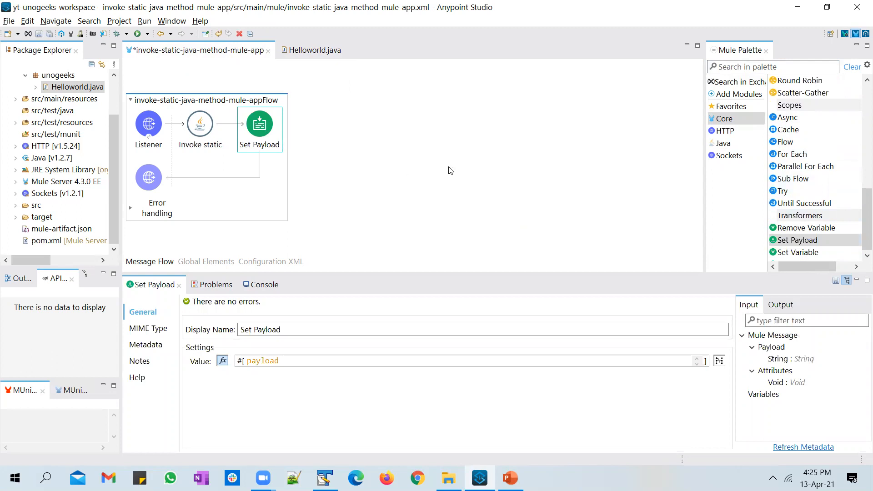
left_click(508, 478)
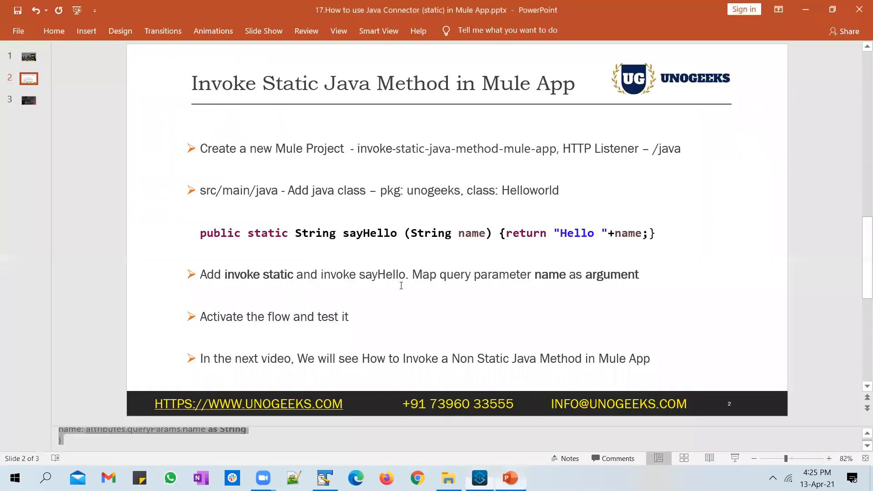
left_click(479, 478)
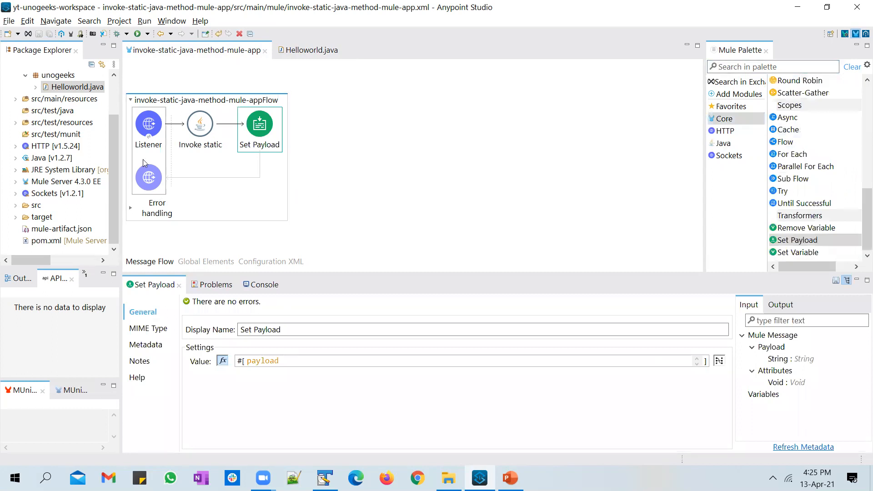
mouse_move(156, 141)
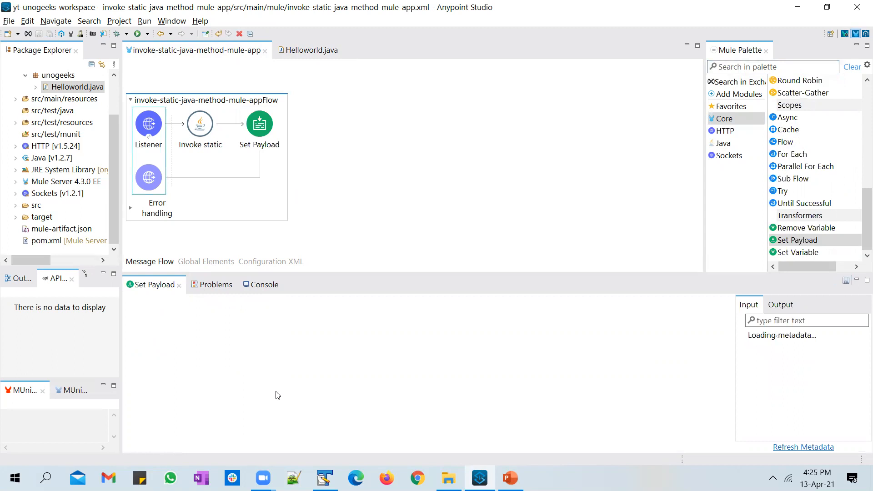
- Check the /staticjavademo listener path and sayHello's name parameter, then return to the flow
left_click(148, 123)
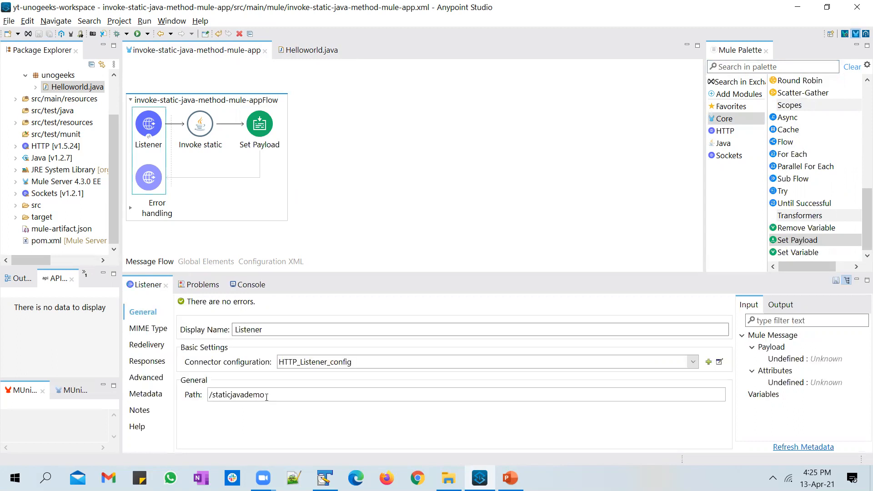
mouse_move(269, 404)
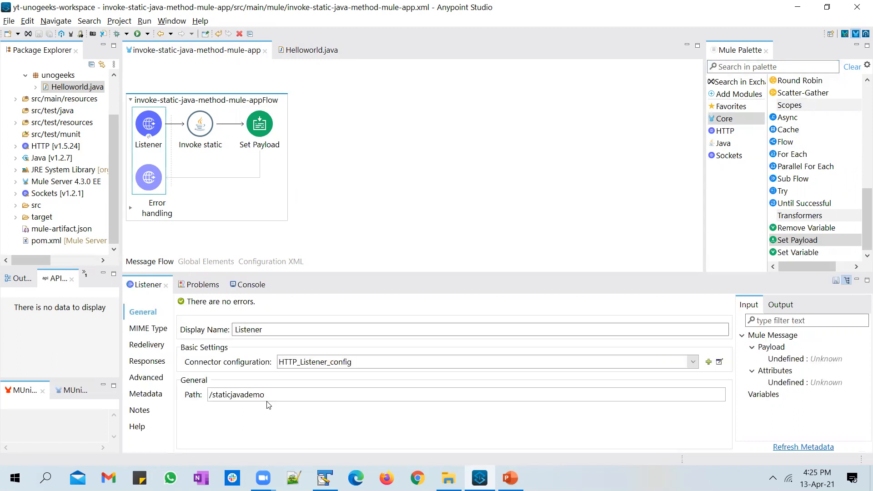
left_click(267, 395)
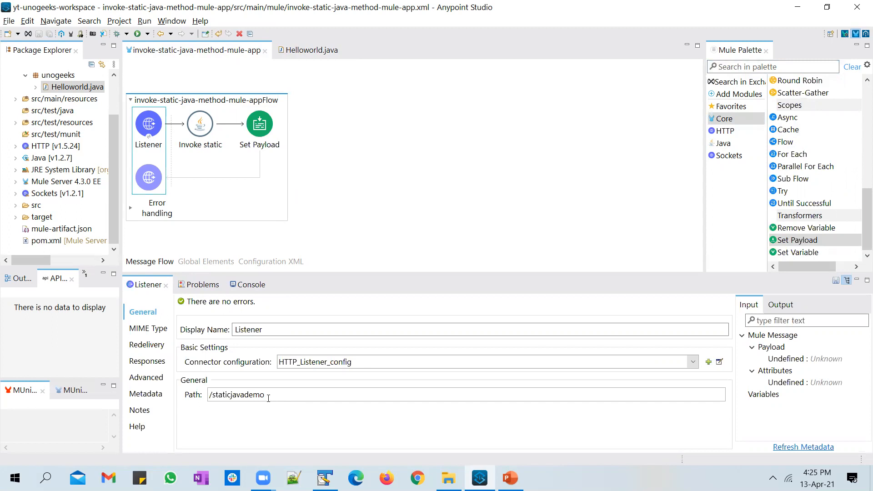
mouse_move(385, 188)
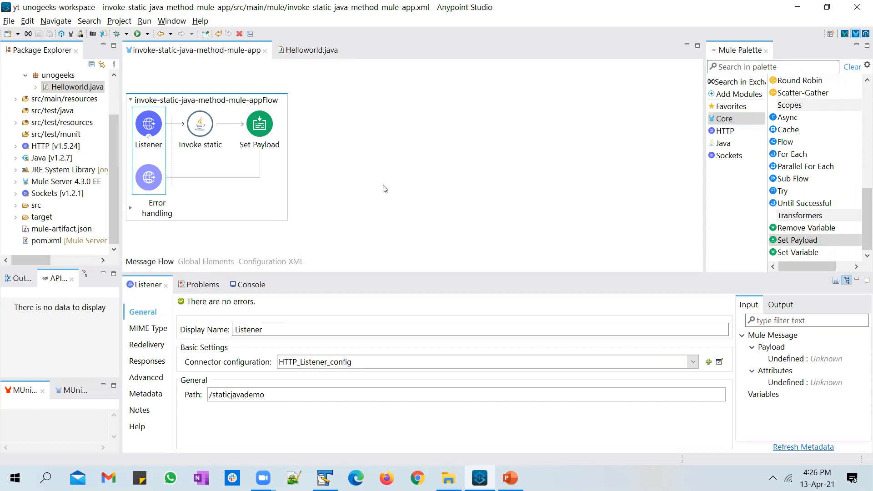
mouse_move(437, 193)
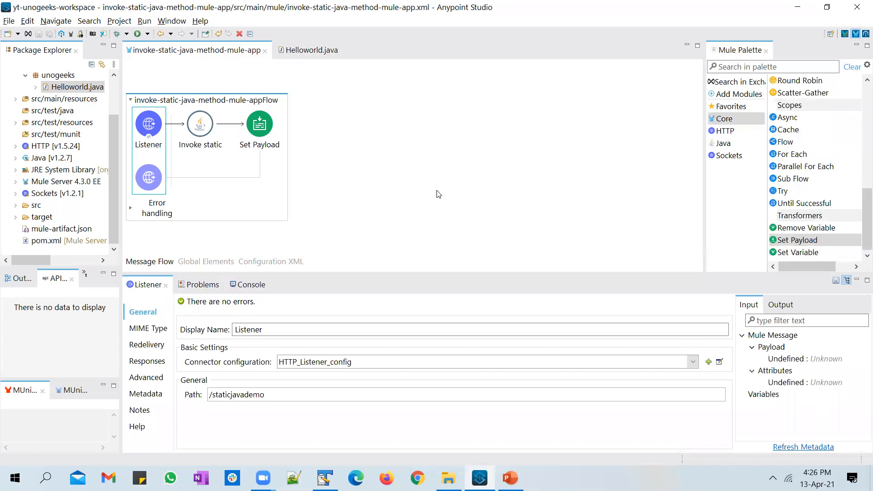
mouse_move(200, 123)
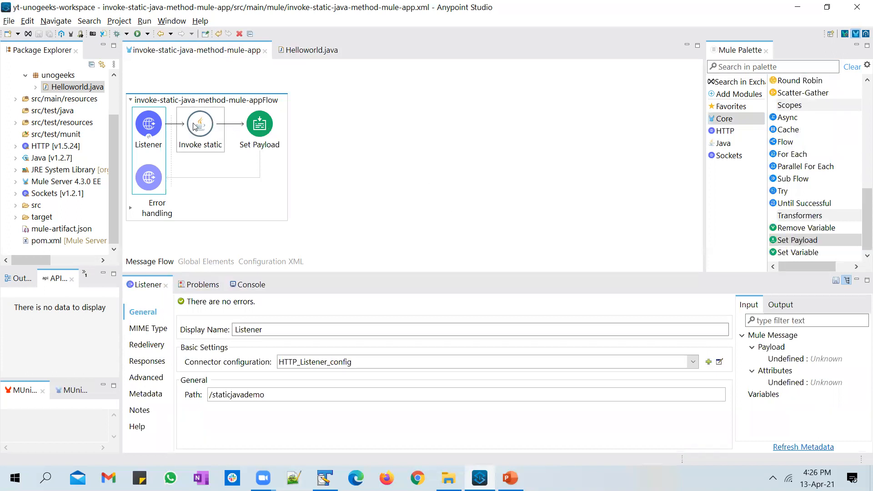
mouse_move(211, 131)
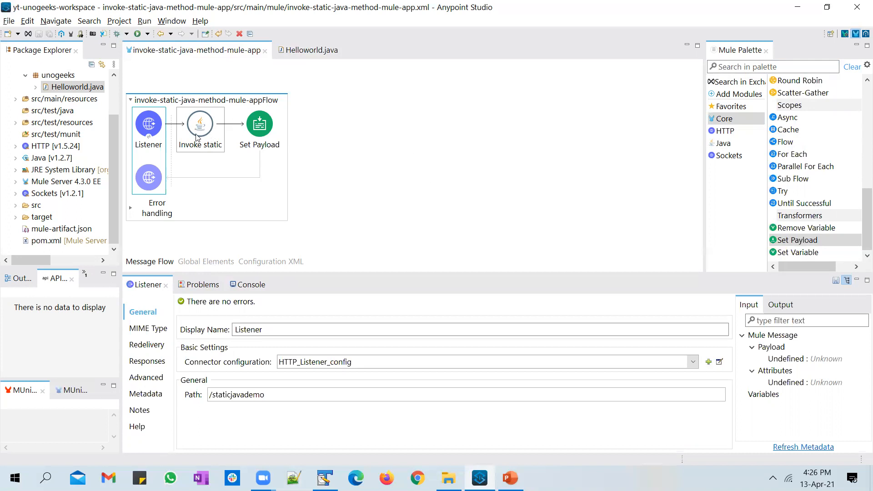
mouse_move(211, 142)
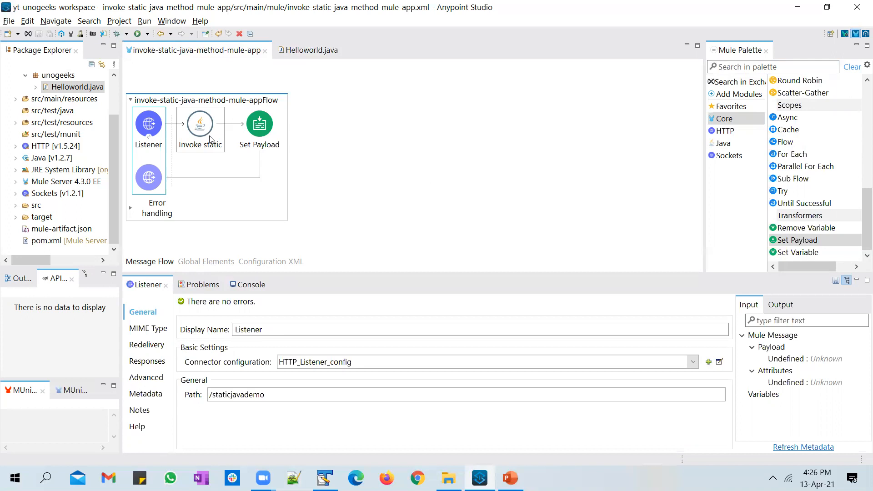
mouse_move(199, 147)
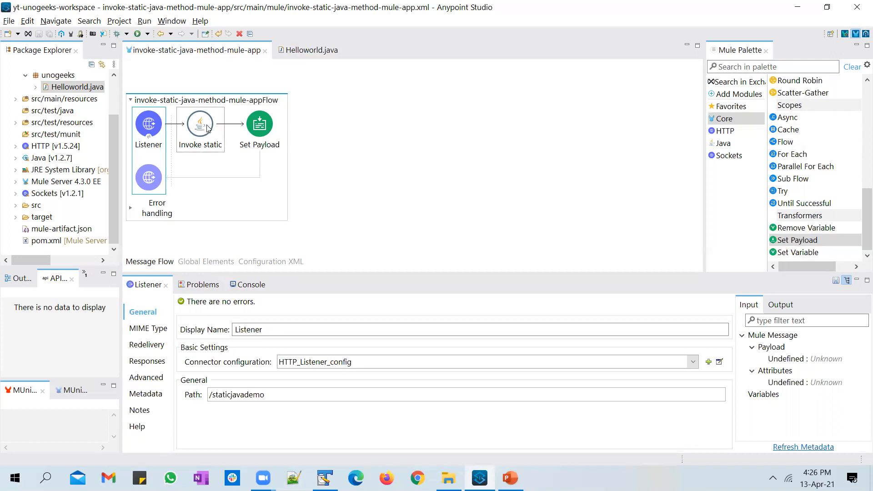
mouse_move(216, 138)
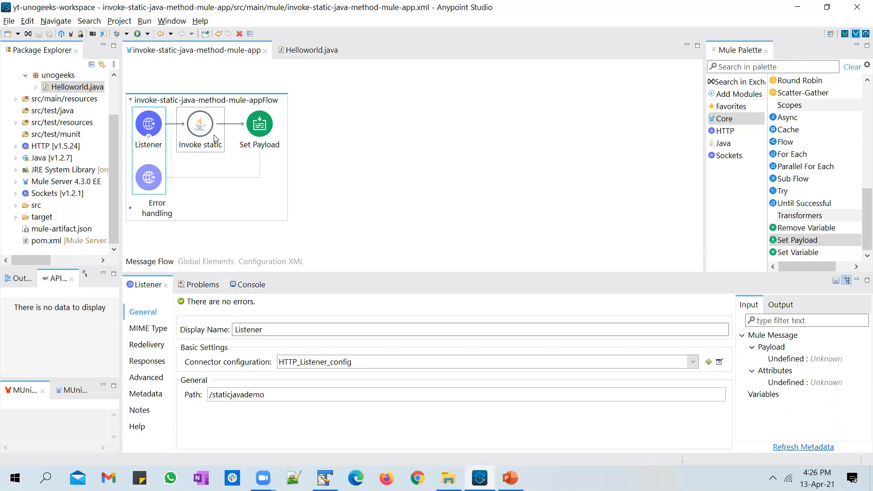
left_click(312, 50)
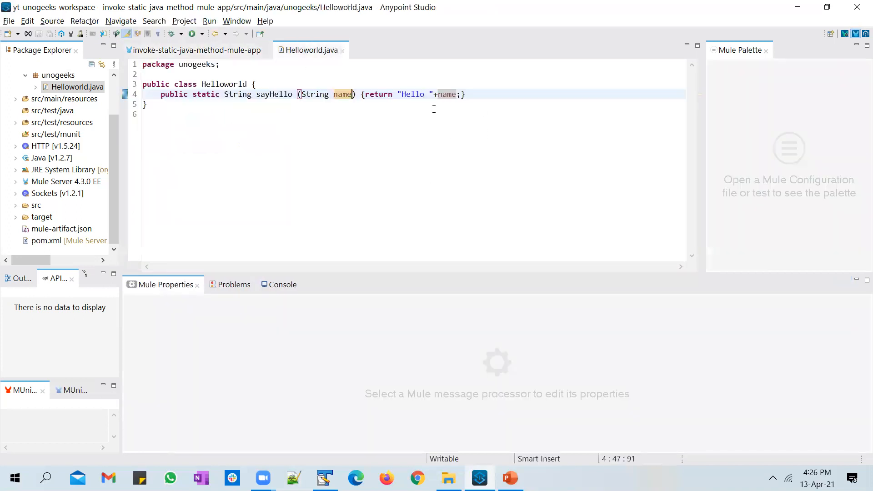
left_click(267, 84)
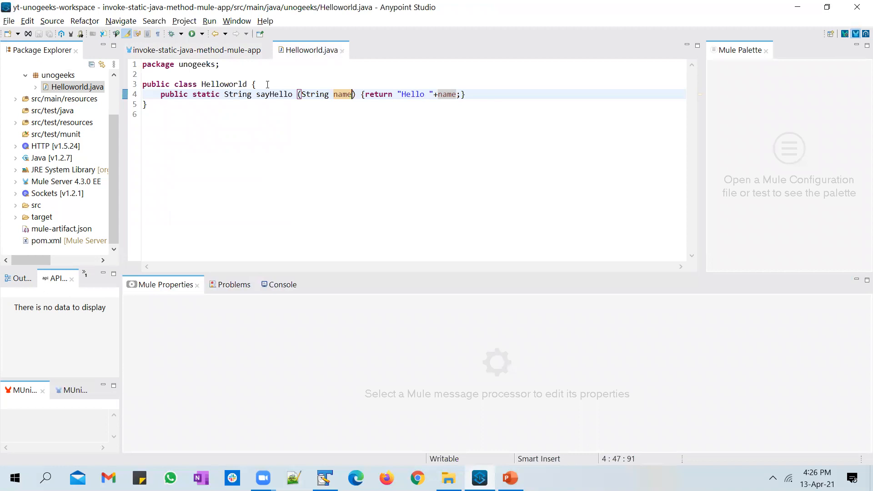
left_click(196, 50)
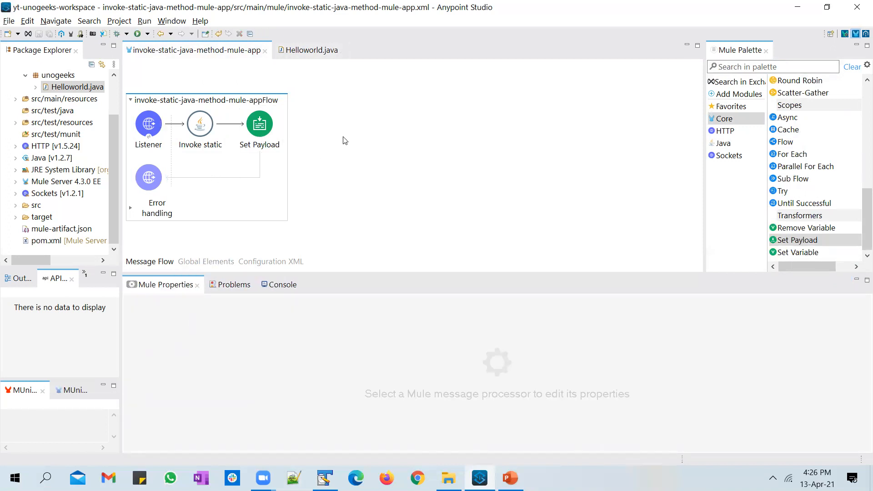
- Run the project as a Mule Application, watch the Console, and bring up Postman
right_click(345, 140)
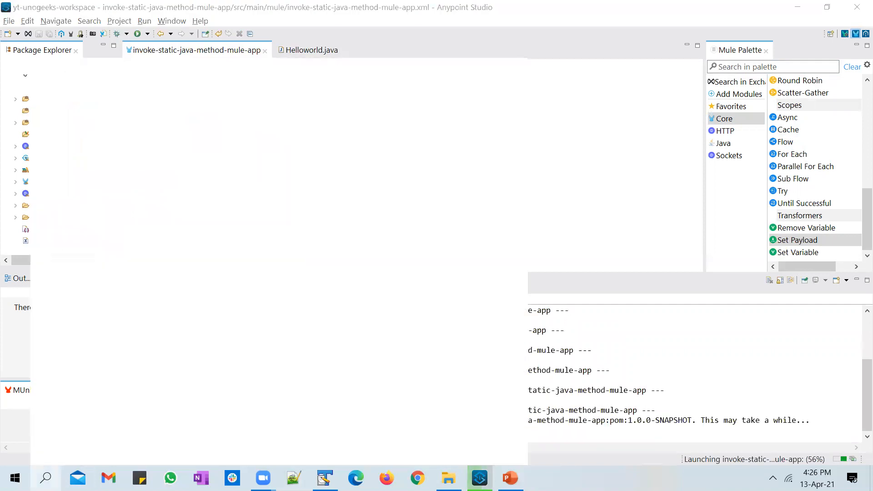
type("postman")
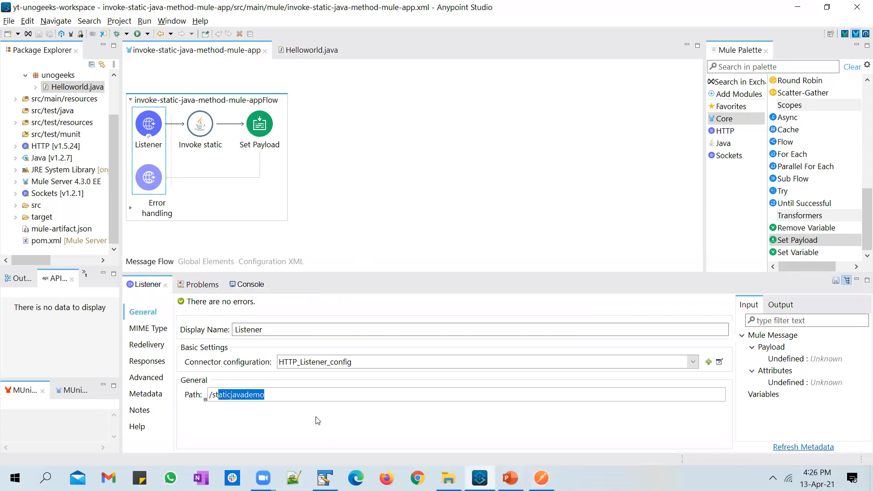
left_click(274, 394)
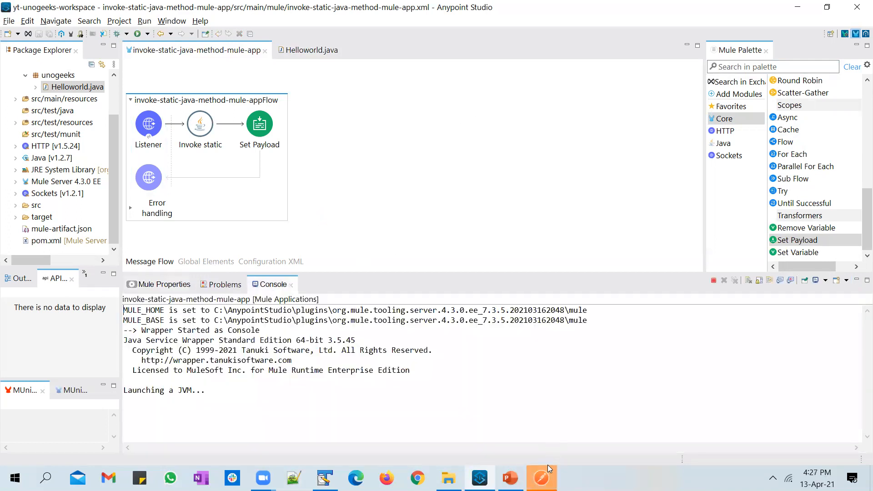
left_click(540, 478)
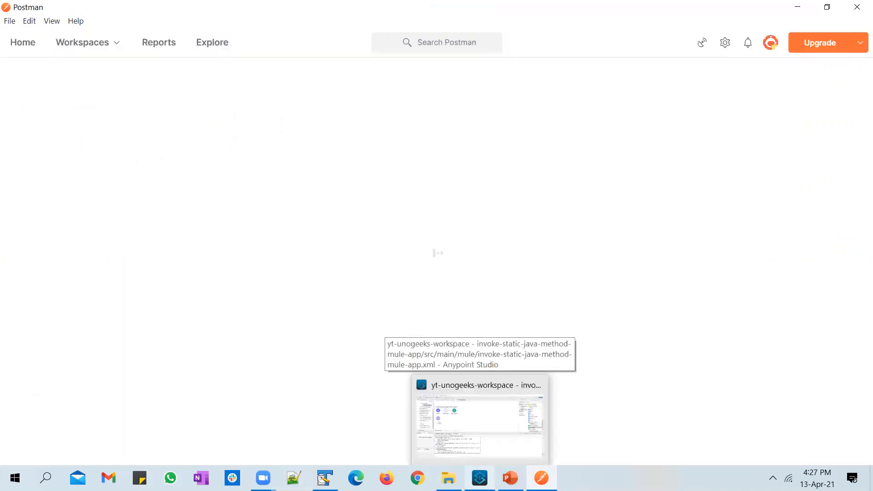
mouse_move(514, 278)
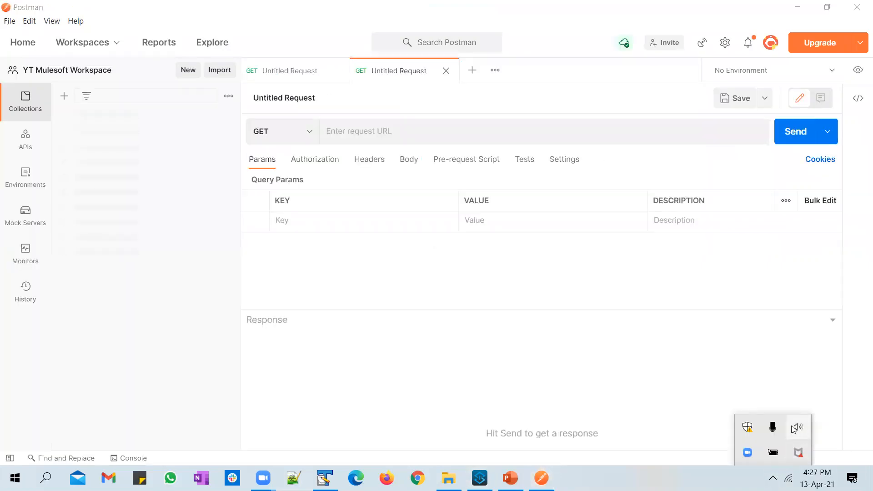
- Point the POST request at localhost:8081/staticjavademo
left_click(797, 428)
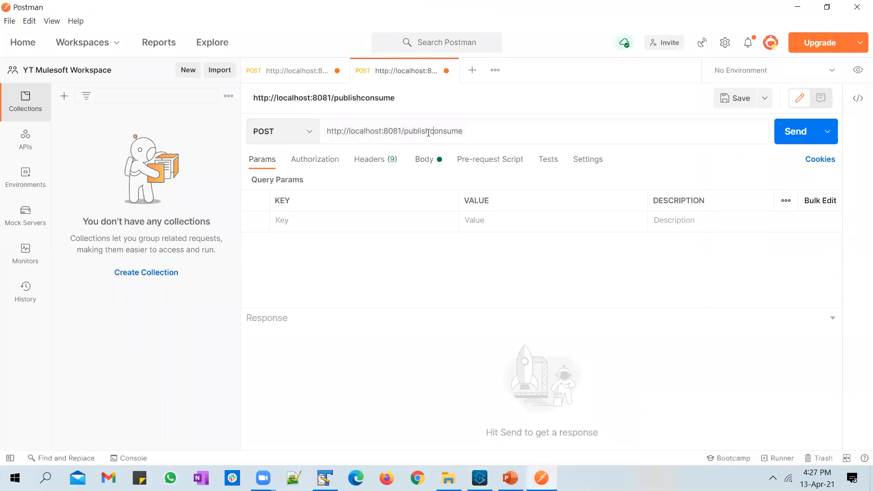
type("staticjavademo")
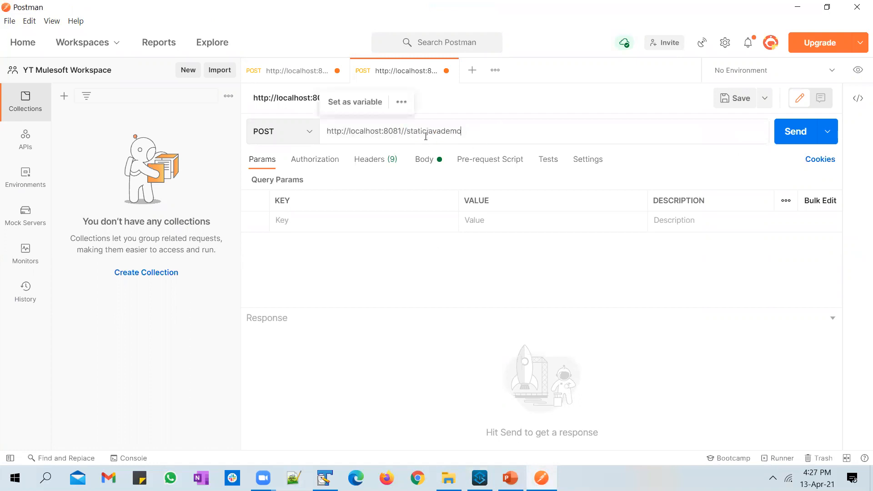
left_click(429, 149)
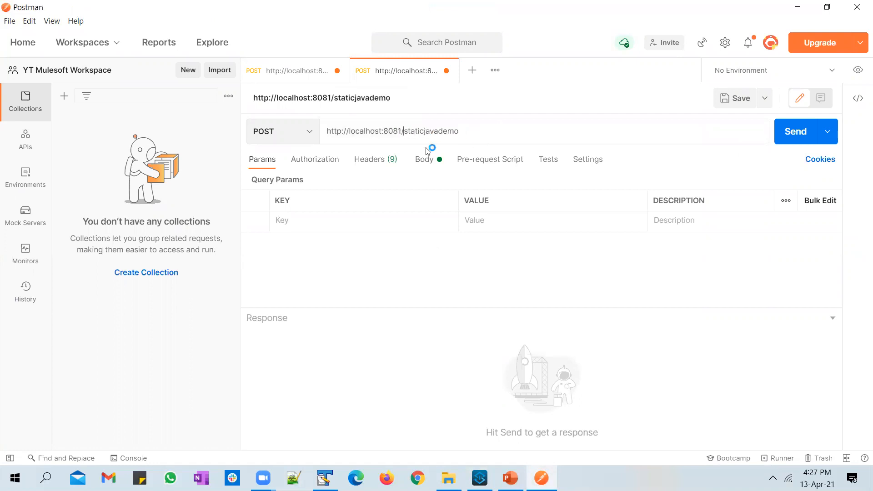
mouse_move(511, 426)
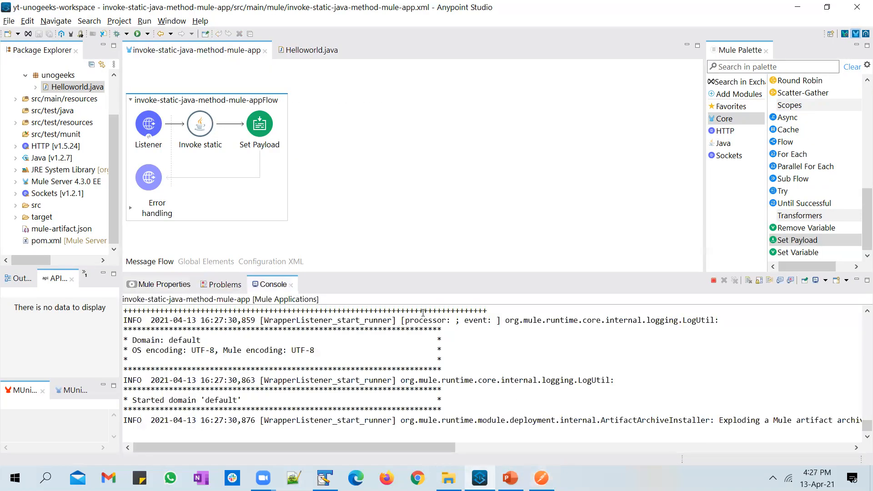
- Check the Studio startup log, then add the query parameter name=unogeeks
scroll("down", 3)
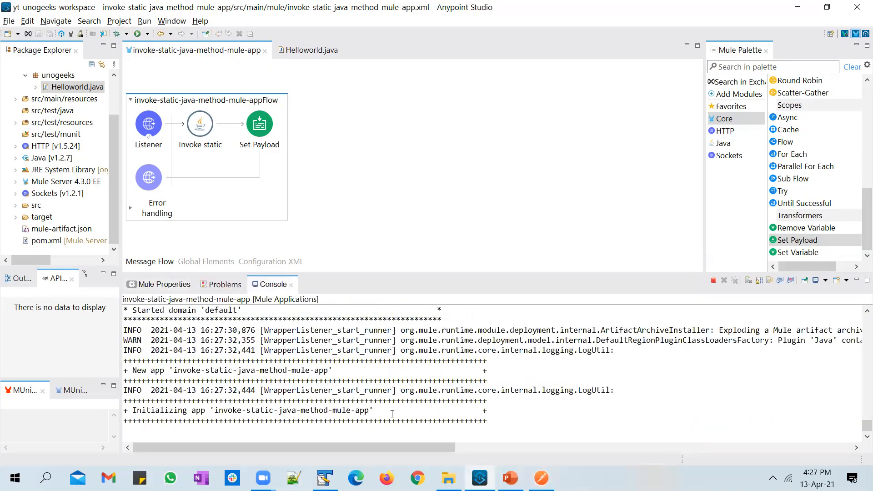
mouse_move(500, 474)
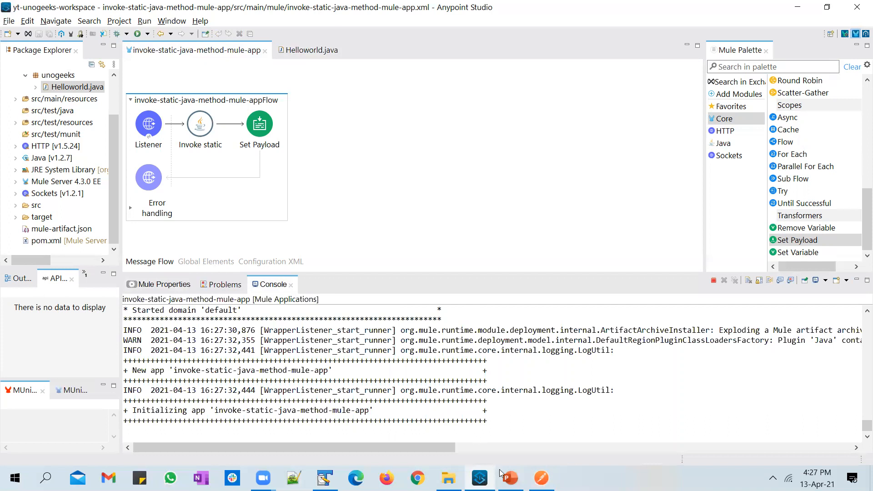
left_click(541, 478)
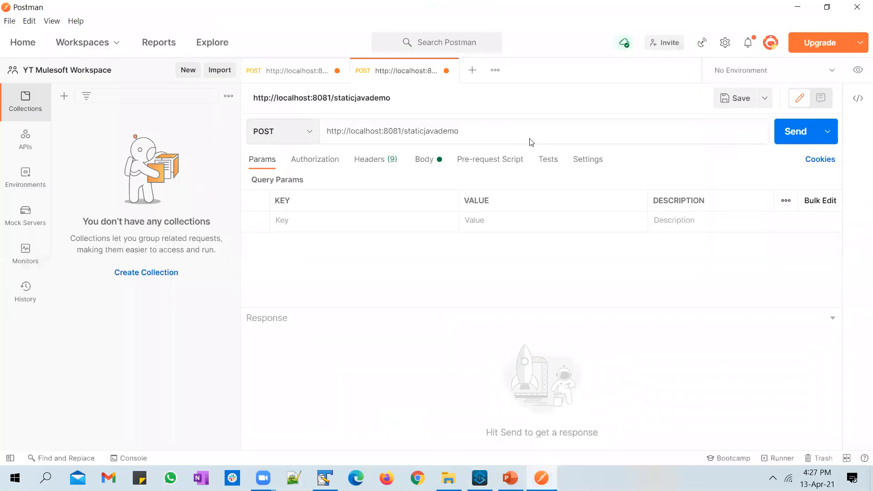
type("name")
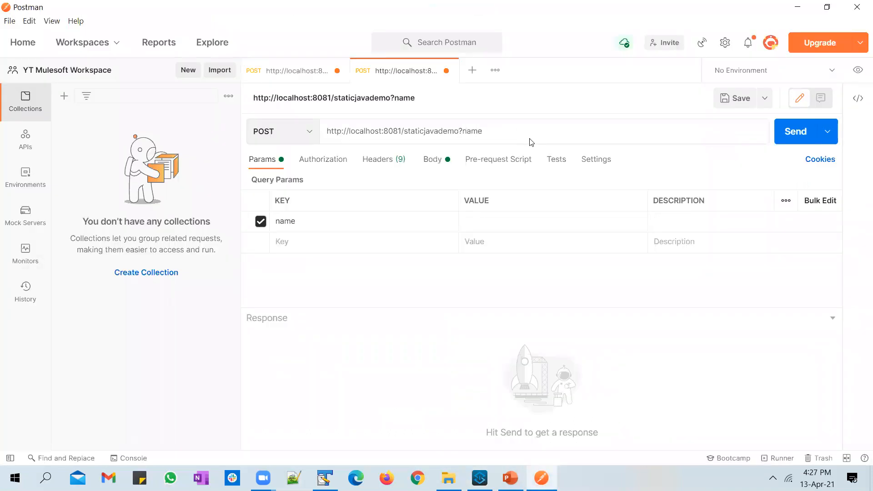
type("=")
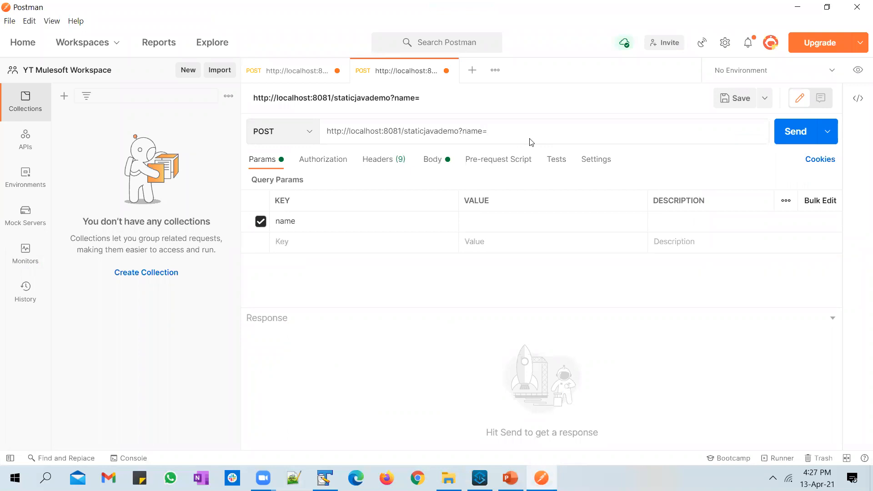
type("unogeeks")
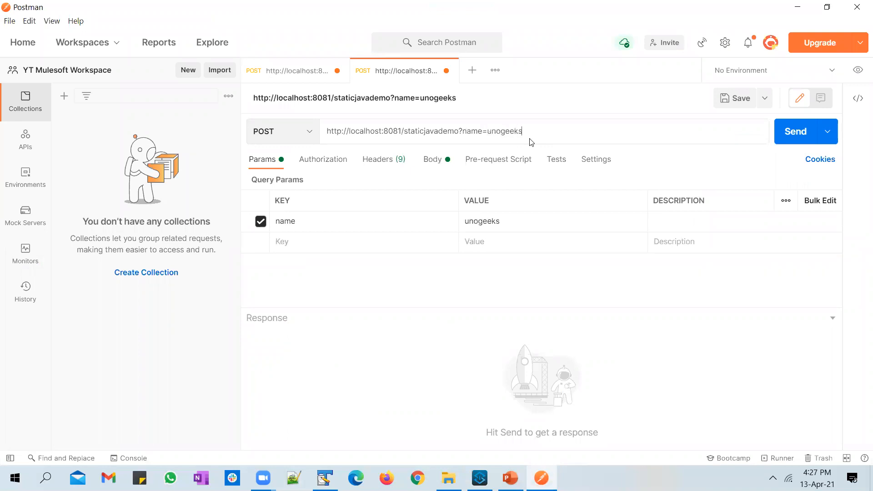
mouse_move(373, 347)
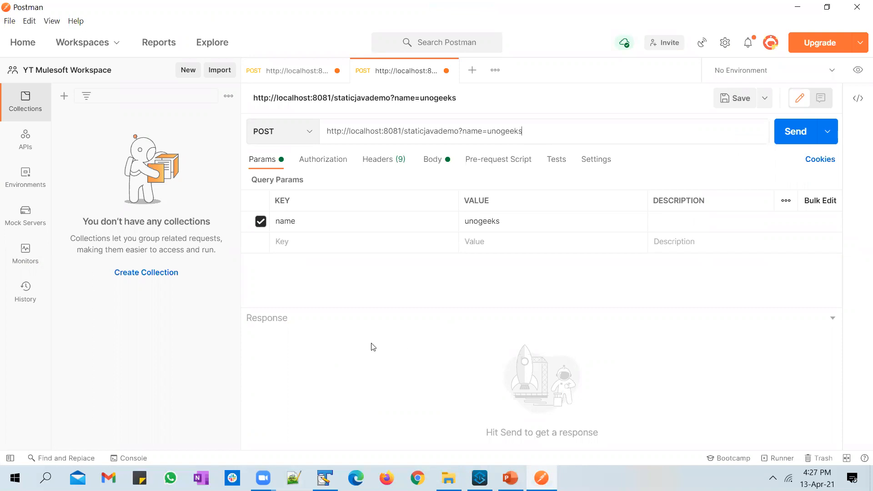
mouse_move(415, 285)
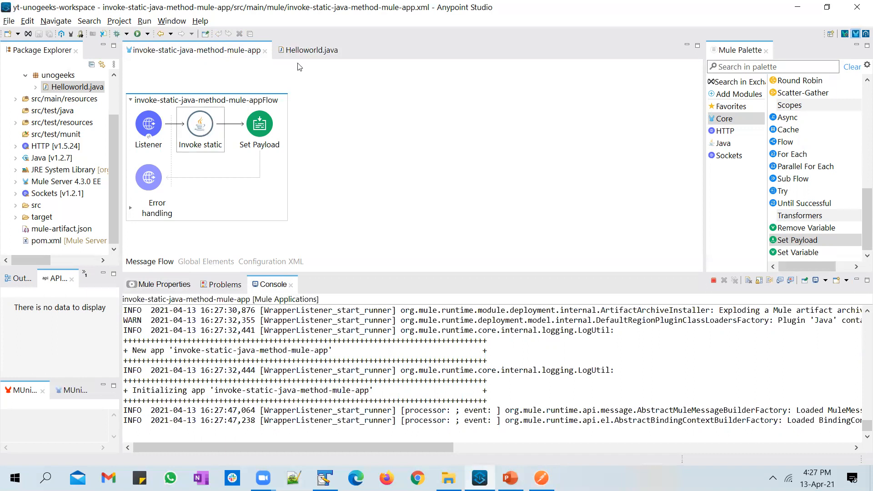
- Review the Helloworld sayHello code, confirm the app is DEPLOYED, and return to Postman
left_click(311, 50)
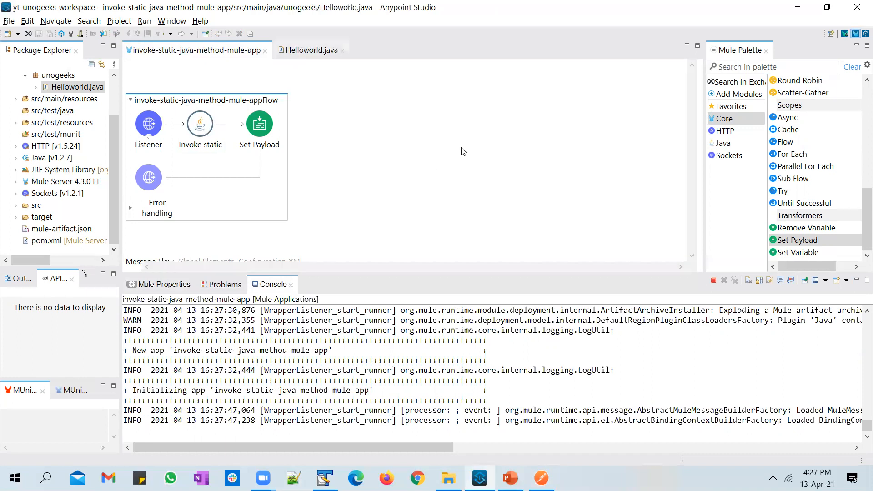
left_click(313, 50)
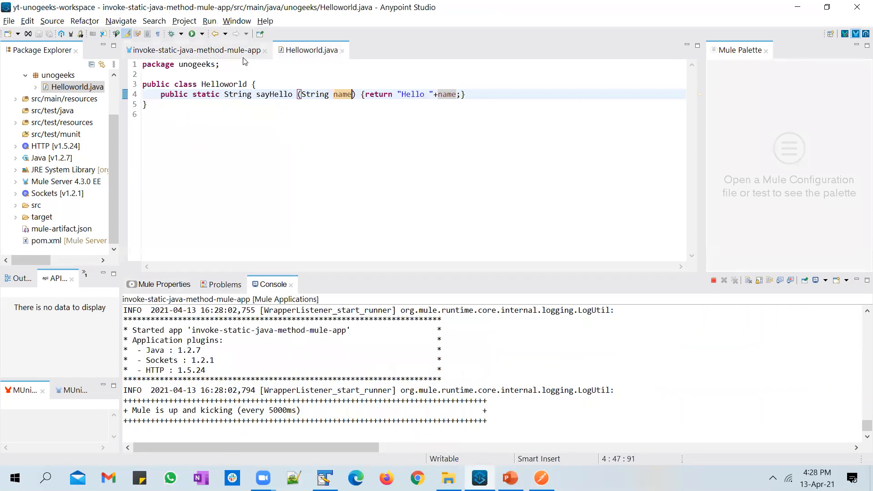
left_click(195, 50)
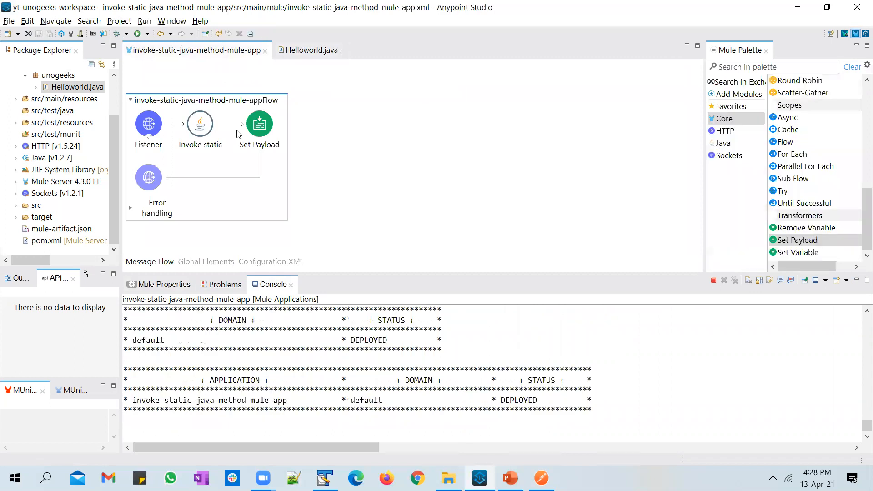
mouse_move(584, 367)
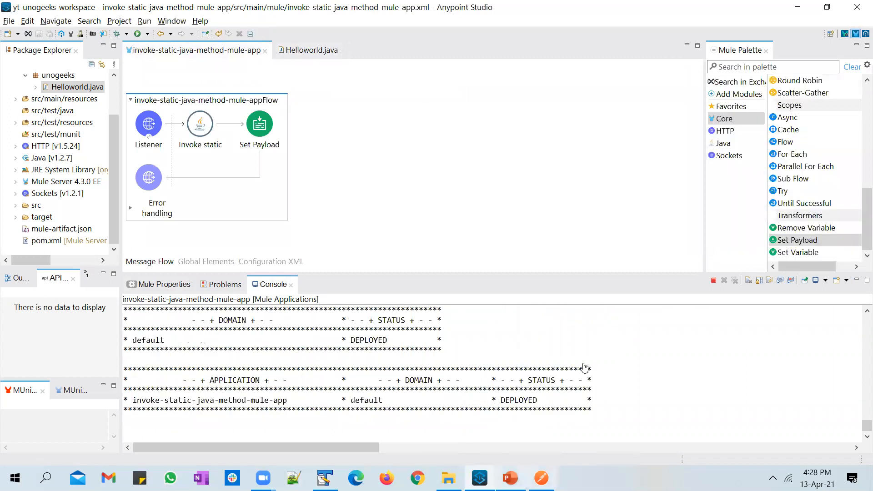
left_click(541, 478)
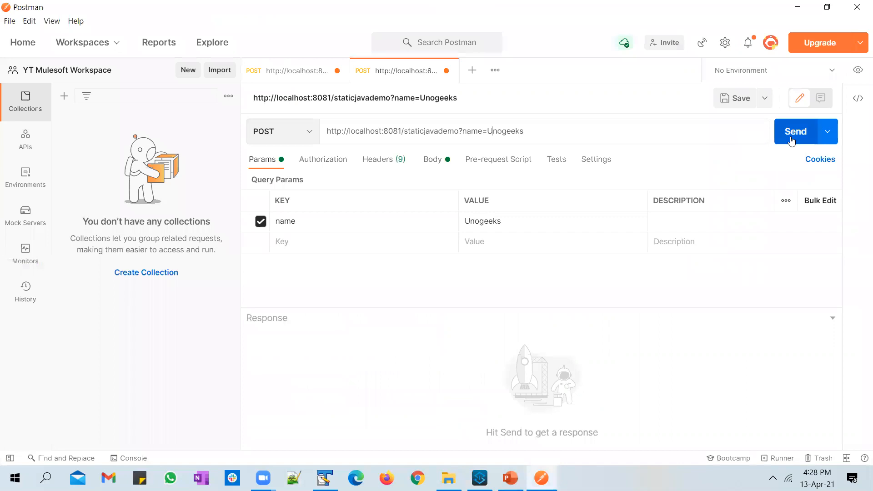
- Send the POST request and select 'Hello Unogeeks' in the 200 OK response
left_click(795, 132)
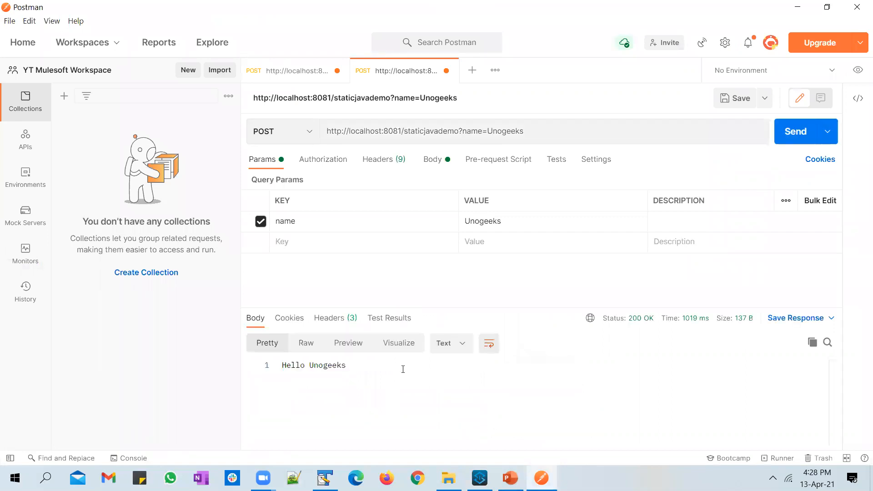
double_click(312, 365)
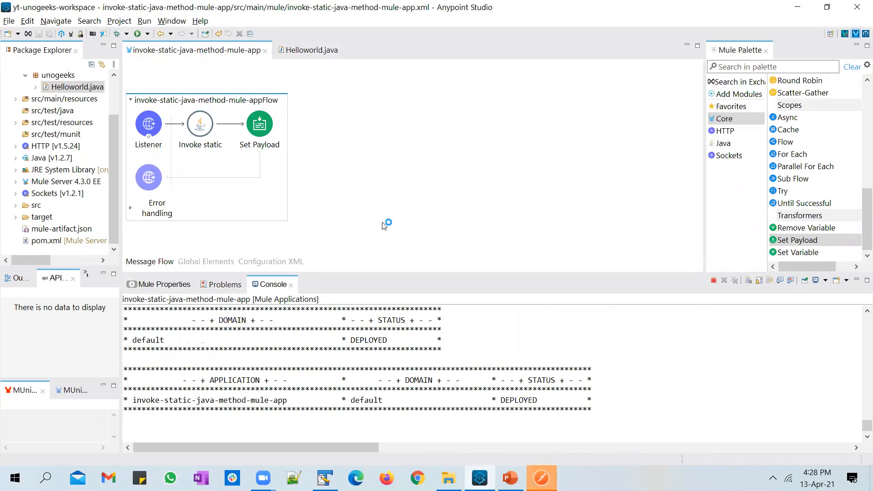
mouse_move(426, 176)
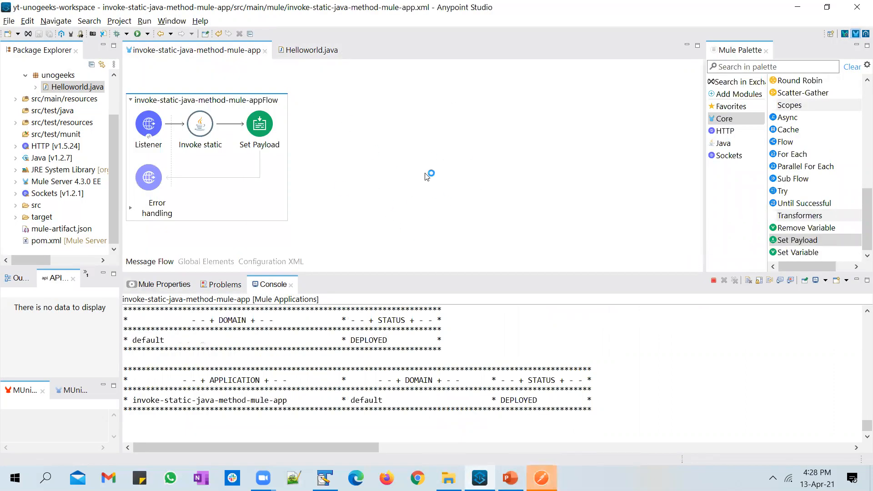
- Revisit the Invoke static step, then bring up the PowerPoint summary slide
left_click(540, 478)
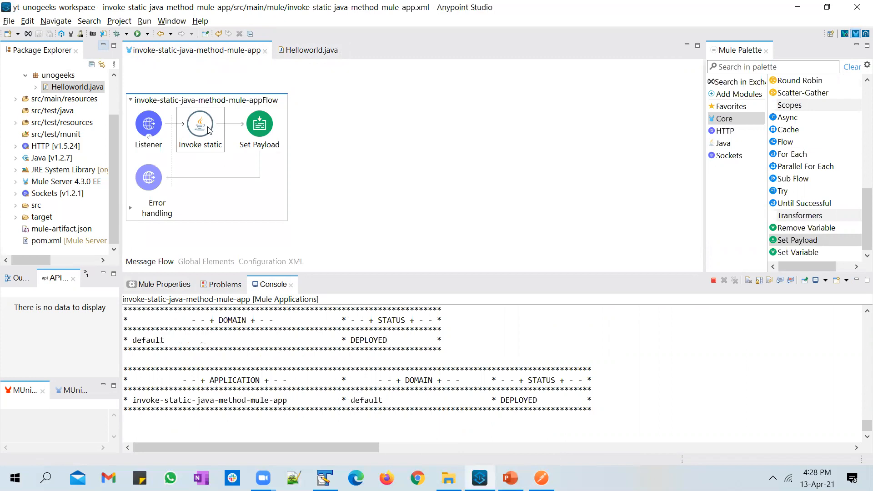
left_click(508, 478)
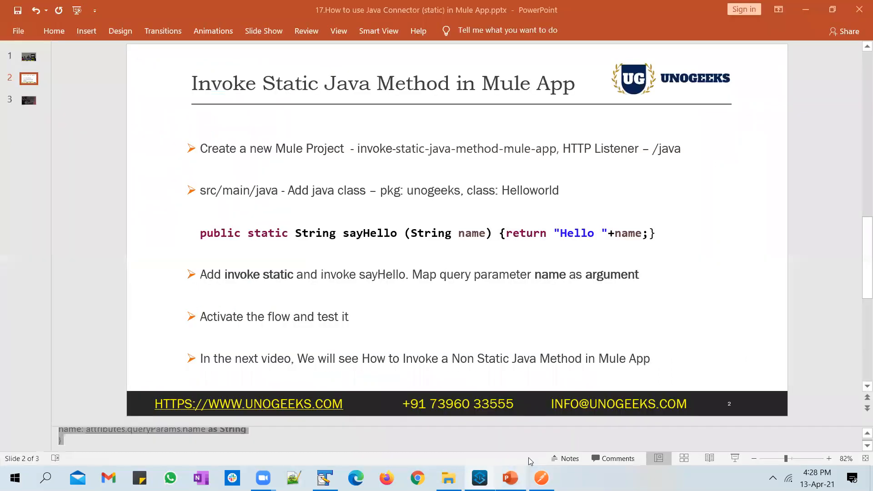